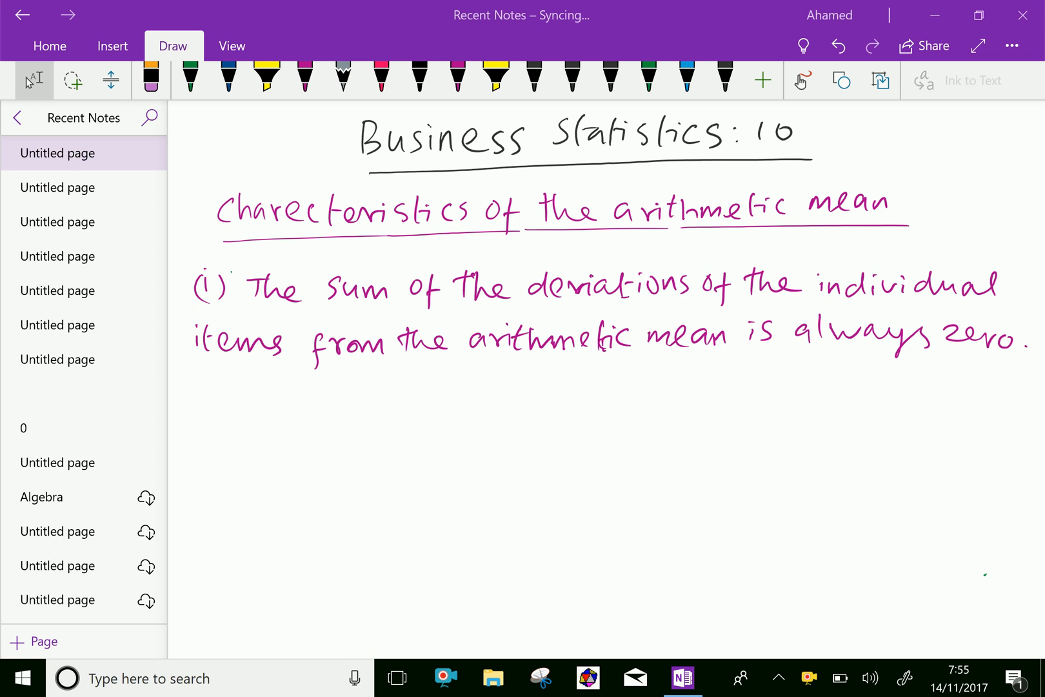
Select the green pen and tick property (i), deviations from the mean sum to zero
{"action": "left_click", "coordinate": [75, 80]}
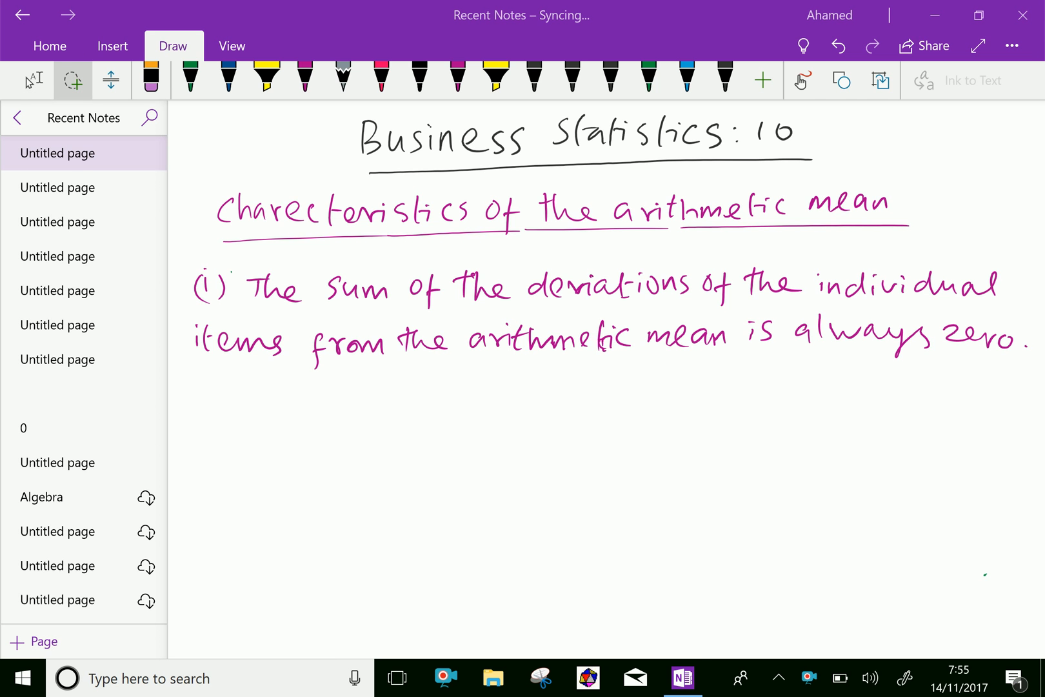
{"action": "left_click", "coordinate": [189, 78]}
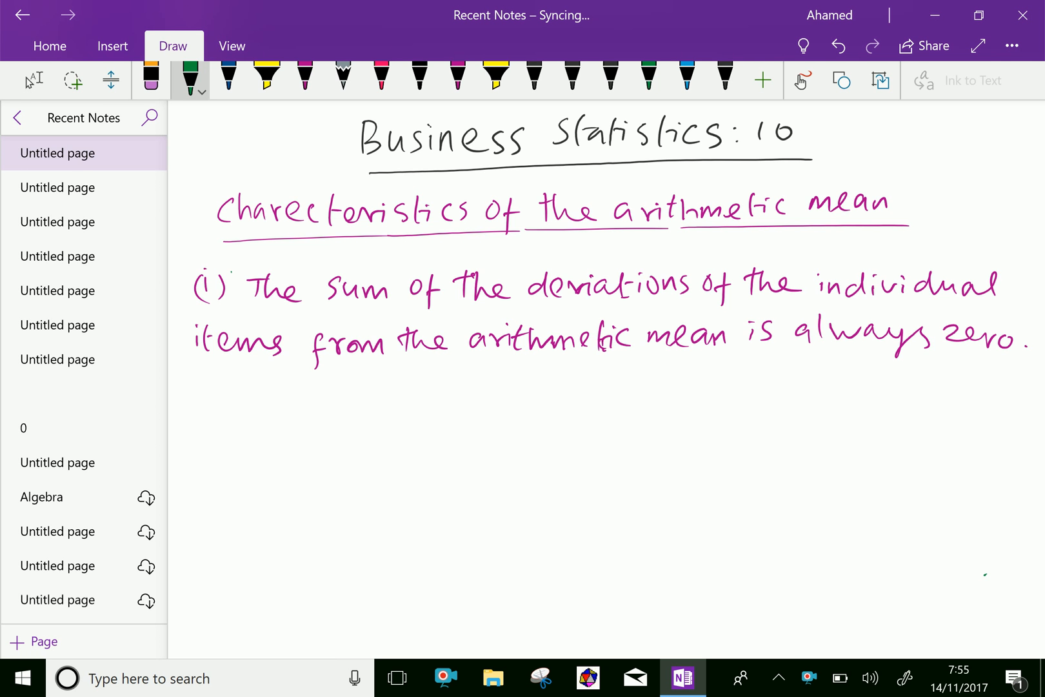
{"action": "scroll", "scroll_direction": "down", "scroll_amount": 3}
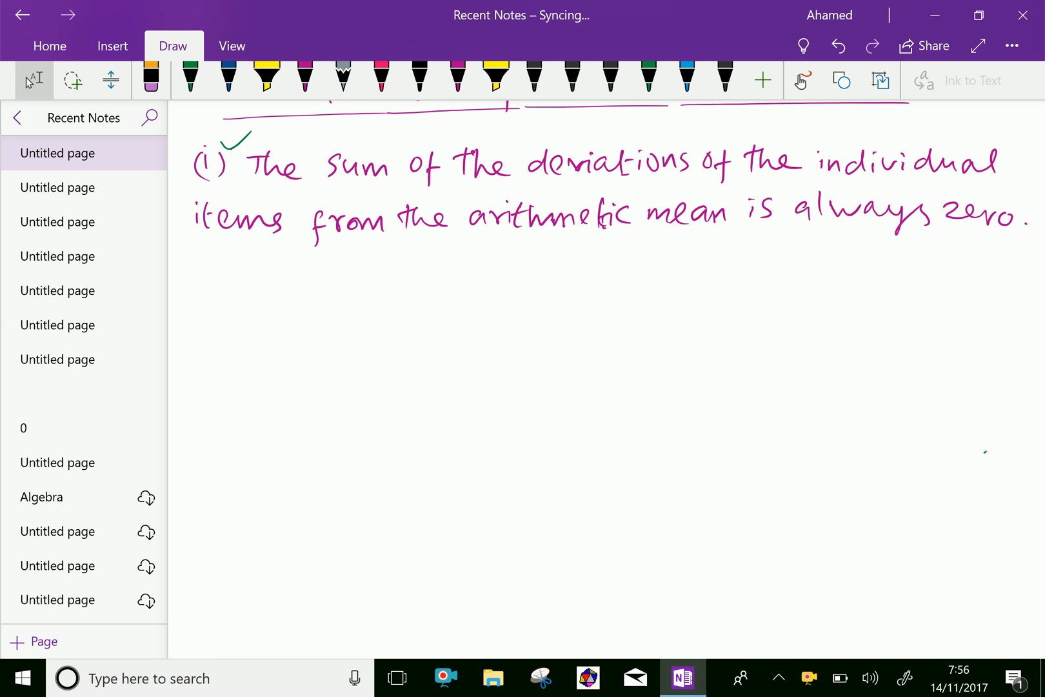
Draw the green table's borders, header line and column divider, labelled x
{"action": "scroll", "scroll_direction": "down", "scroll_amount": 3}
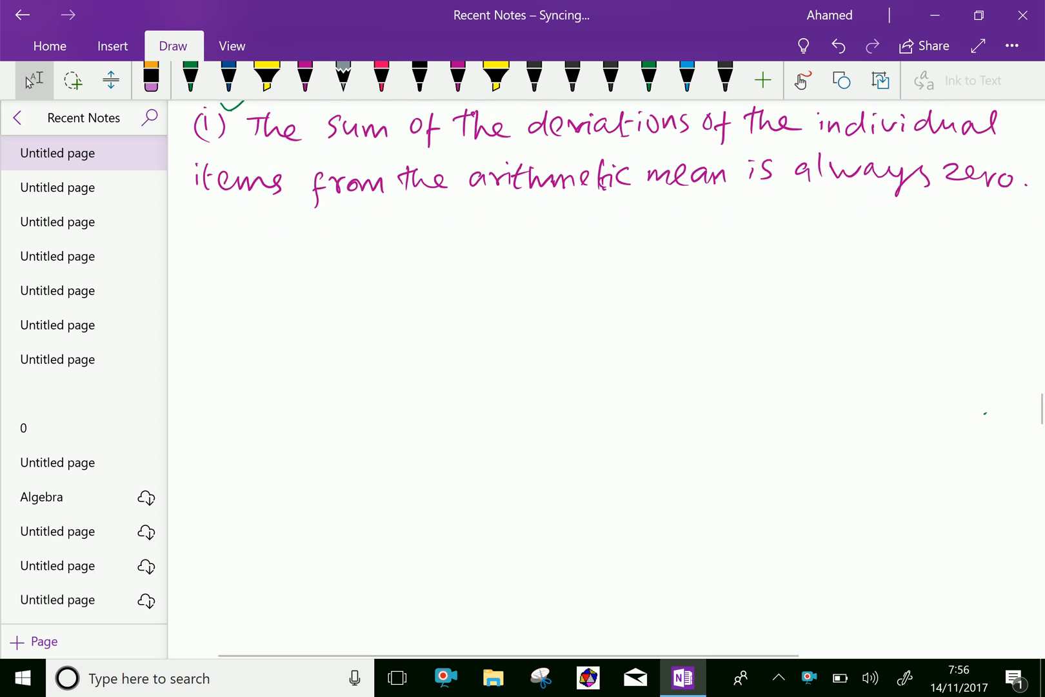
{"action": "left_click_drag", "start_coordinate": [284, 245], "coordinate": [268, 531]}
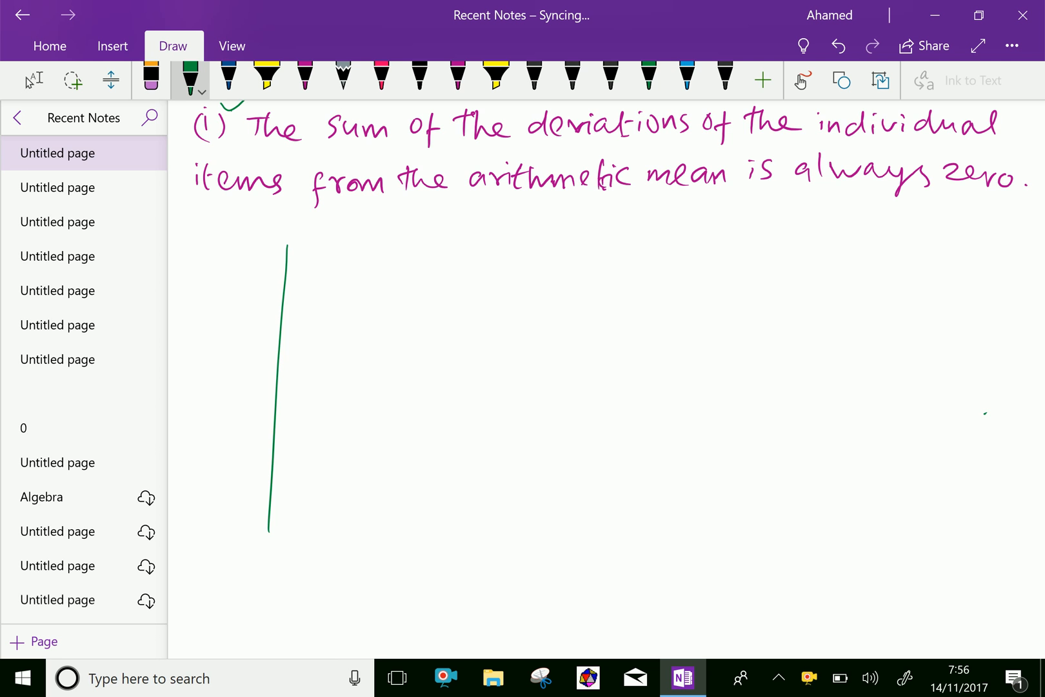
{"action": "left_click_drag", "start_coordinate": [288, 241], "coordinate": [475, 238]}
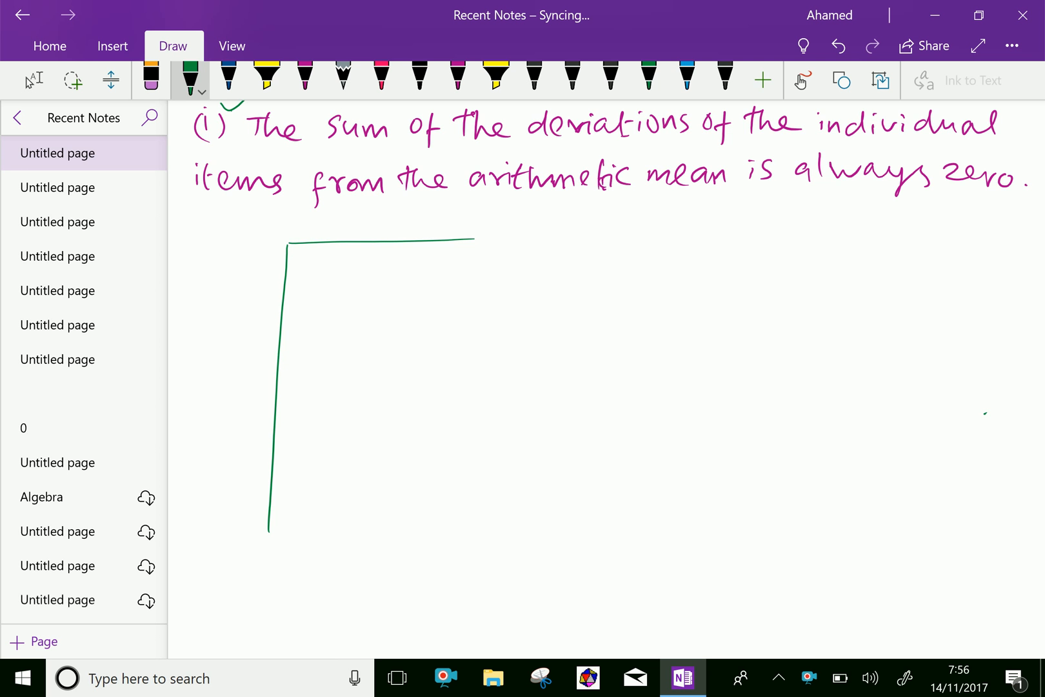
{"action": "left_click_drag", "start_coordinate": [387, 244], "coordinate": [365, 501]}
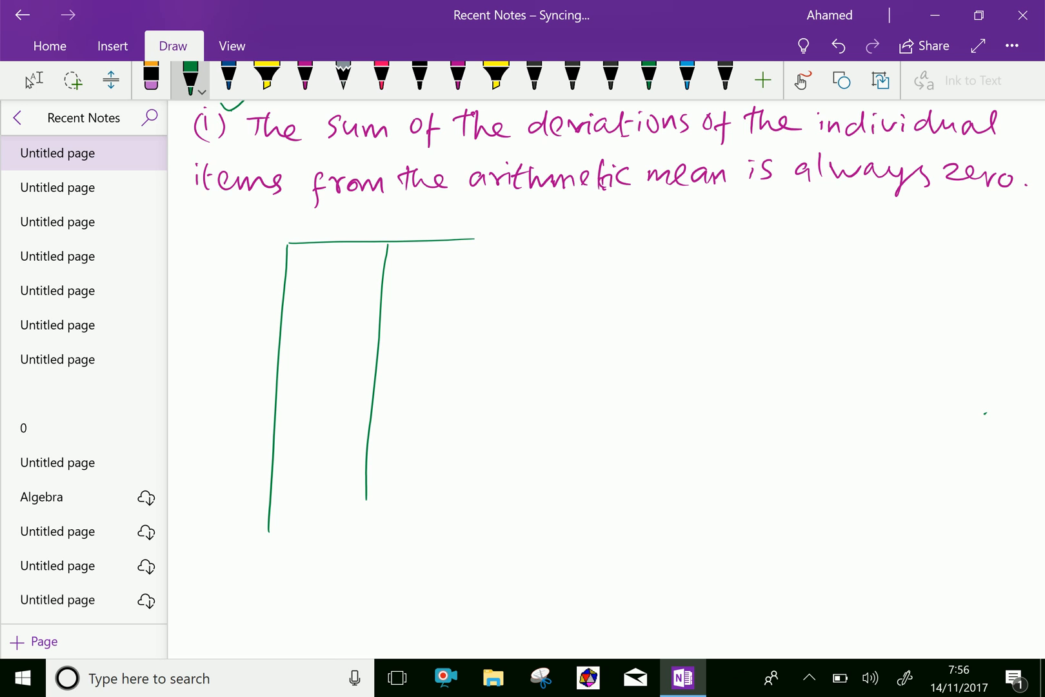
{"action": "left_click_drag", "start_coordinate": [290, 283], "coordinate": [478, 280]}
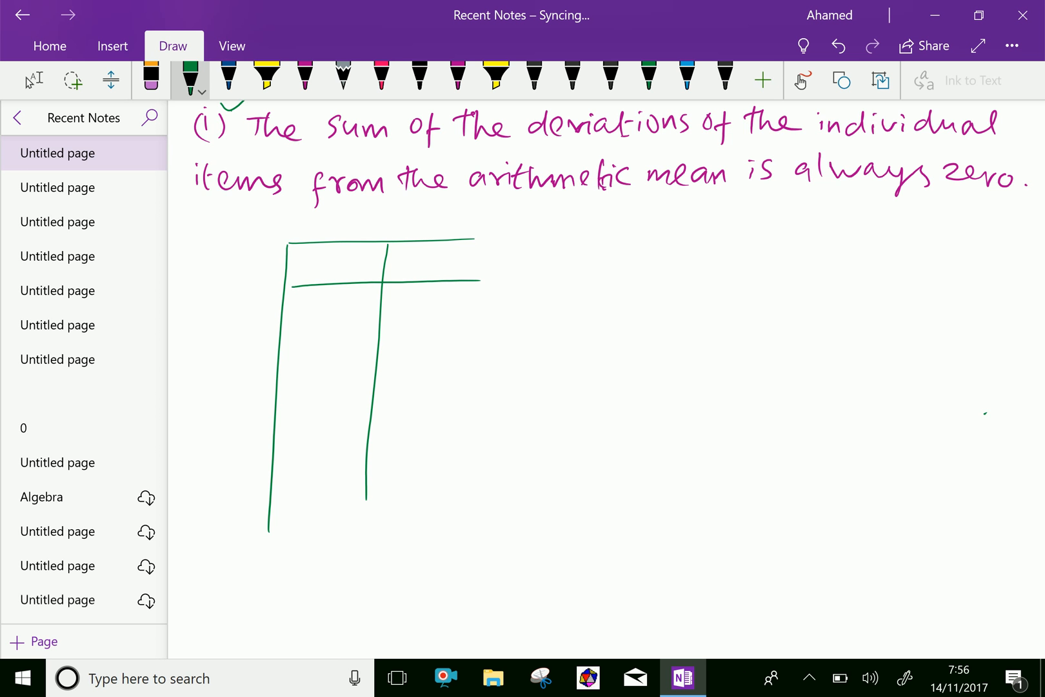
{"action": "left_click_drag", "start_coordinate": [321, 257], "coordinate": [332, 272]}
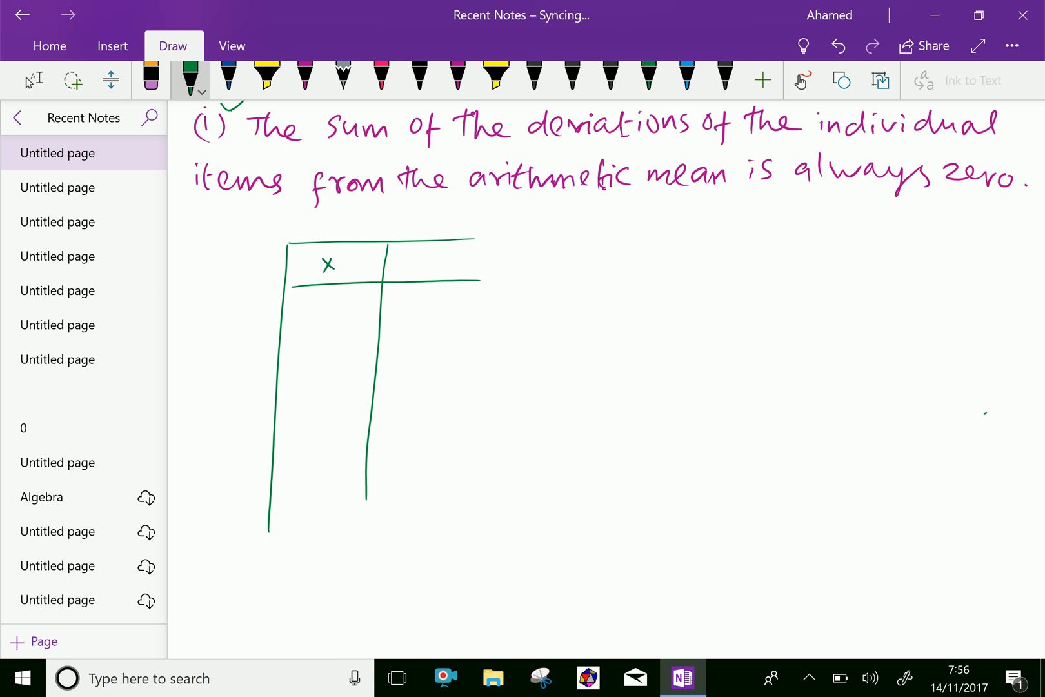
Write the x values 4, 7, 8, 5, 4, 5 and close off an empty totals row
{"action": "left_click_drag", "start_coordinate": [320, 300], "coordinate": [330, 313]}
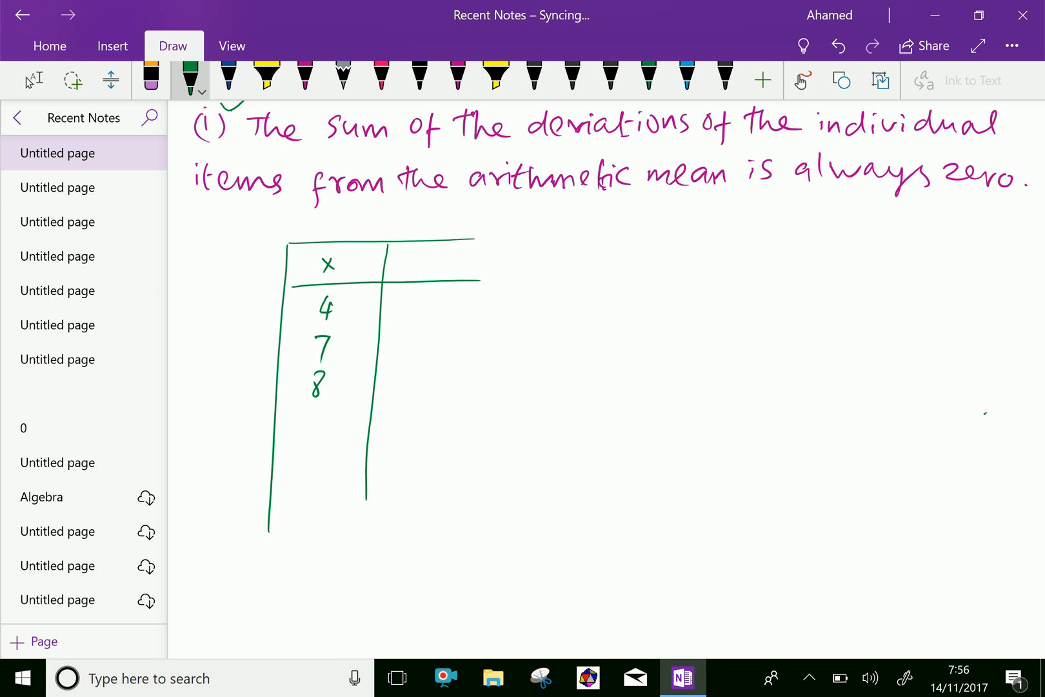
{"action": "left_click_drag", "start_coordinate": [314, 420], "coordinate": [327, 430]}
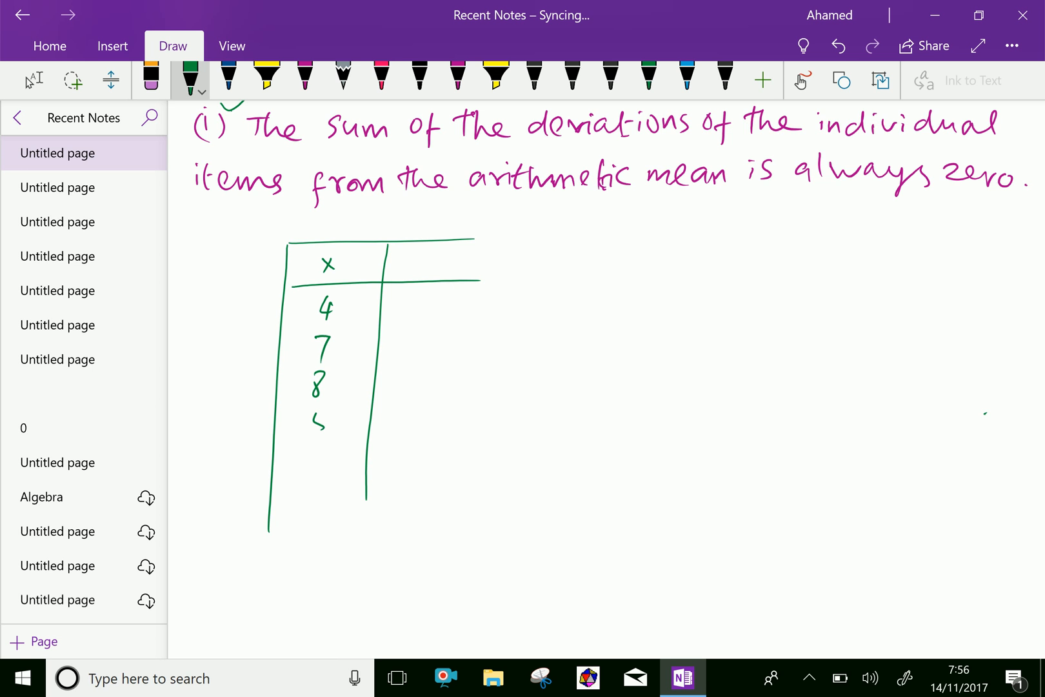
{"action": "left_click_drag", "start_coordinate": [310, 446], "coordinate": [320, 463]}
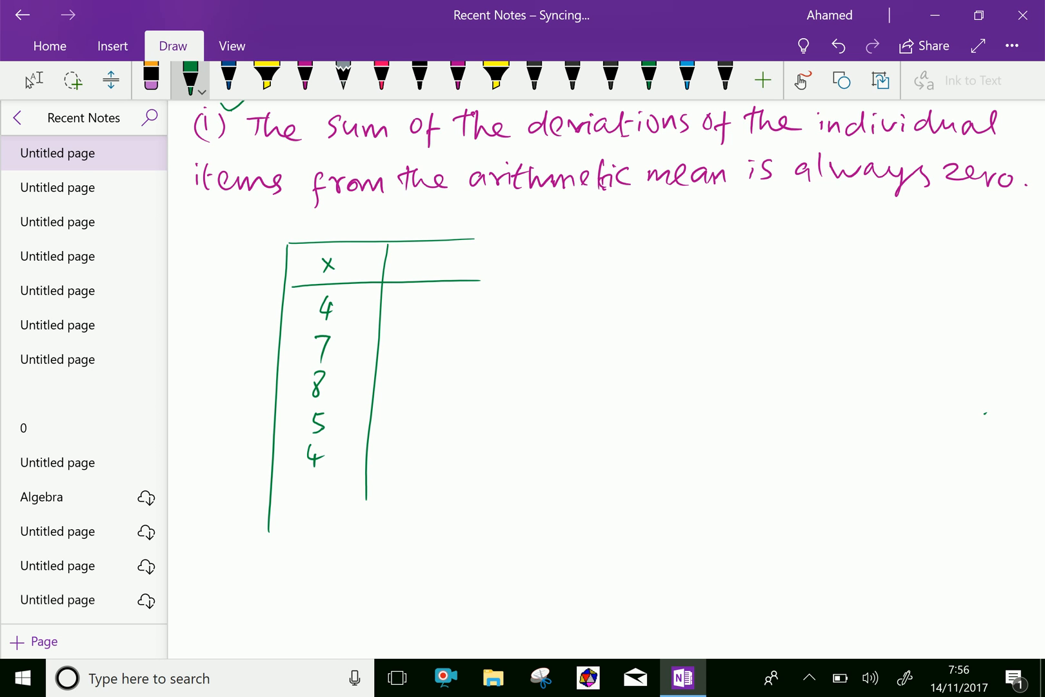
{"action": "left_click_drag", "start_coordinate": [303, 480], "coordinate": [320, 500]}
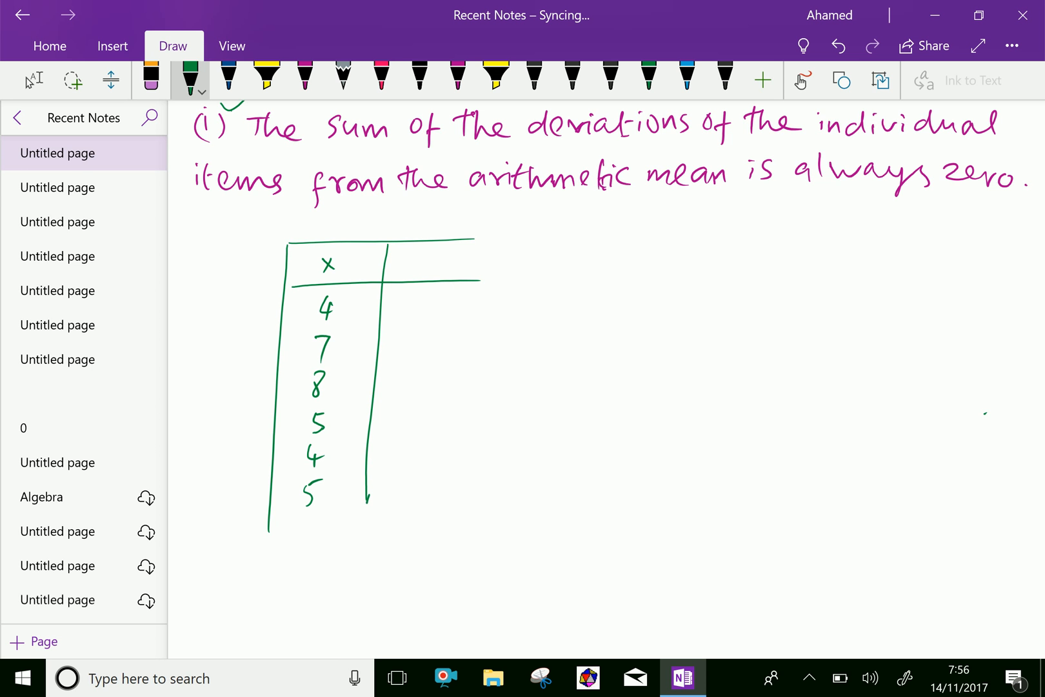
{"action": "left_click_drag", "start_coordinate": [270, 527], "coordinate": [459, 524]}
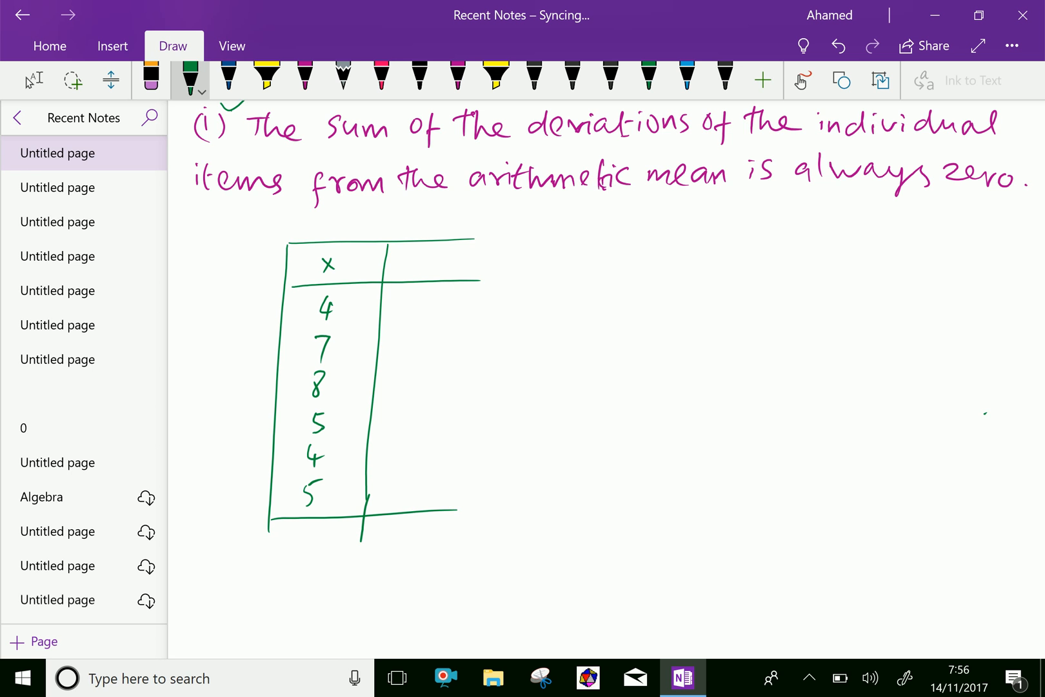
{"action": "left_click_drag", "start_coordinate": [267, 520], "coordinate": [467, 550]}
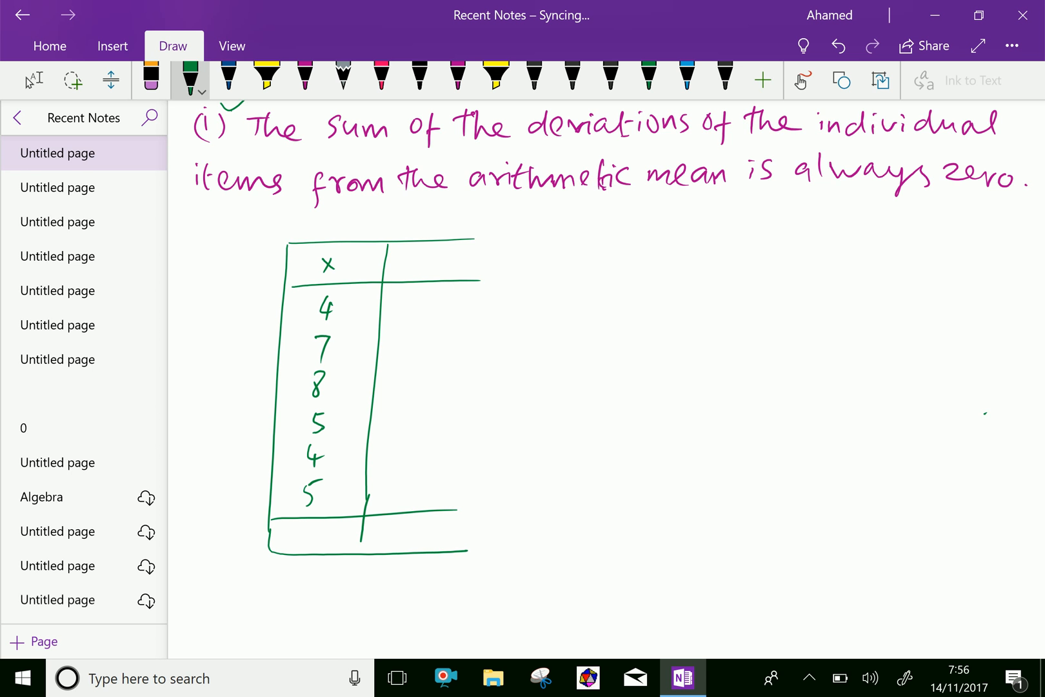
{"action": "left_click_drag", "start_coordinate": [480, 257], "coordinate": [480, 533]}
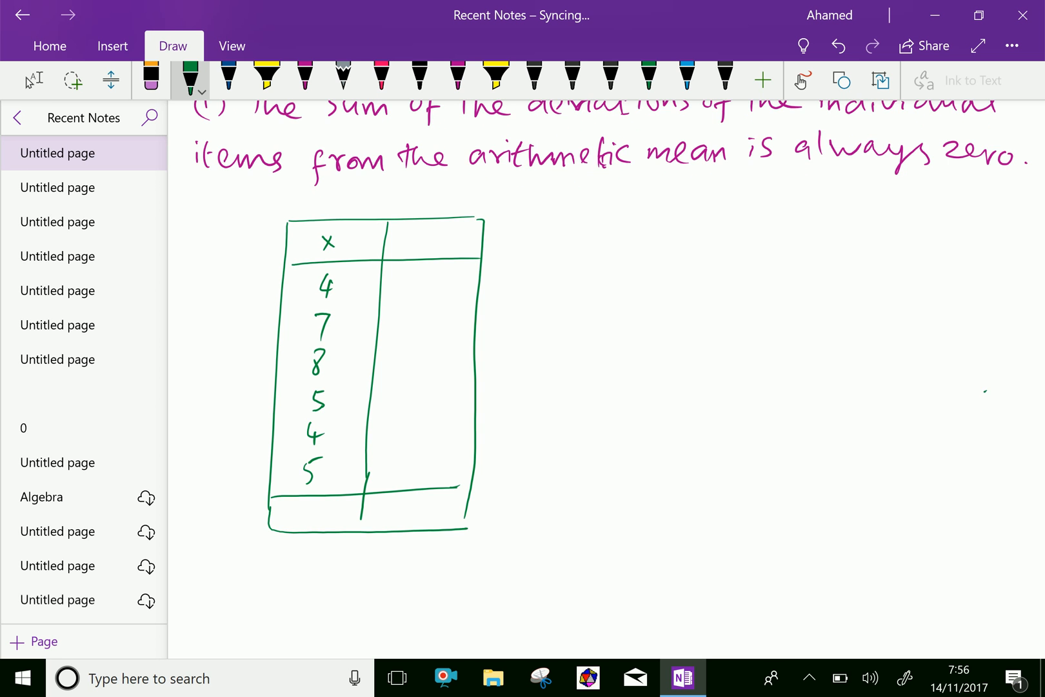
Write the total 33 and A.M = 33/6 = 5.5 beside the table
{"action": "left_click_drag", "start_coordinate": [300, 516], "coordinate": [333, 517]}
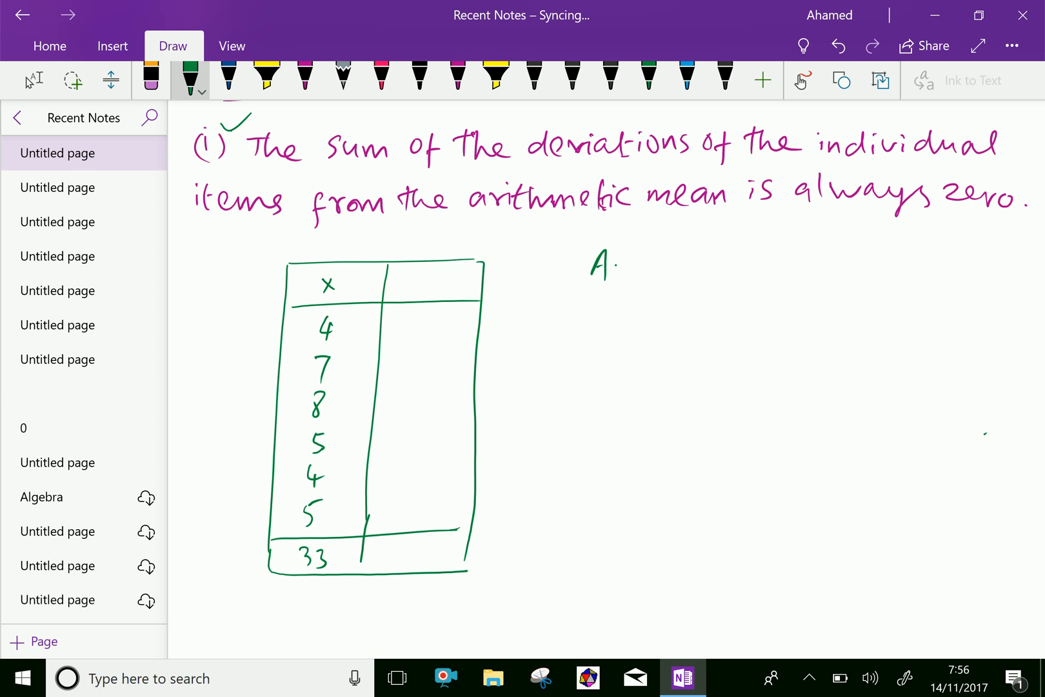
{"action": "left_click_drag", "start_coordinate": [620, 264], "coordinate": [674, 263]}
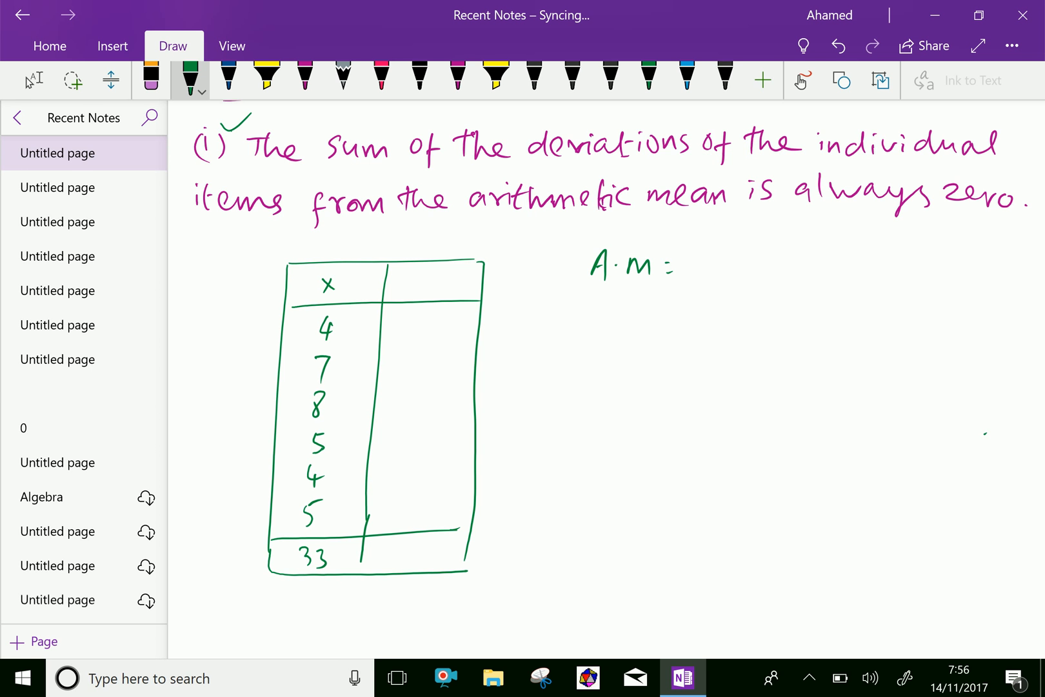
{"action": "left_click_drag", "start_coordinate": [720, 240], "coordinate": [733, 267]}
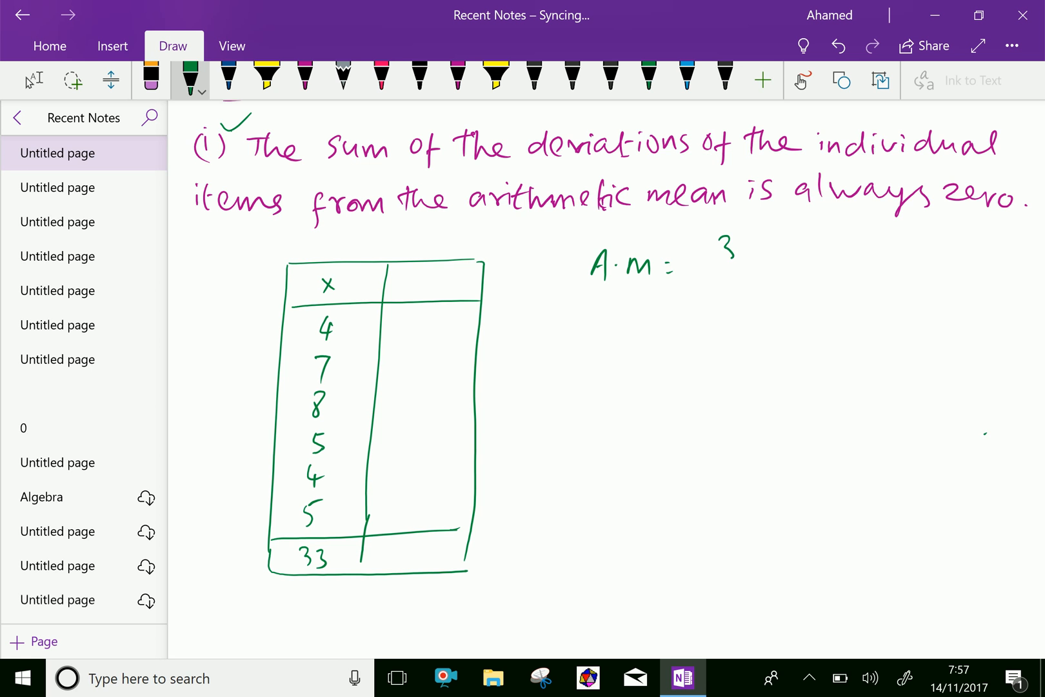
{"action": "left_click_drag", "start_coordinate": [720, 247], "coordinate": [760, 274]}
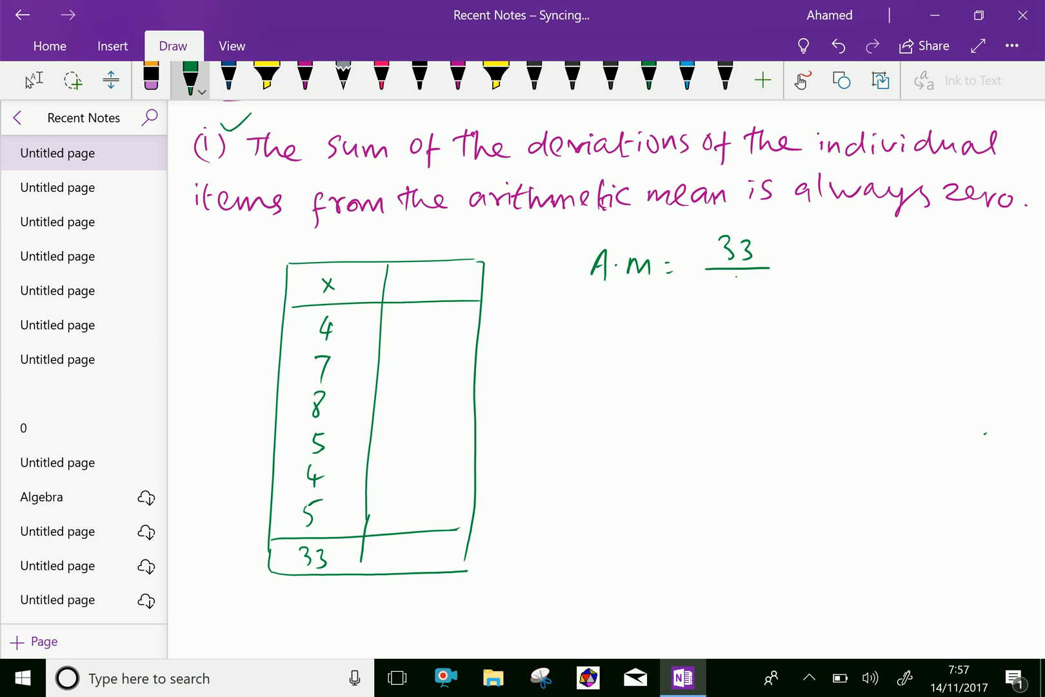
{"action": "left_click_drag", "start_coordinate": [726, 286], "coordinate": [794, 273]}
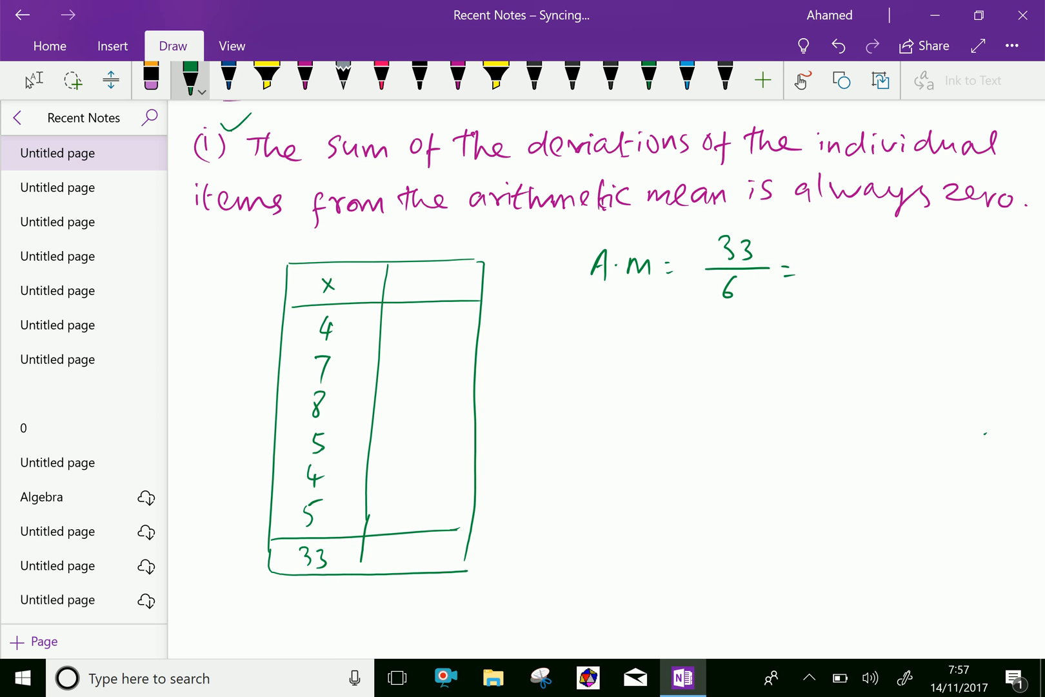
{"action": "left_click_drag", "start_coordinate": [820, 260], "coordinate": [834, 280]}
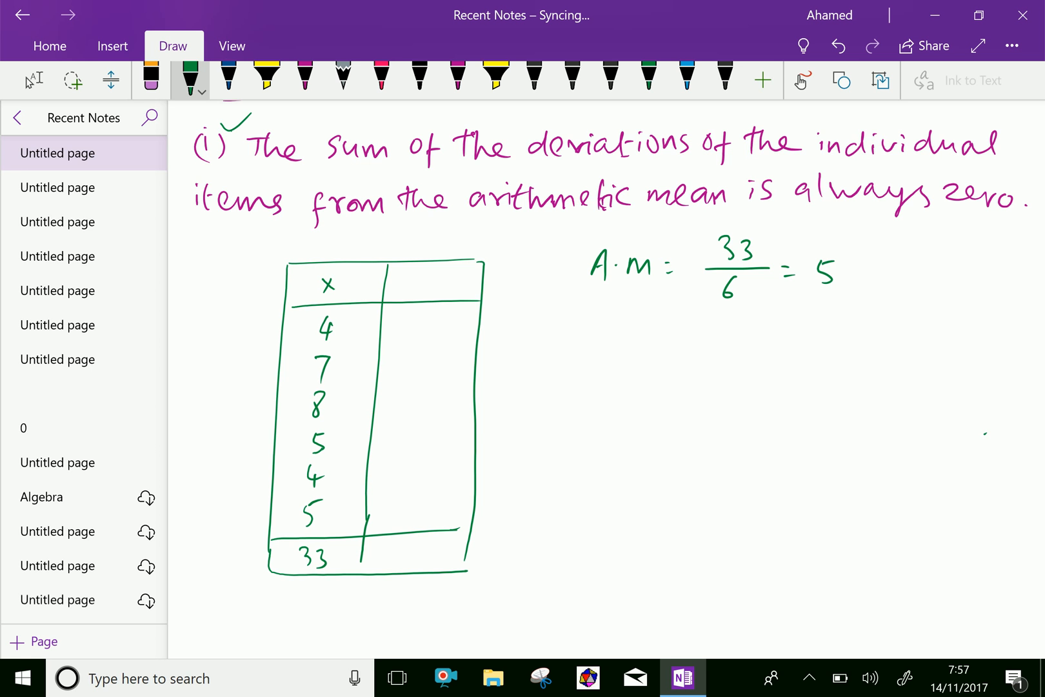
{"action": "left_click", "coordinate": [848, 278]}
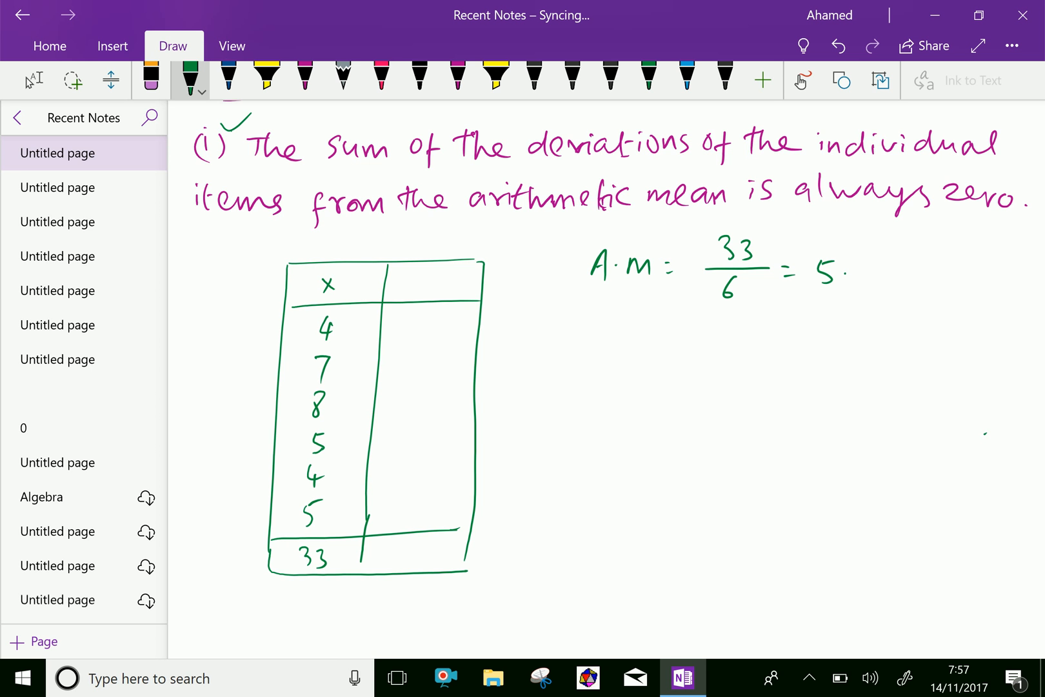
{"action": "left_click_drag", "start_coordinate": [847, 270], "coordinate": [880, 270]}
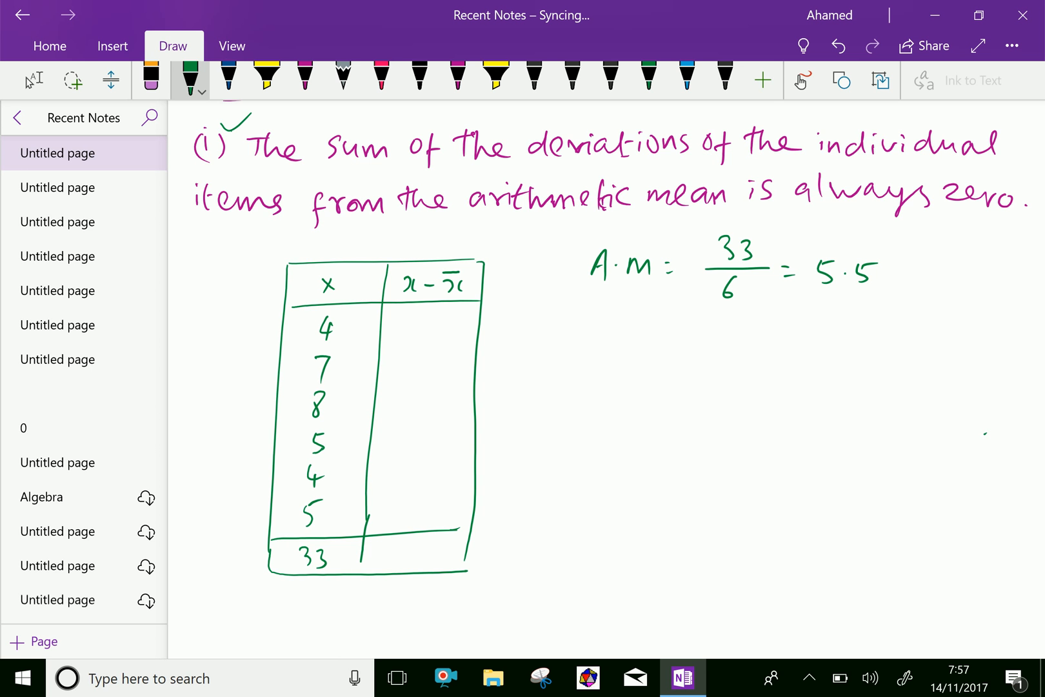
Write deviations -1.5, 1.5, 2.5, -0.5, -1.5, -0.5 and begin their sum beside the table
{"action": "left_click_drag", "start_coordinate": [405, 327], "coordinate": [453, 326]}
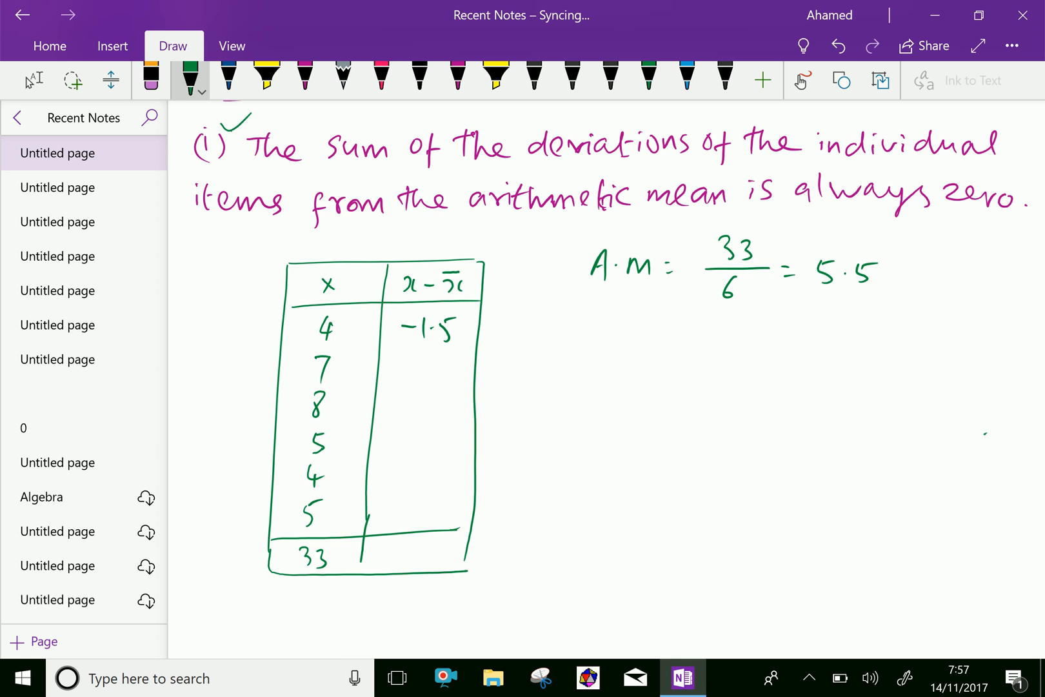
{"action": "left_click_drag", "start_coordinate": [413, 359], "coordinate": [440, 364]}
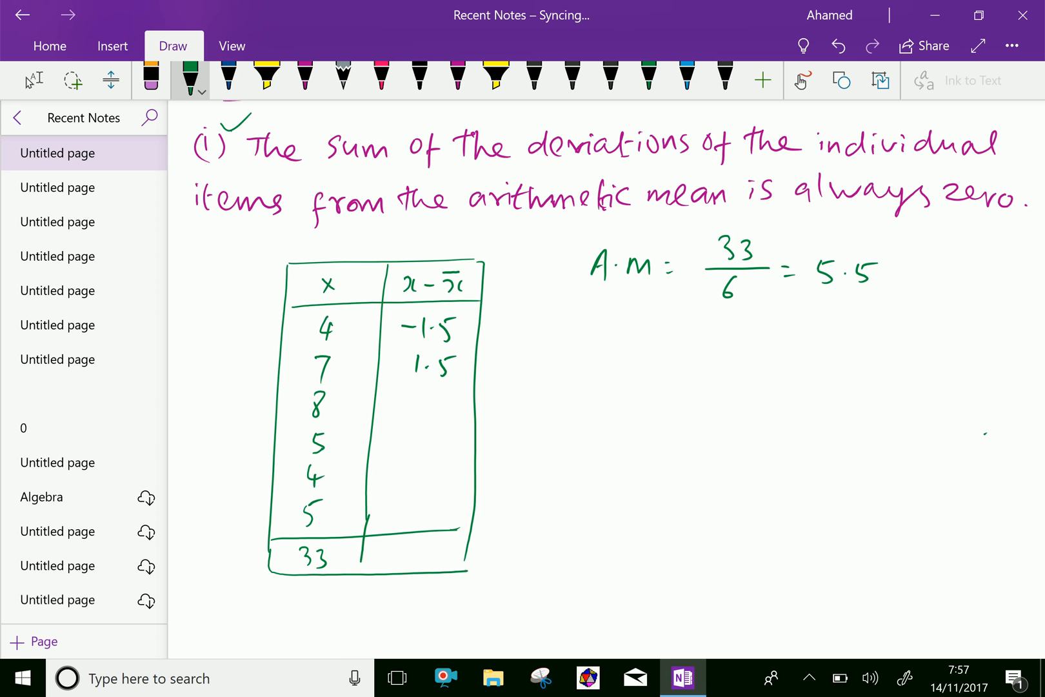
{"action": "left_click_drag", "start_coordinate": [400, 406], "coordinate": [440, 407]}
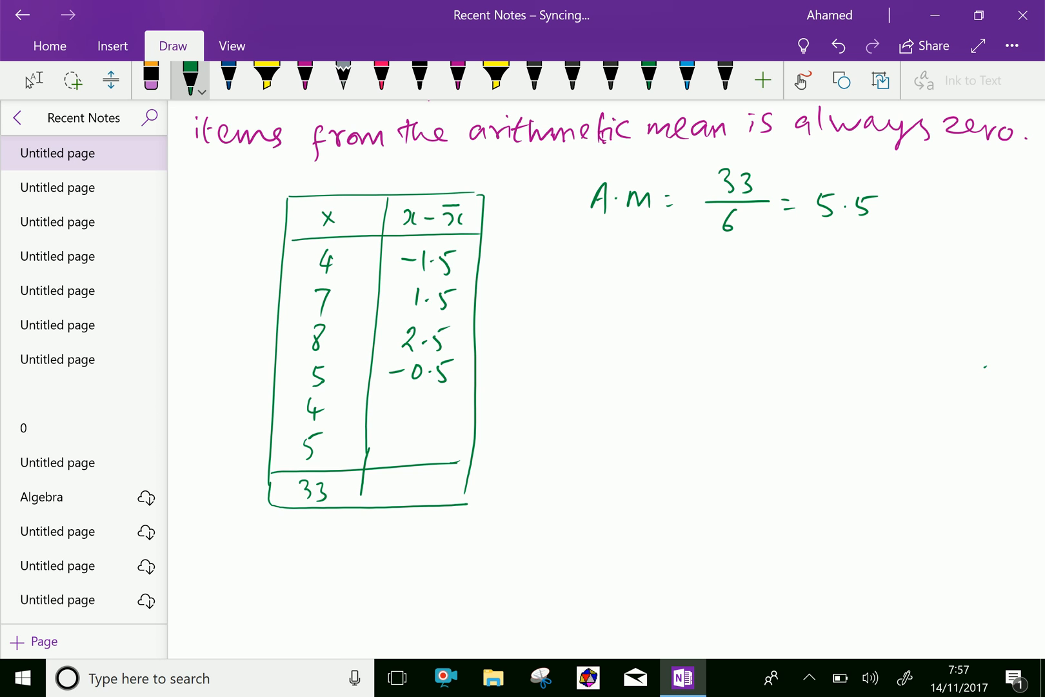
{"action": "left_click_drag", "start_coordinate": [383, 400], "coordinate": [440, 410]}
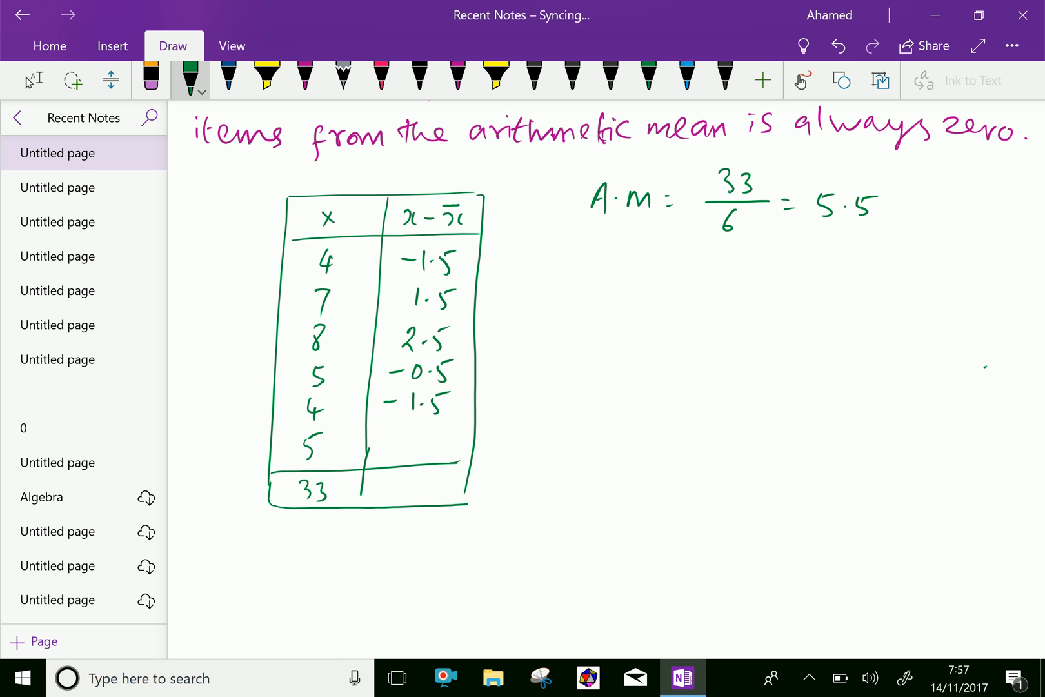
{"action": "left_click_drag", "start_coordinate": [400, 436], "coordinate": [420, 436]}
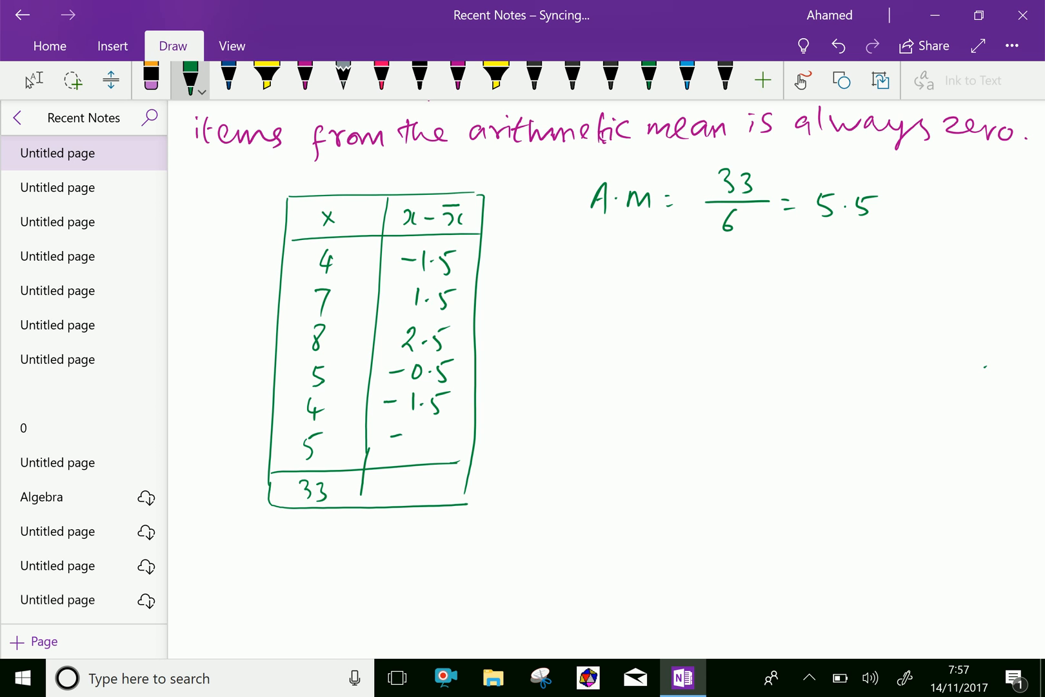
{"action": "left_click_drag", "start_coordinate": [393, 436], "coordinate": [443, 439]}
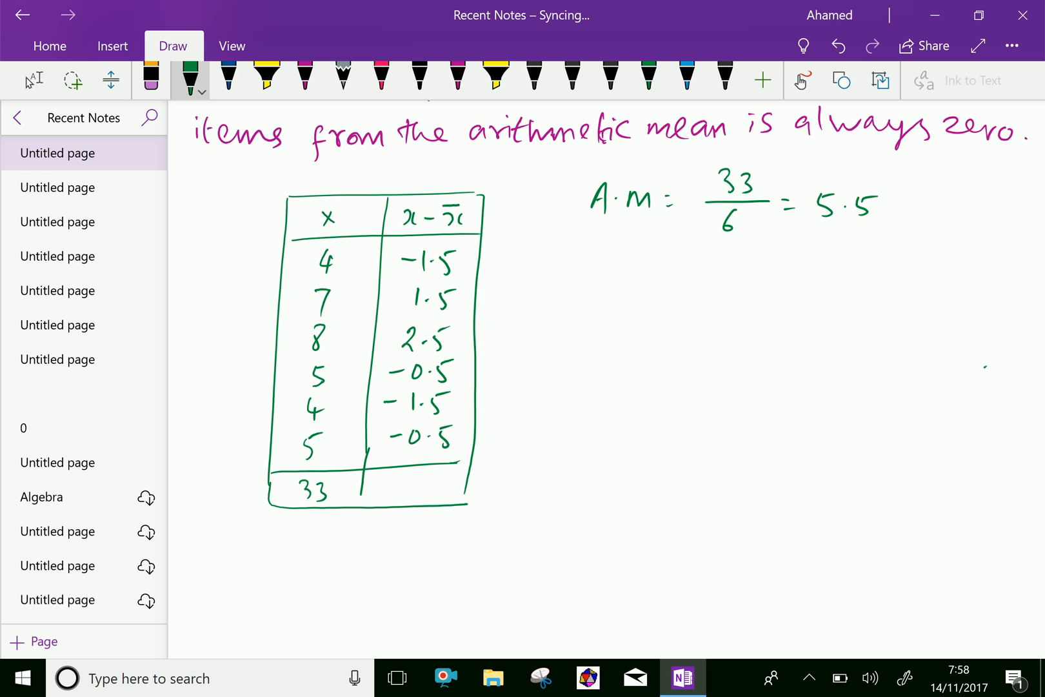
{"action": "left_click_drag", "start_coordinate": [553, 273], "coordinate": [613, 274]}
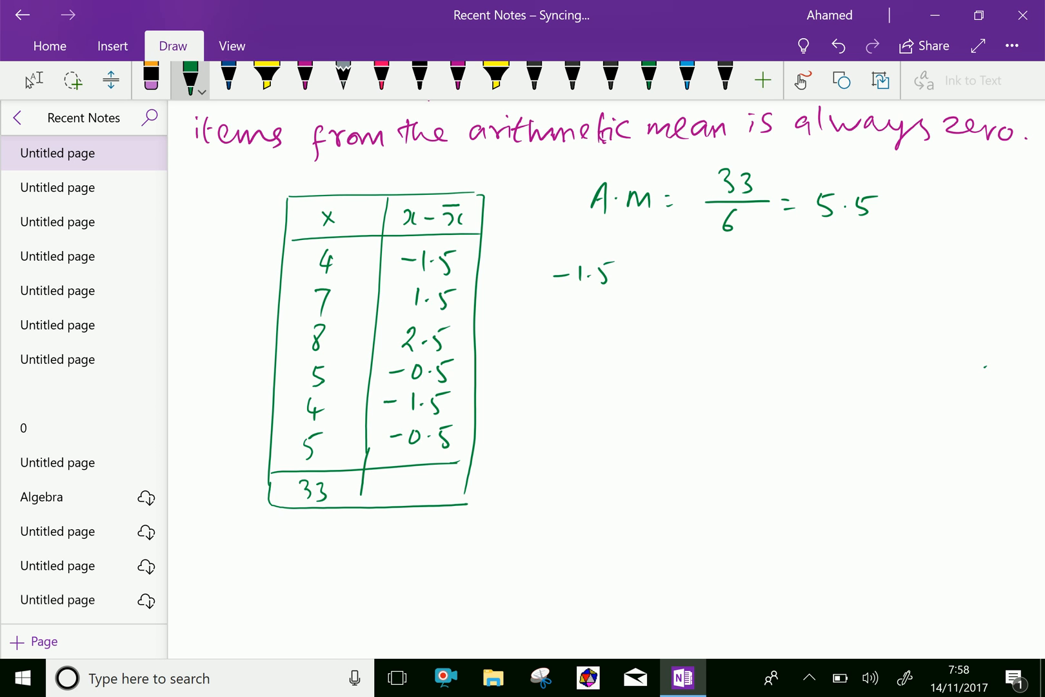
Write out the sum of deviations -1.5 - 0.5 - 1.5 - 0.5 + 1.5 + 2.5
{"action": "left_click_drag", "start_coordinate": [628, 274], "coordinate": [690, 274]}
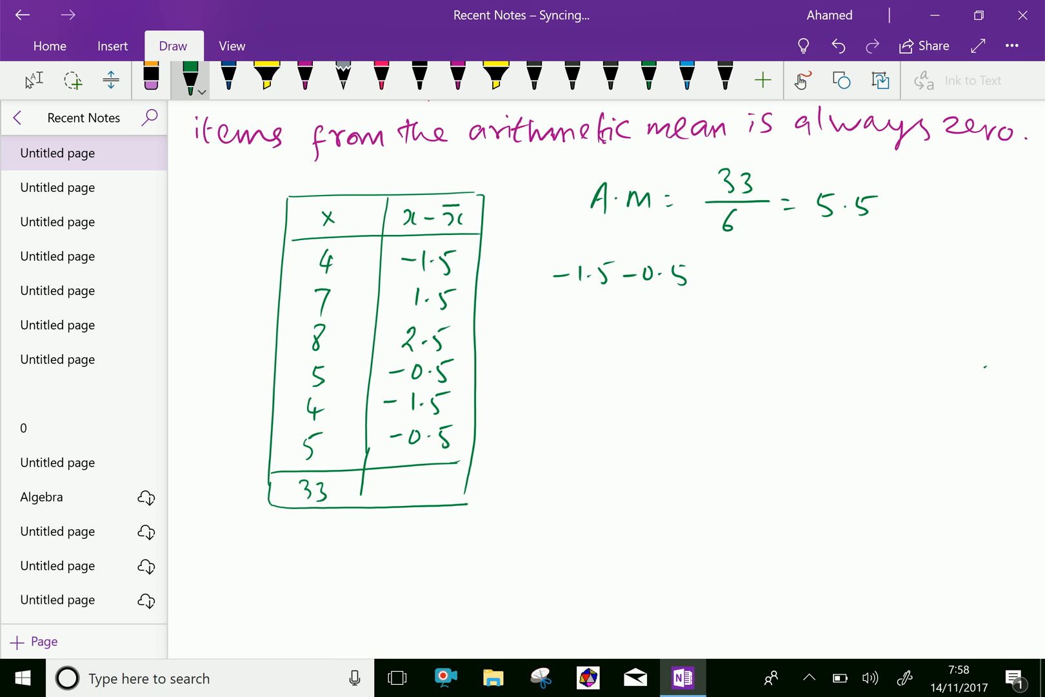
{"action": "left_click_drag", "start_coordinate": [693, 273], "coordinate": [723, 273]}
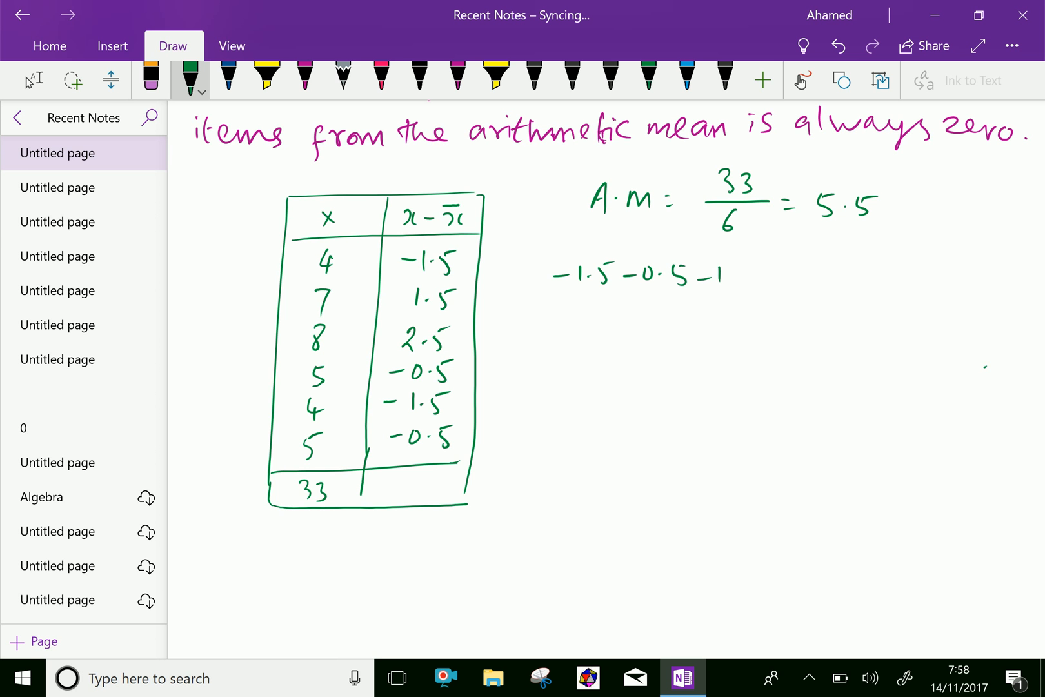
{"action": "left_click_drag", "start_coordinate": [717, 270], "coordinate": [756, 280]}
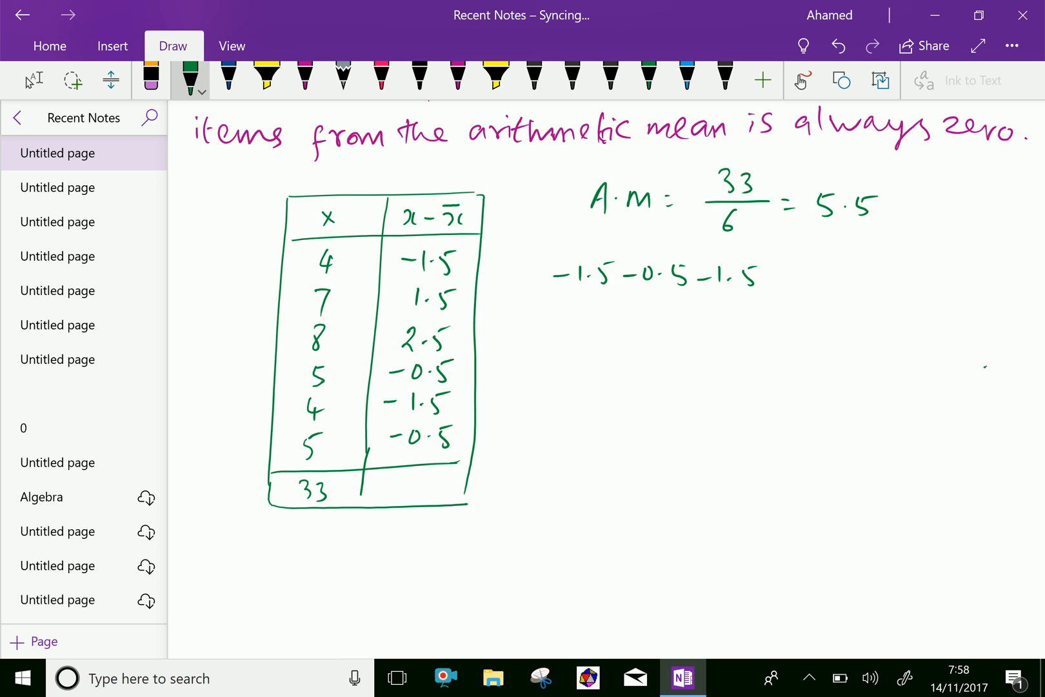
{"action": "left_click_drag", "start_coordinate": [766, 276], "coordinate": [817, 276]}
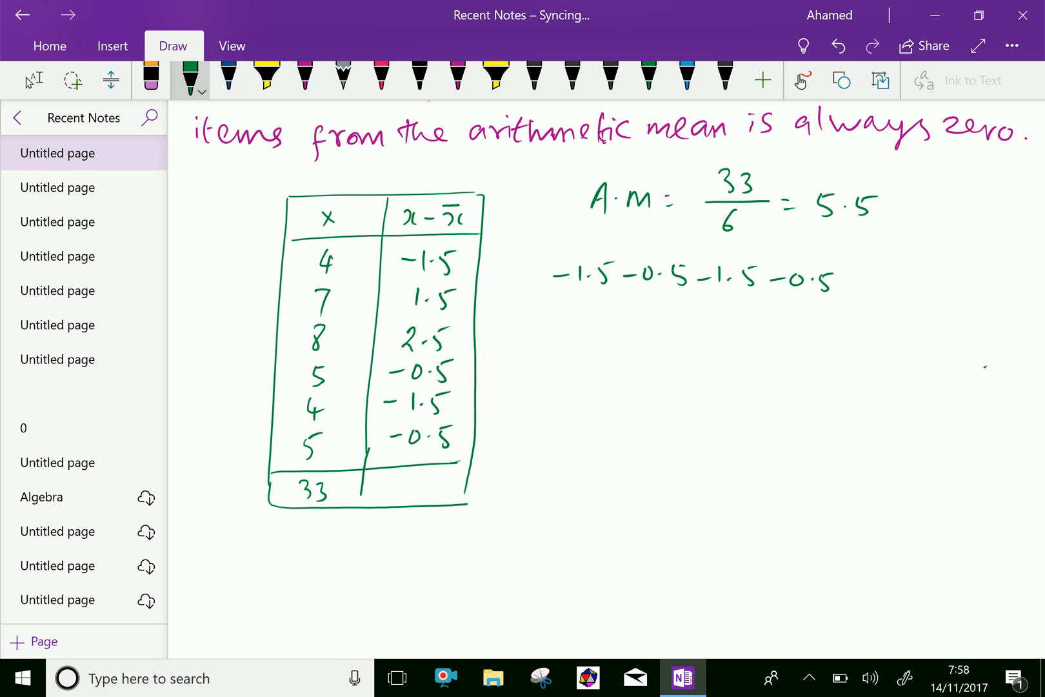
{"action": "left_click_drag", "start_coordinate": [847, 280], "coordinate": [887, 280]}
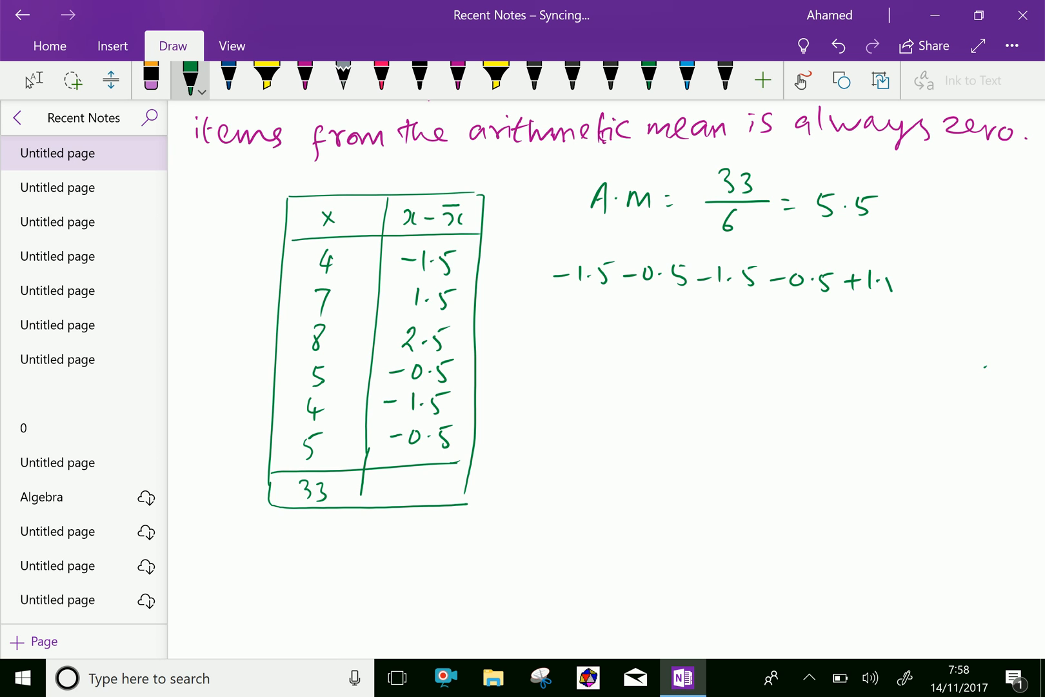
{"action": "left_click_drag", "start_coordinate": [874, 280], "coordinate": [903, 280]}
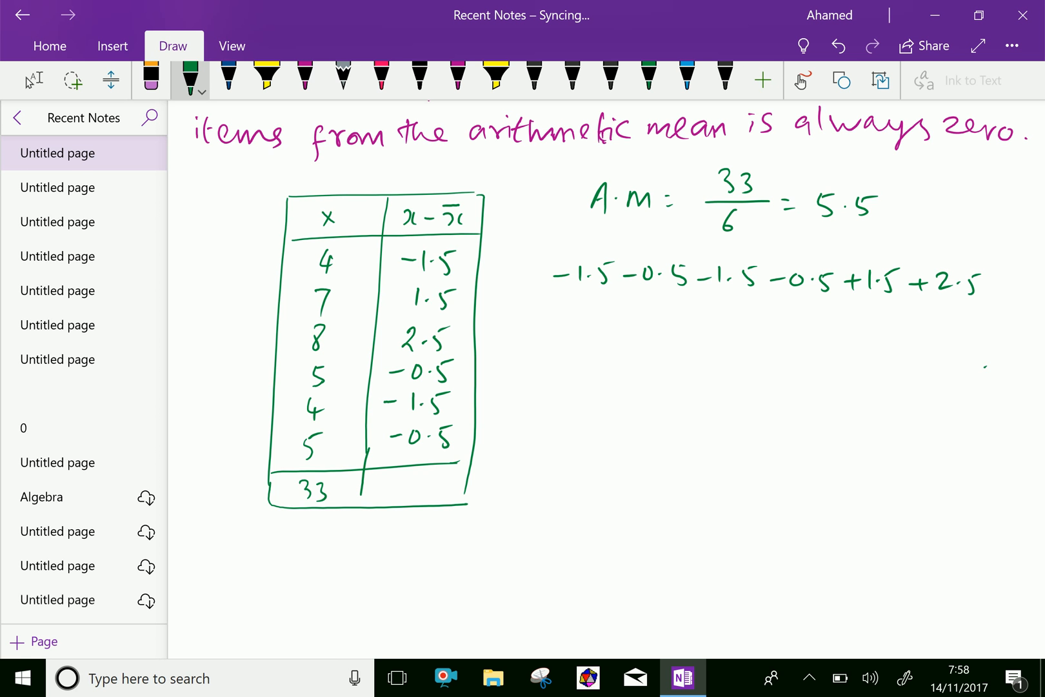
Simplify the sum to -4 + 4 = 0 and record 0 in the totals row
{"action": "left_click_drag", "start_coordinate": [540, 331], "coordinate": [554, 341]}
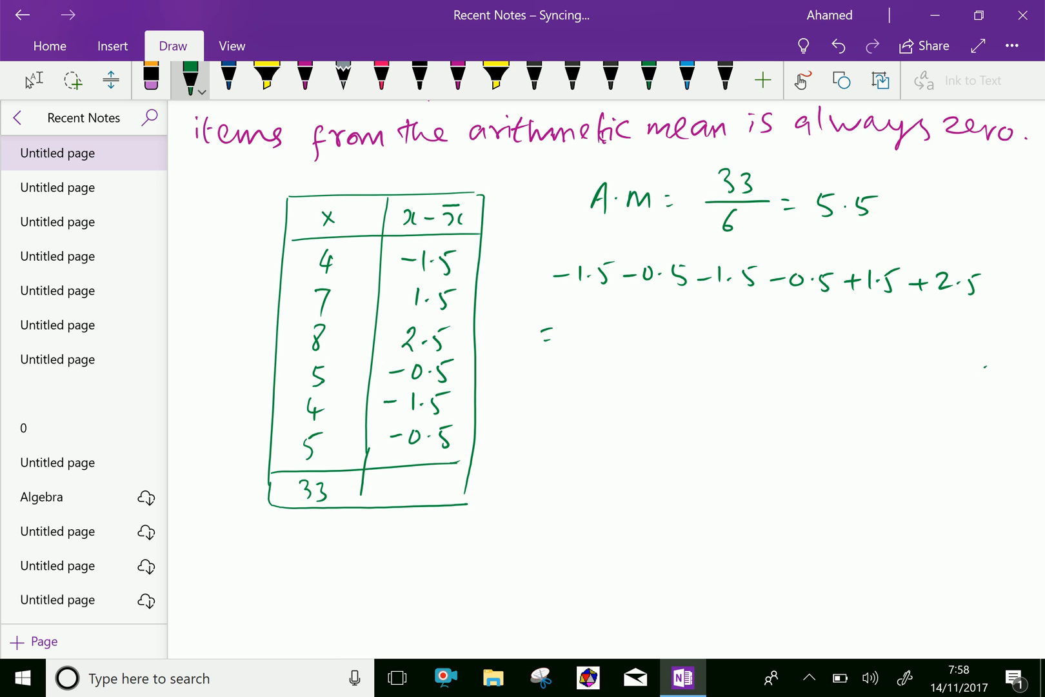
{"action": "left_click_drag", "start_coordinate": [587, 333], "coordinate": [633, 333]}
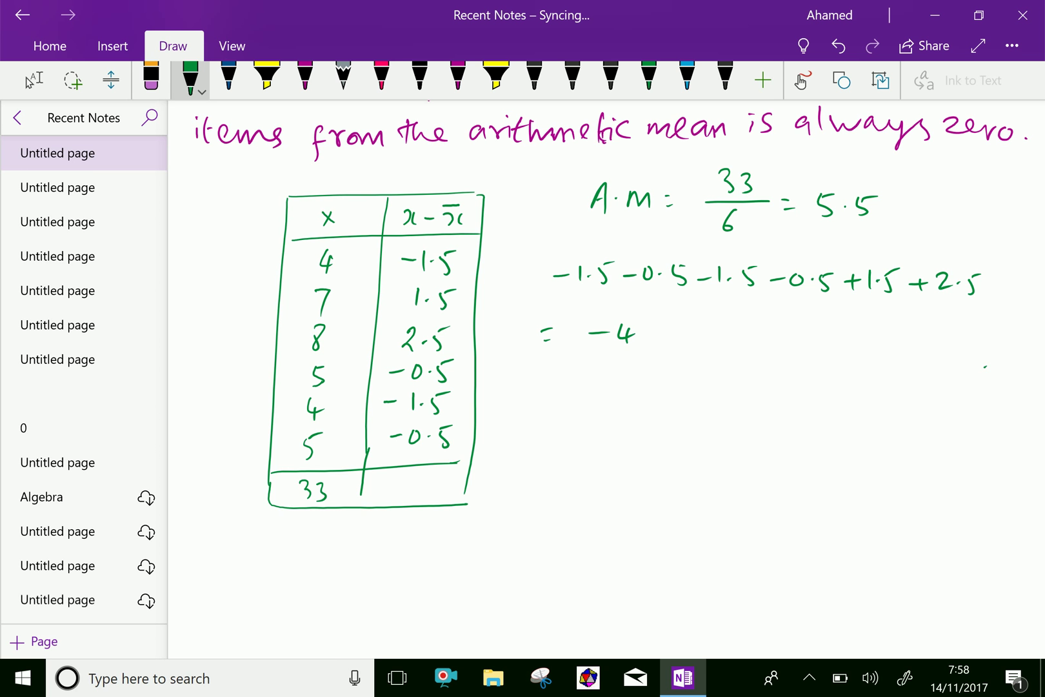
{"action": "left_click_drag", "start_coordinate": [647, 331], "coordinate": [670, 331]}
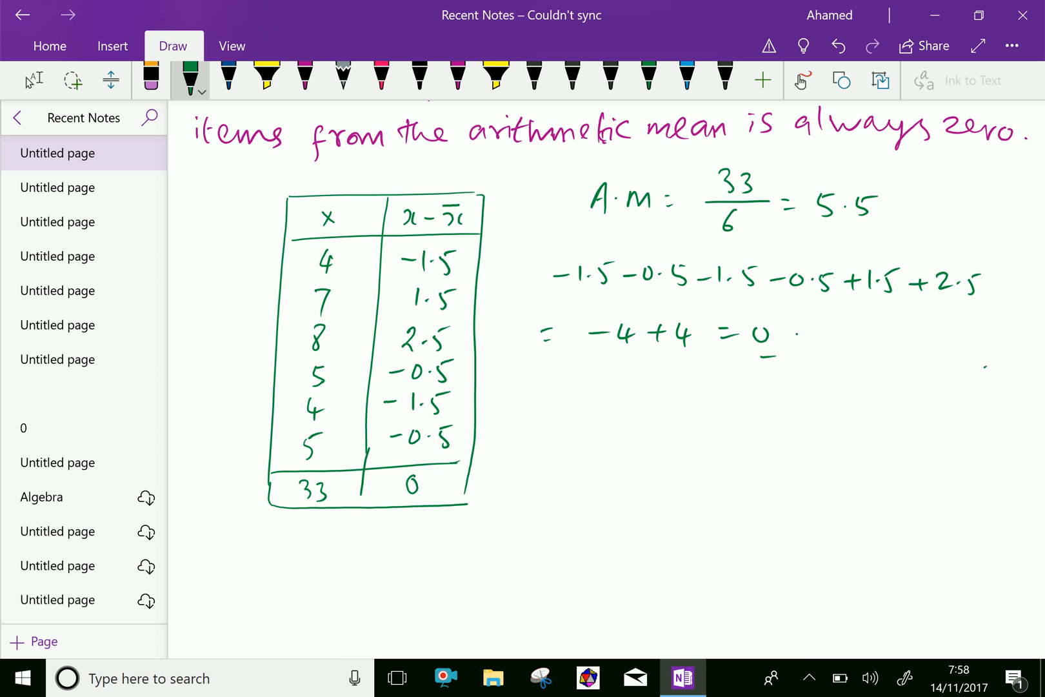
Below property (ii), draw a new table's left border and header labelled x
{"action": "scroll", "scroll_direction": "down", "scroll_amount": 3}
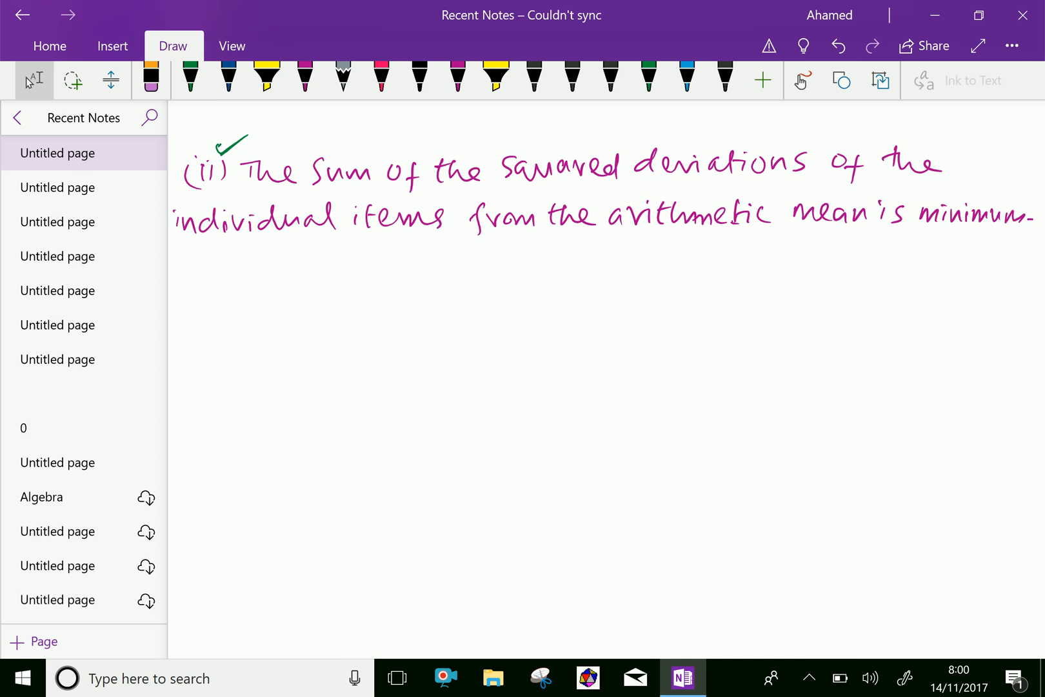
{"action": "left_click_drag", "start_coordinate": [257, 275], "coordinate": [240, 535]}
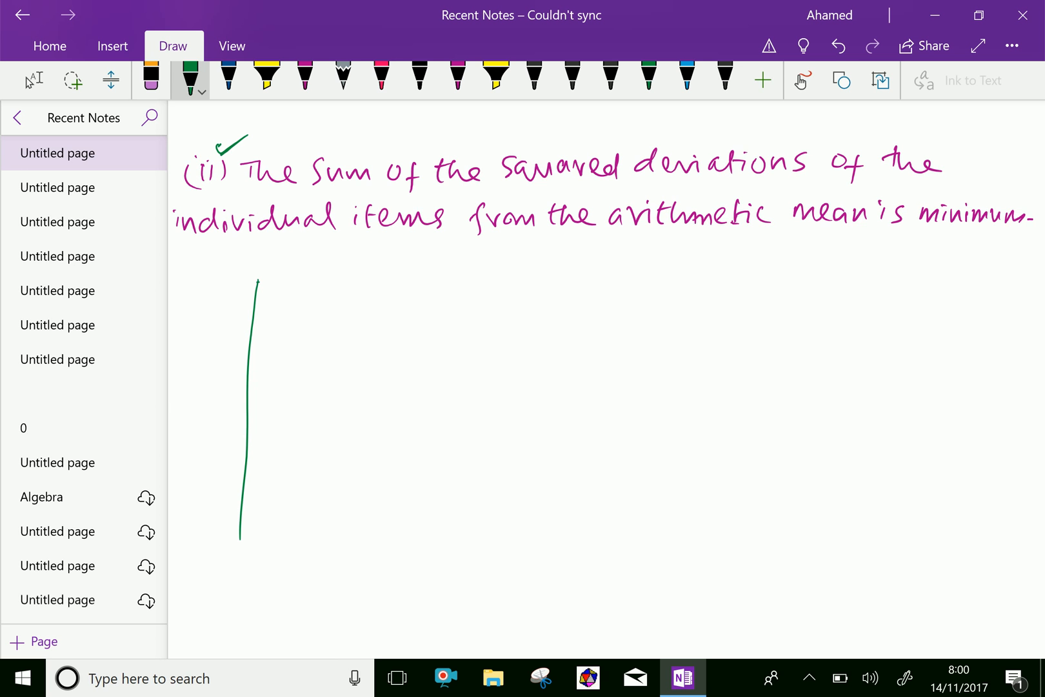
{"action": "left_click_drag", "start_coordinate": [256, 280], "coordinate": [457, 280]}
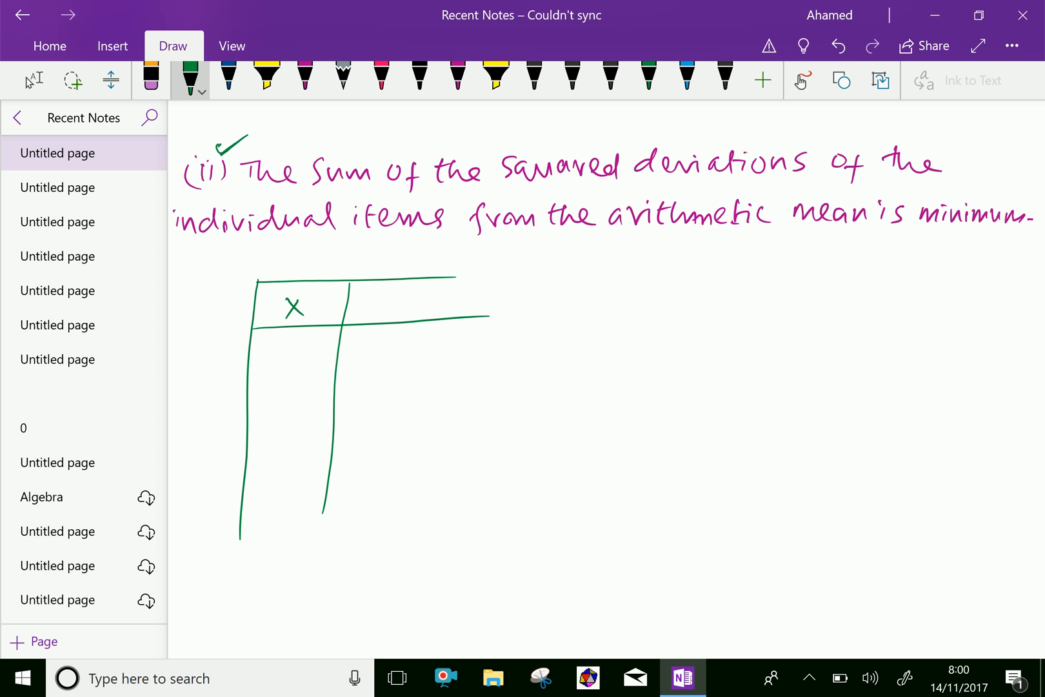
Write the x values 4, 7, 8, 5, 4, 5, add a totals row and close the table
{"action": "left_click_drag", "start_coordinate": [290, 341], "coordinate": [292, 356]}
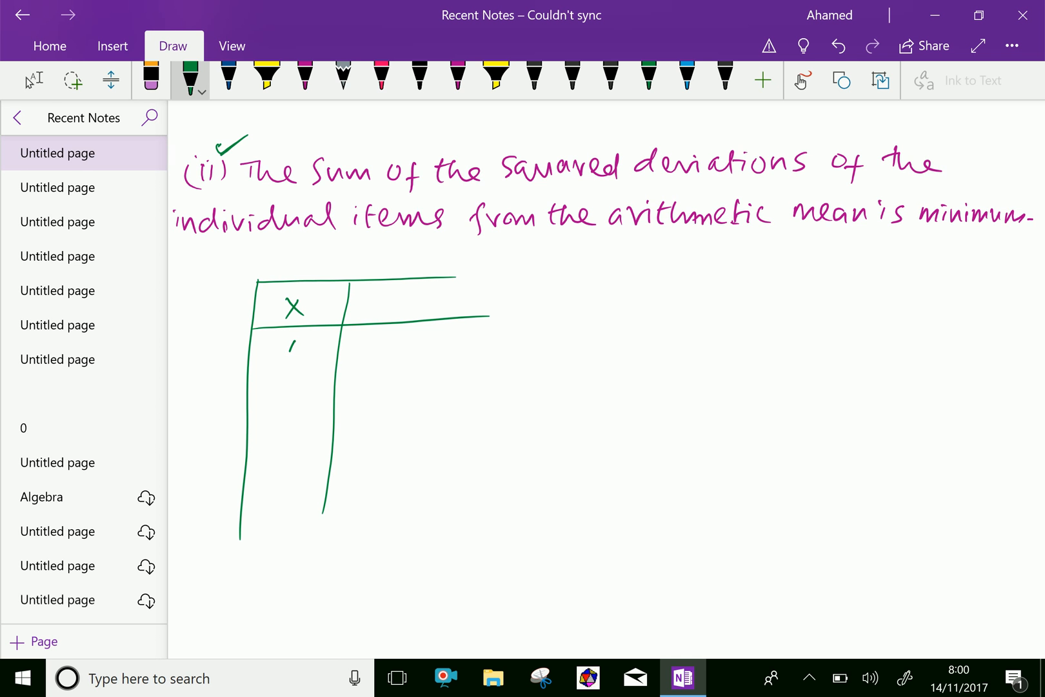
{"action": "left_click_drag", "start_coordinate": [291, 347], "coordinate": [290, 433]}
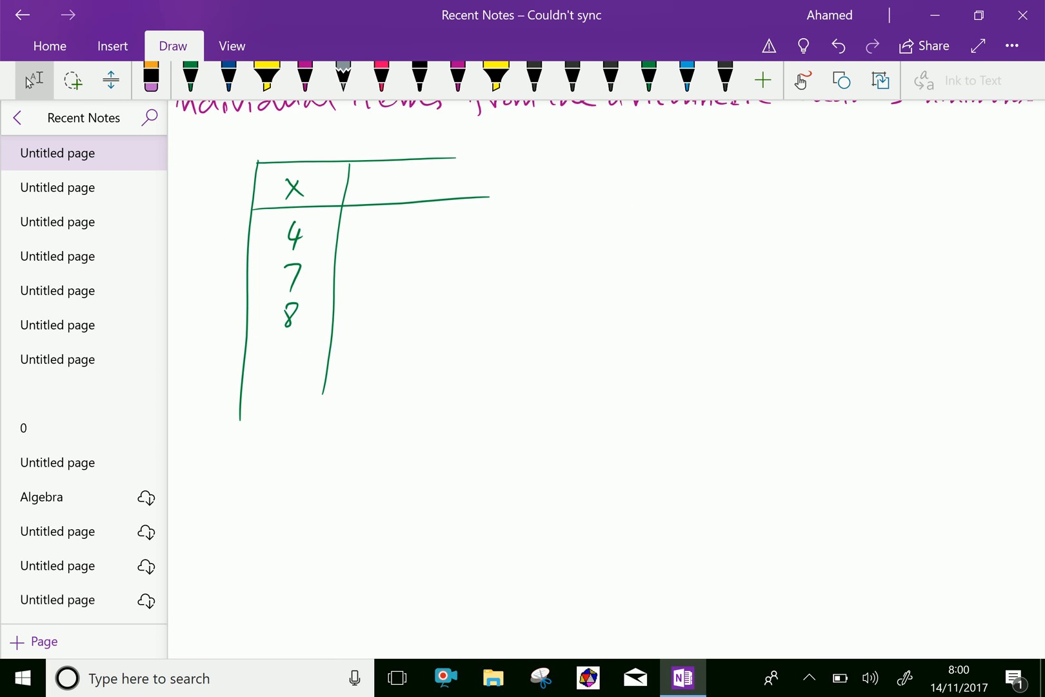
{"action": "left_click", "coordinate": [191, 76]}
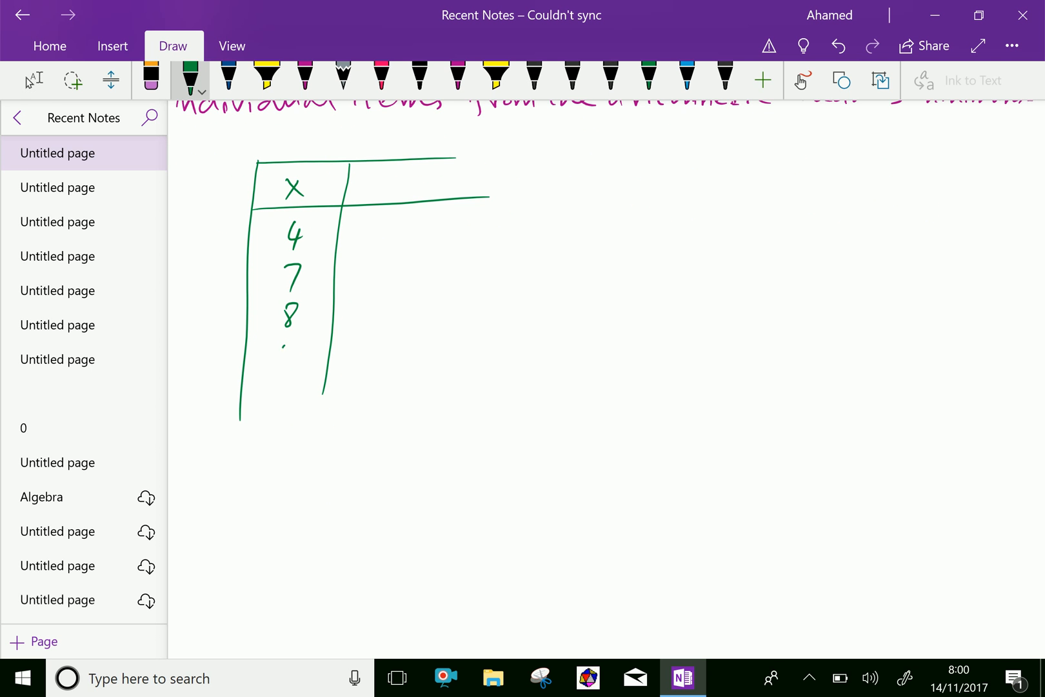
{"action": "left_click_drag", "start_coordinate": [287, 353], "coordinate": [286, 421]}
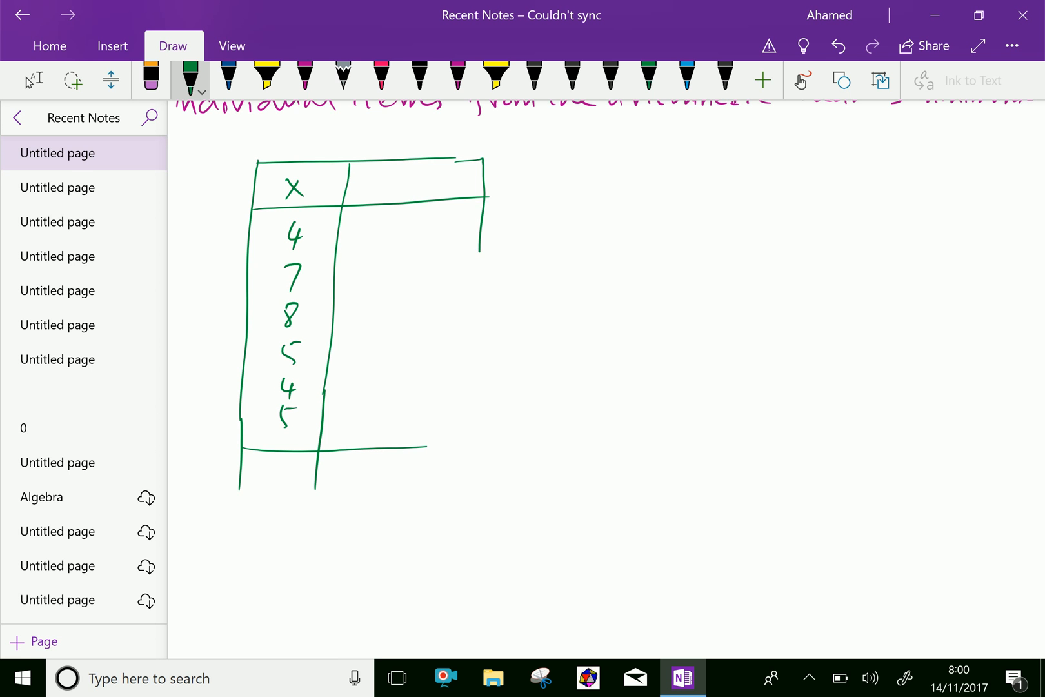
{"action": "left_click_drag", "start_coordinate": [480, 193], "coordinate": [471, 490]}
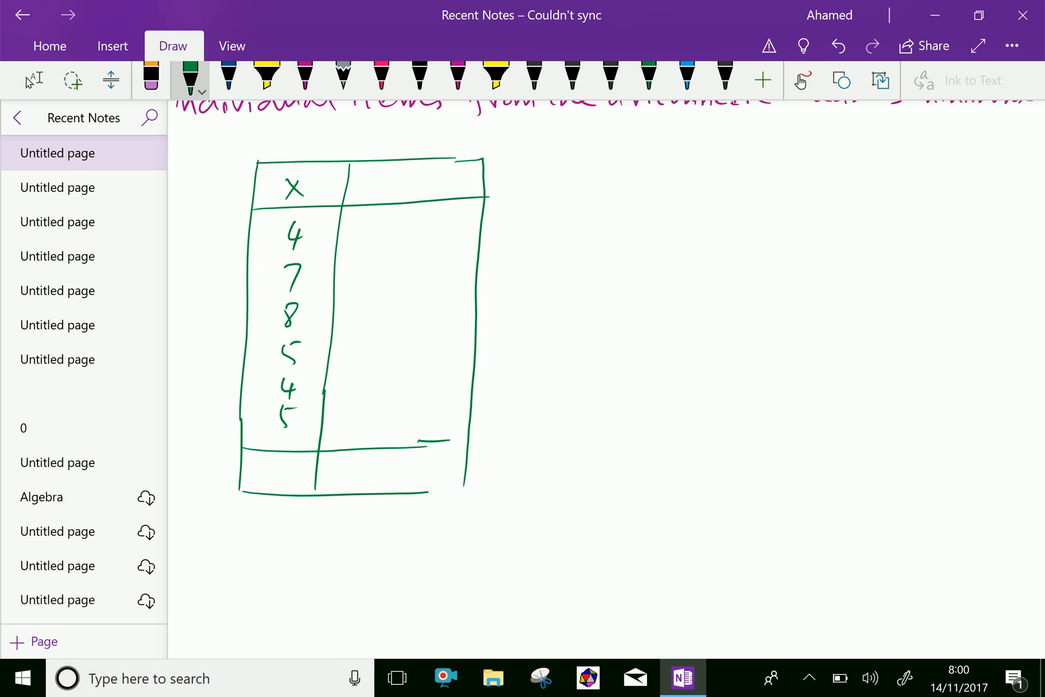
{"action": "scroll", "scroll_direction": "down", "scroll_amount": 3}
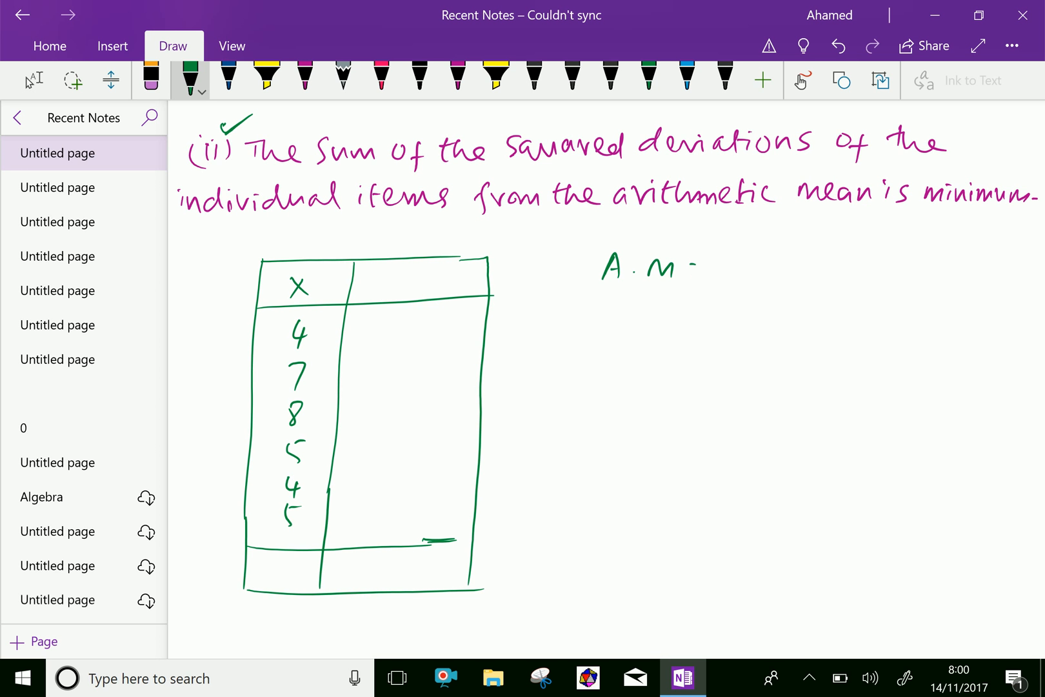
Write A.M = 5.5, head the column x − x̄ and start its deviations
{"action": "left_click_drag", "start_coordinate": [699, 267], "coordinate": [787, 274]}
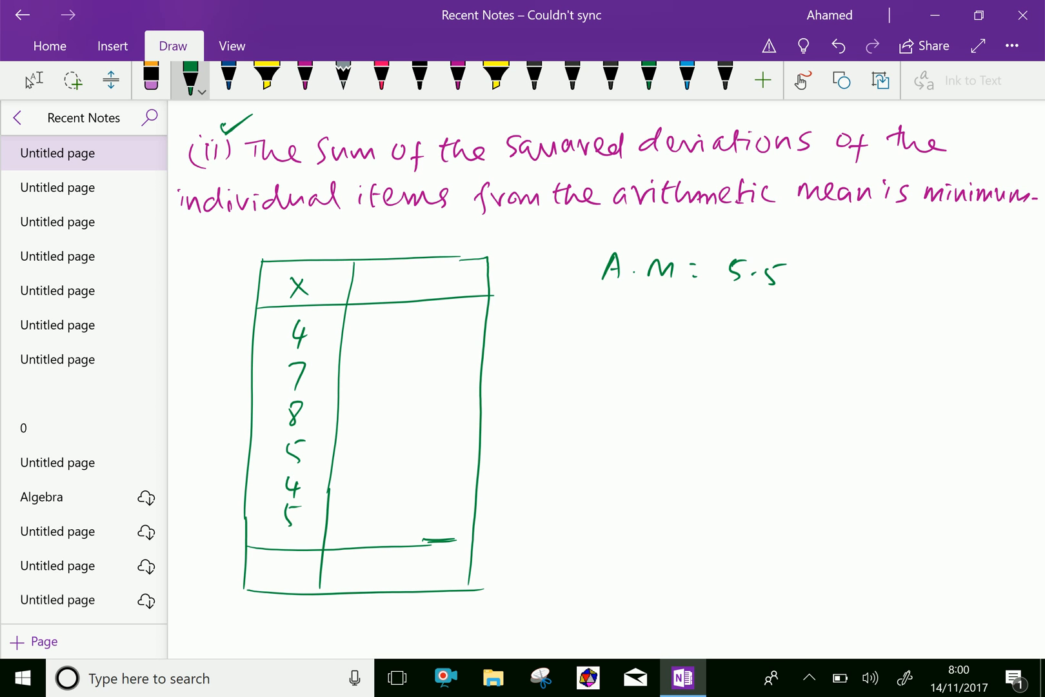
{"action": "left_click_drag", "start_coordinate": [377, 280], "coordinate": [404, 284]}
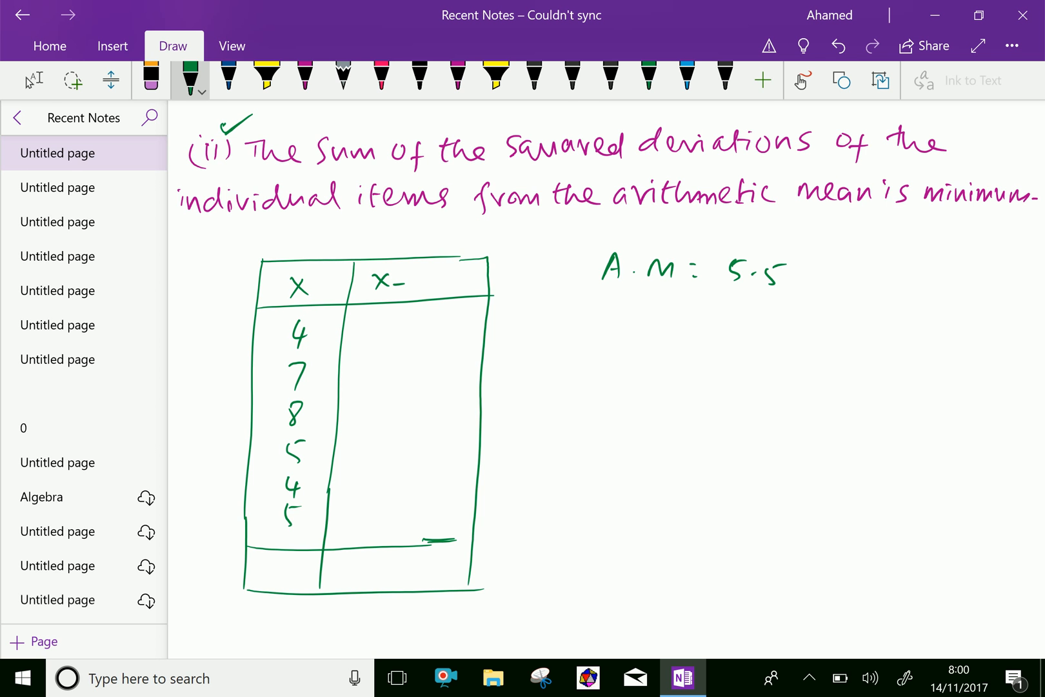
{"action": "left_click_drag", "start_coordinate": [418, 273], "coordinate": [432, 273]}
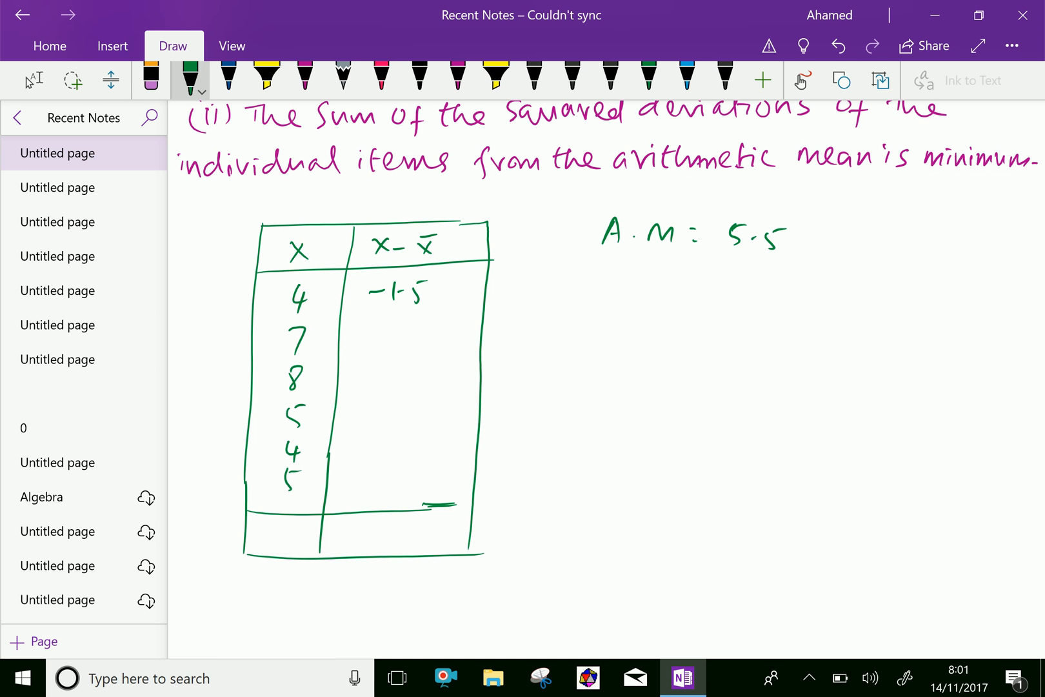
{"action": "left_click_drag", "start_coordinate": [380, 324], "coordinate": [382, 349]}
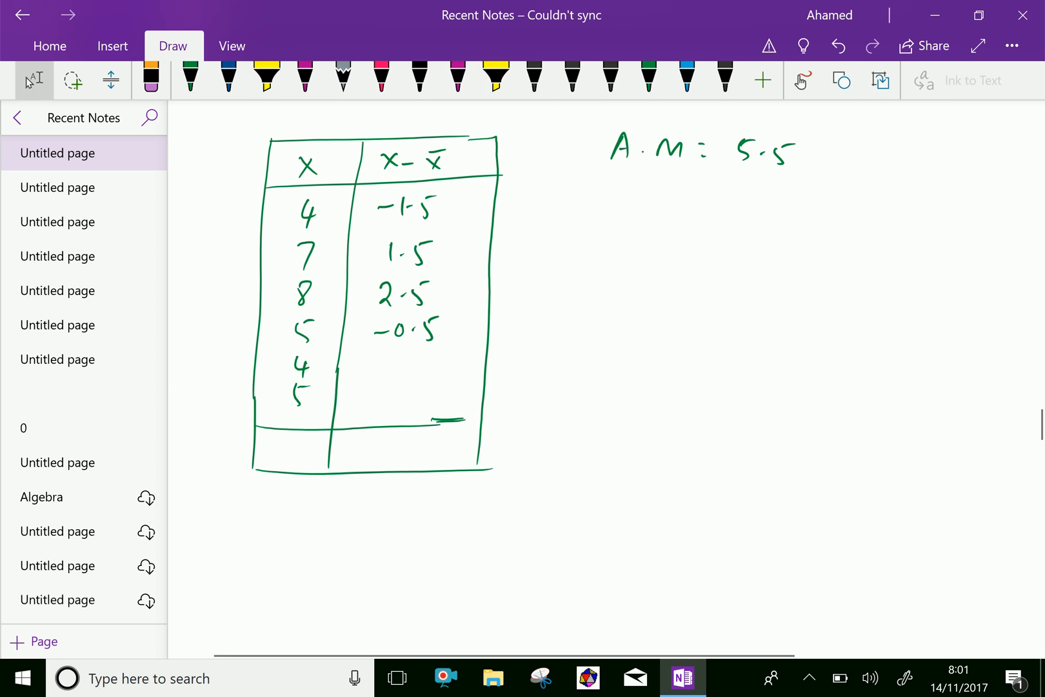
Finish the deviations -1.5, 1.5, 2.5, -0.5, -1.5, -0.5 and extend the top border
{"action": "left_click", "coordinate": [190, 79]}
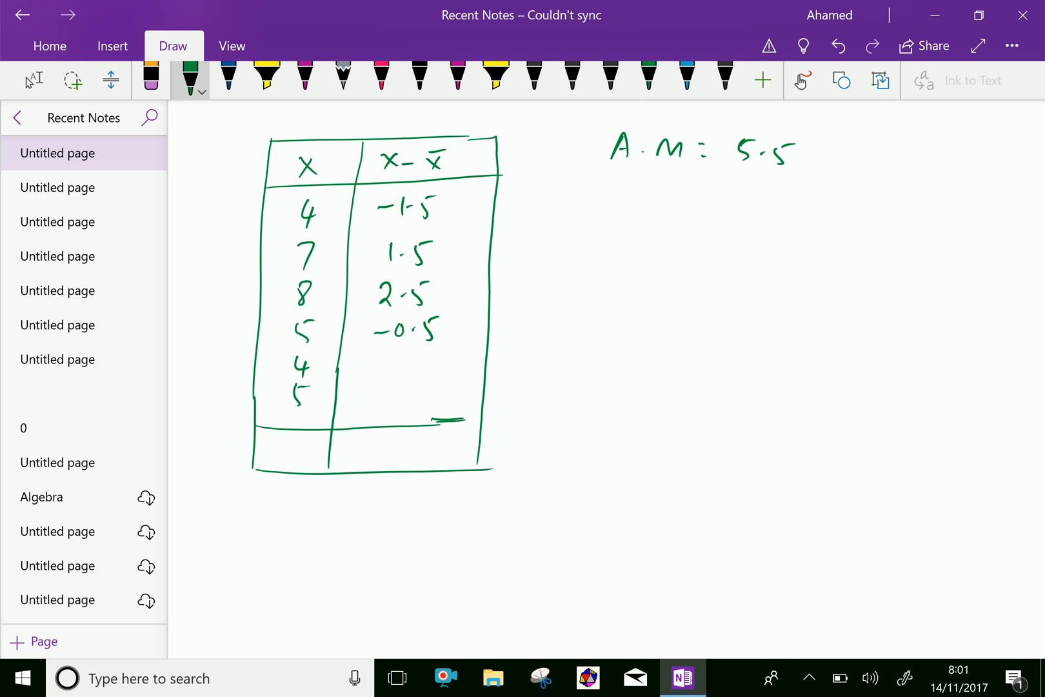
{"action": "left_click_drag", "start_coordinate": [373, 360], "coordinate": [406, 360]}
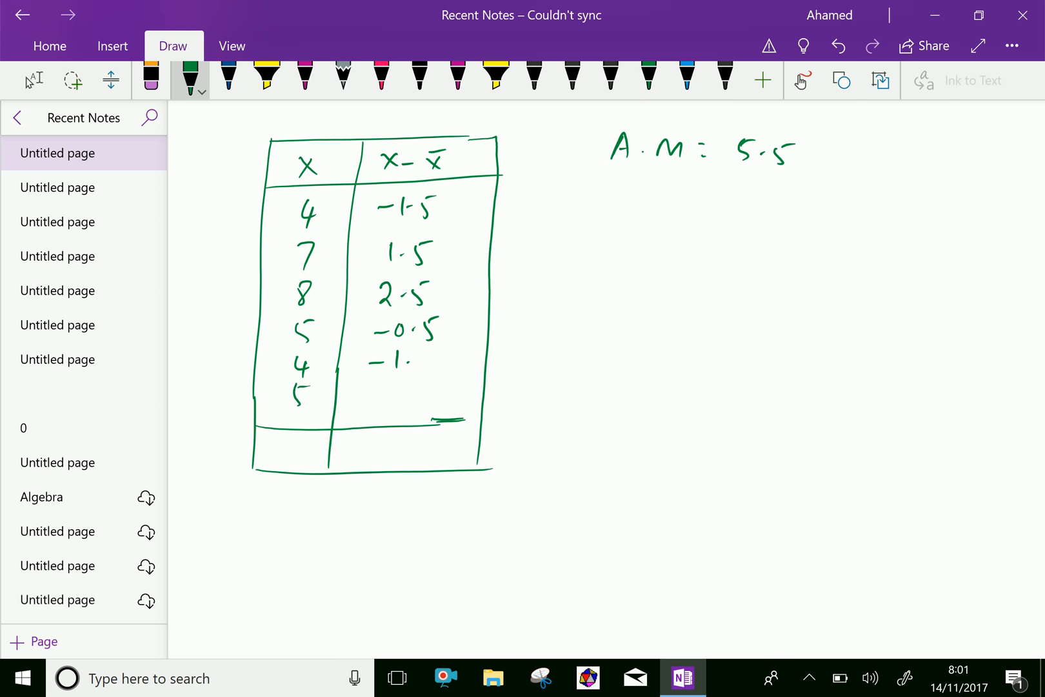
{"action": "left_click_drag", "start_coordinate": [400, 360], "coordinate": [440, 354]}
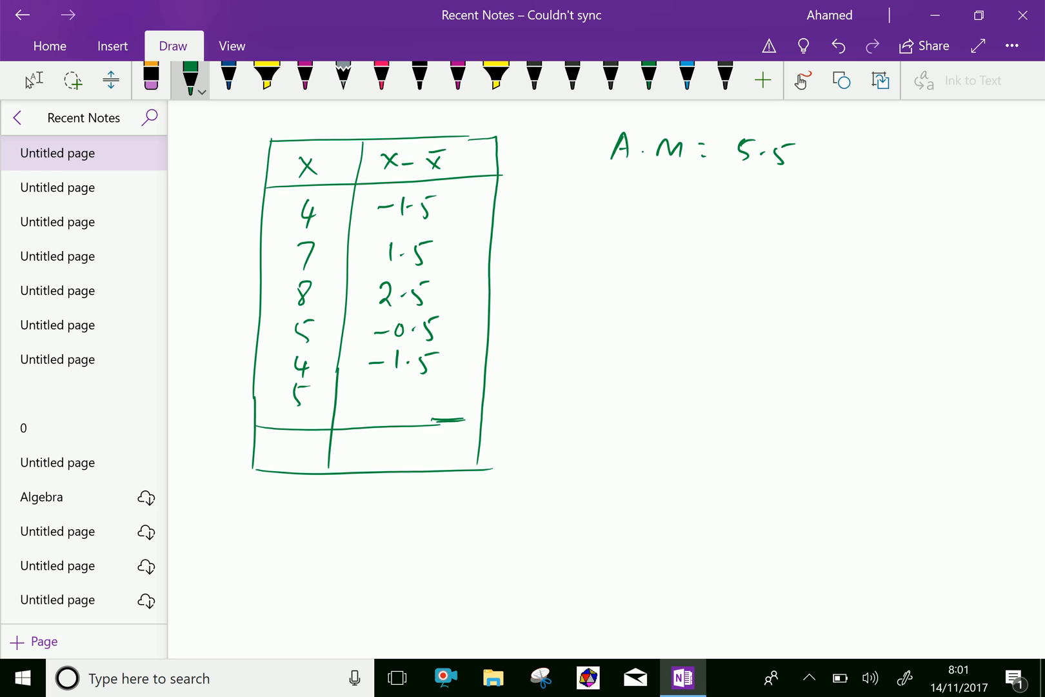
{"action": "left_click_drag", "start_coordinate": [373, 396], "coordinate": [400, 396]}
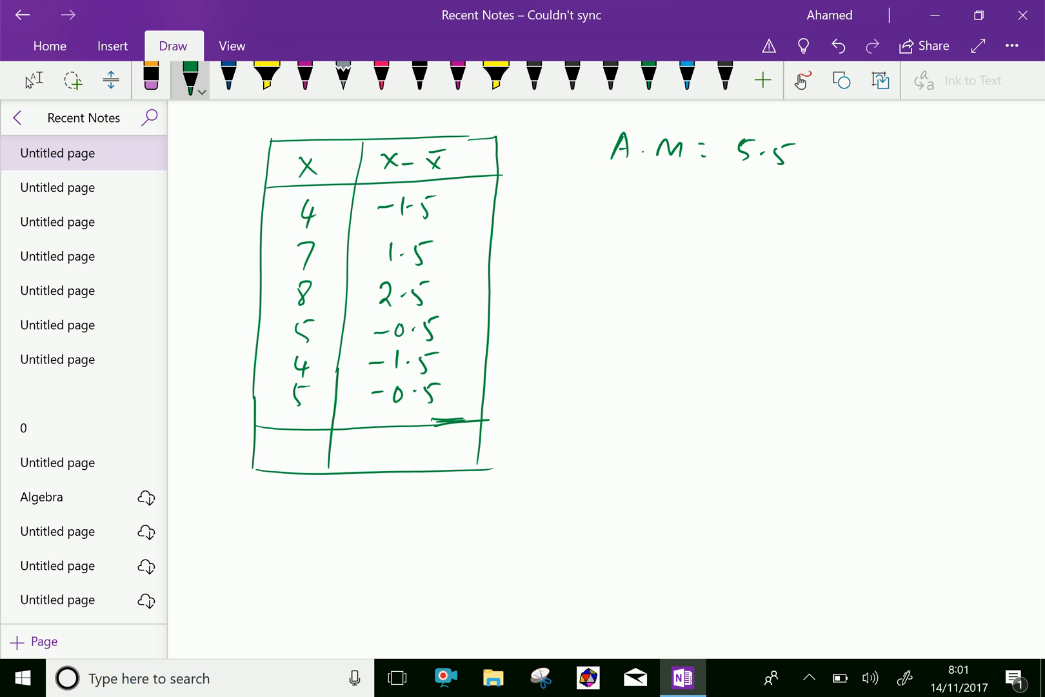
{"action": "left_click_drag", "start_coordinate": [486, 141], "coordinate": [573, 138]}
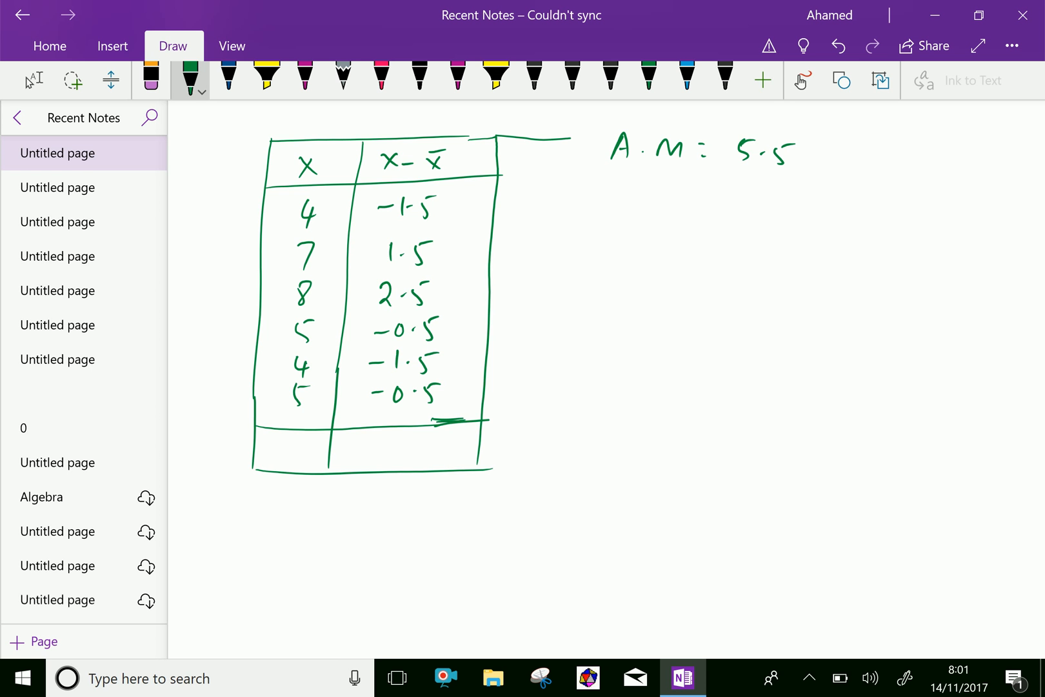
Draw a third column and head it (x − x̄)²
{"action": "left_click_drag", "start_coordinate": [572, 141], "coordinate": [572, 467]}
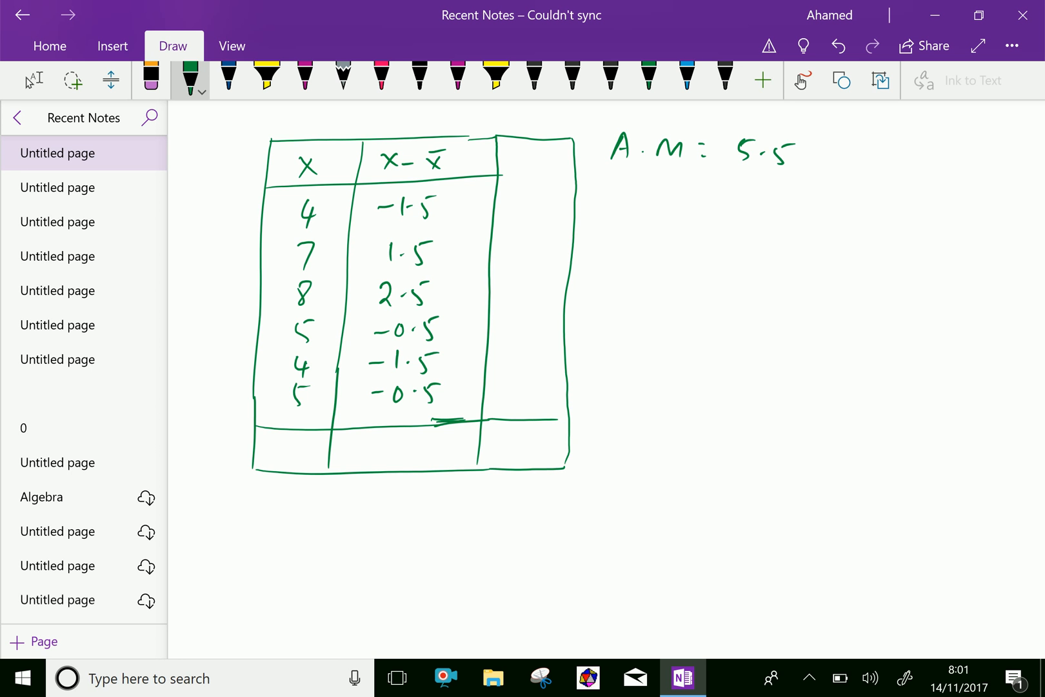
{"action": "left_click_drag", "start_coordinate": [486, 187], "coordinate": [566, 187]}
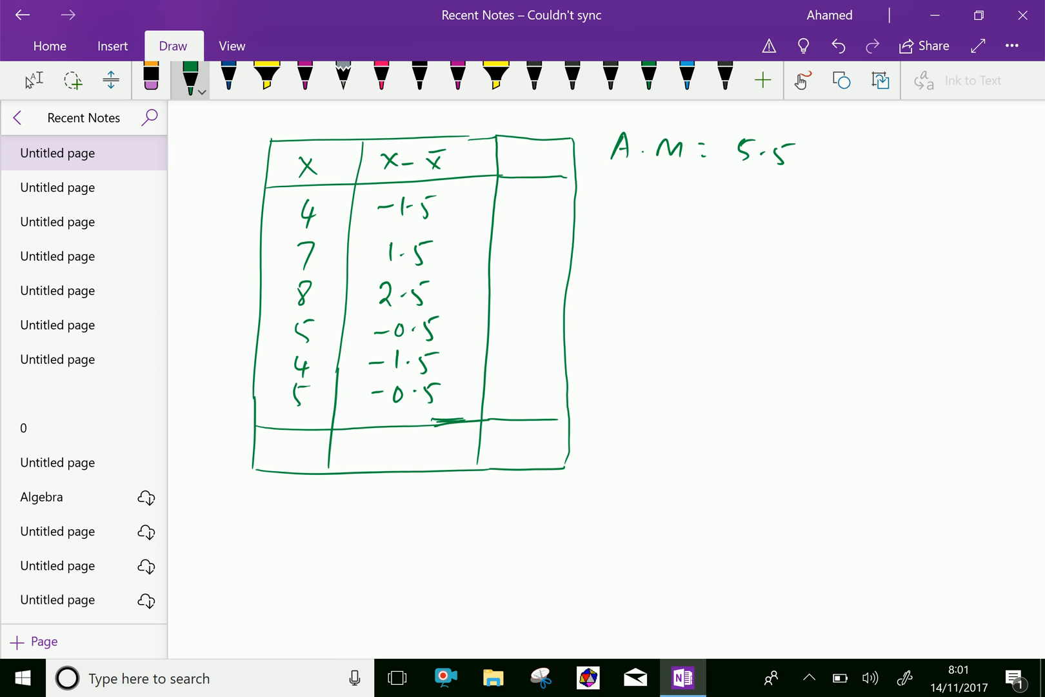
{"action": "left_click_drag", "start_coordinate": [505, 161], "coordinate": [548, 162]}
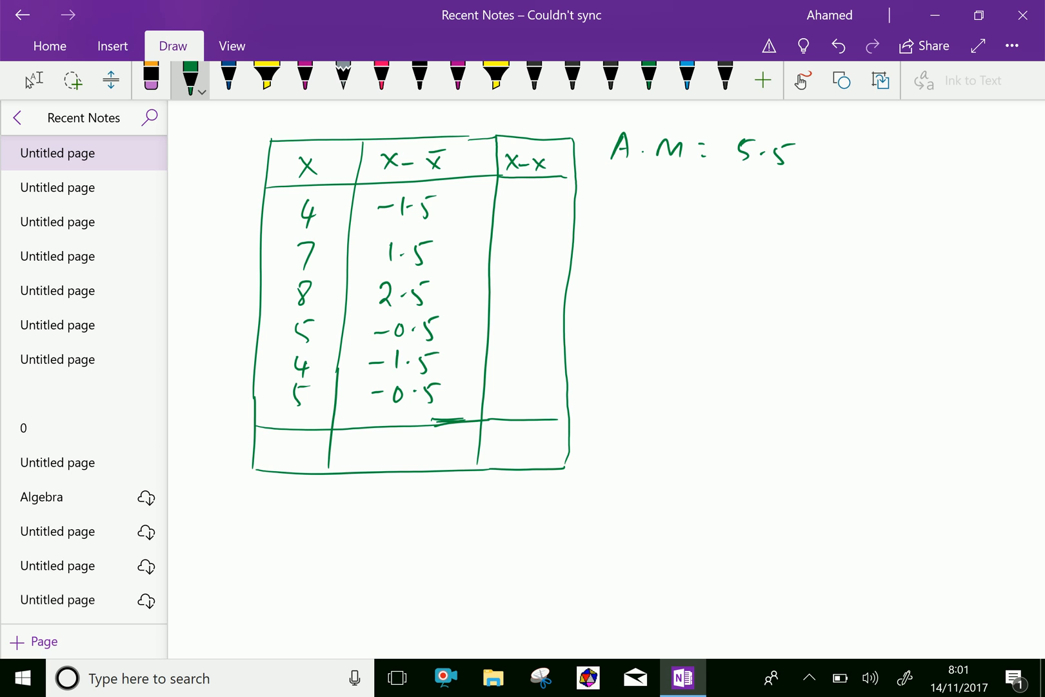
{"action": "left_click_drag", "start_coordinate": [507, 163], "coordinate": [567, 164]}
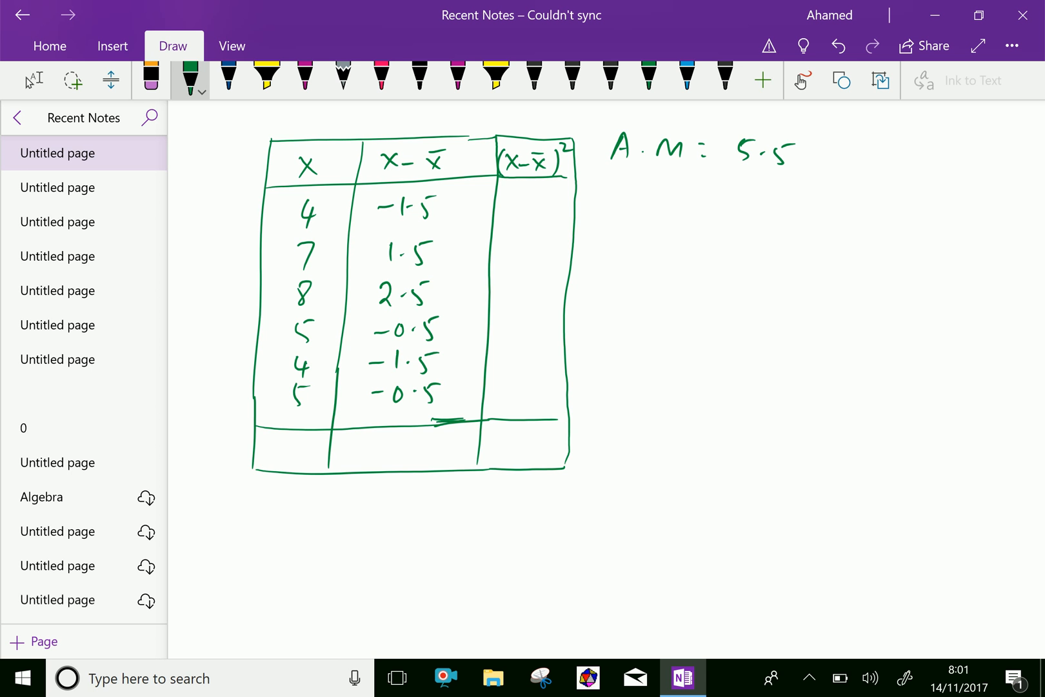
Fill in squared deviations 2.25, 2.25, 6.25, 0.25, 2.25, 0.25
{"action": "left_click_drag", "start_coordinate": [507, 207], "coordinate": [530, 207]}
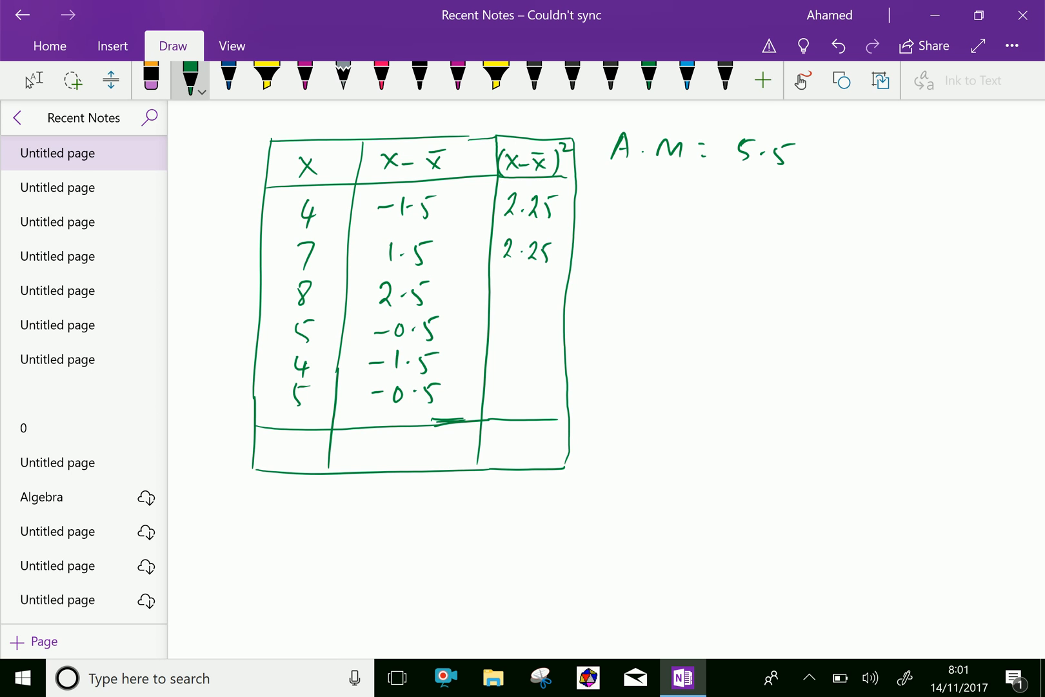
{"action": "left_click_drag", "start_coordinate": [490, 284], "coordinate": [514, 290]}
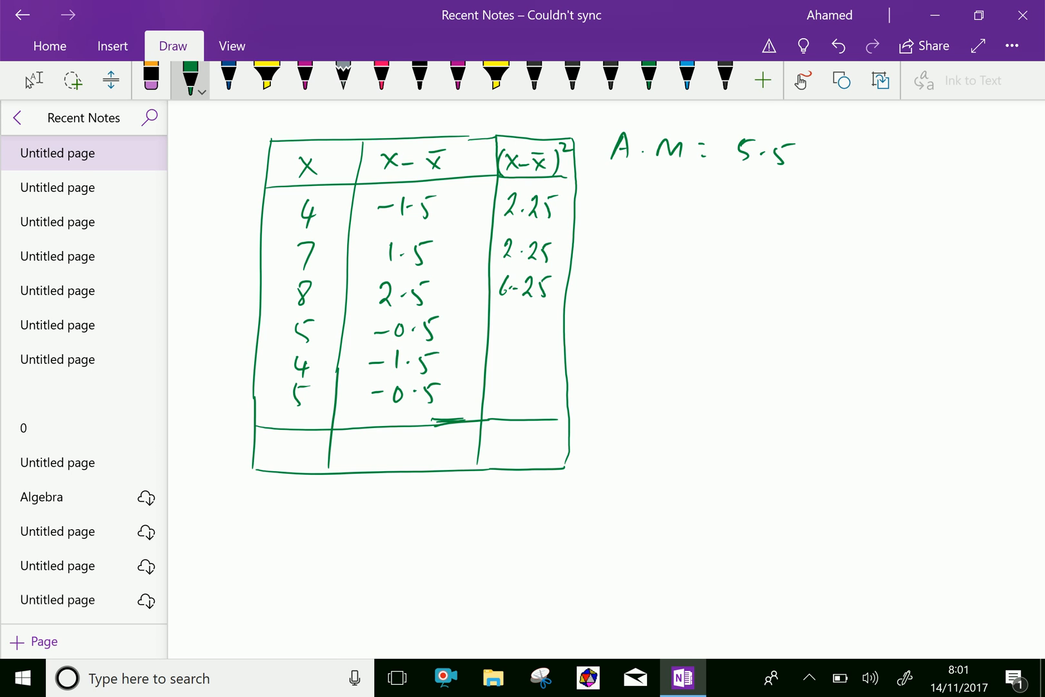
{"action": "left_click_drag", "start_coordinate": [493, 316], "coordinate": [504, 326]}
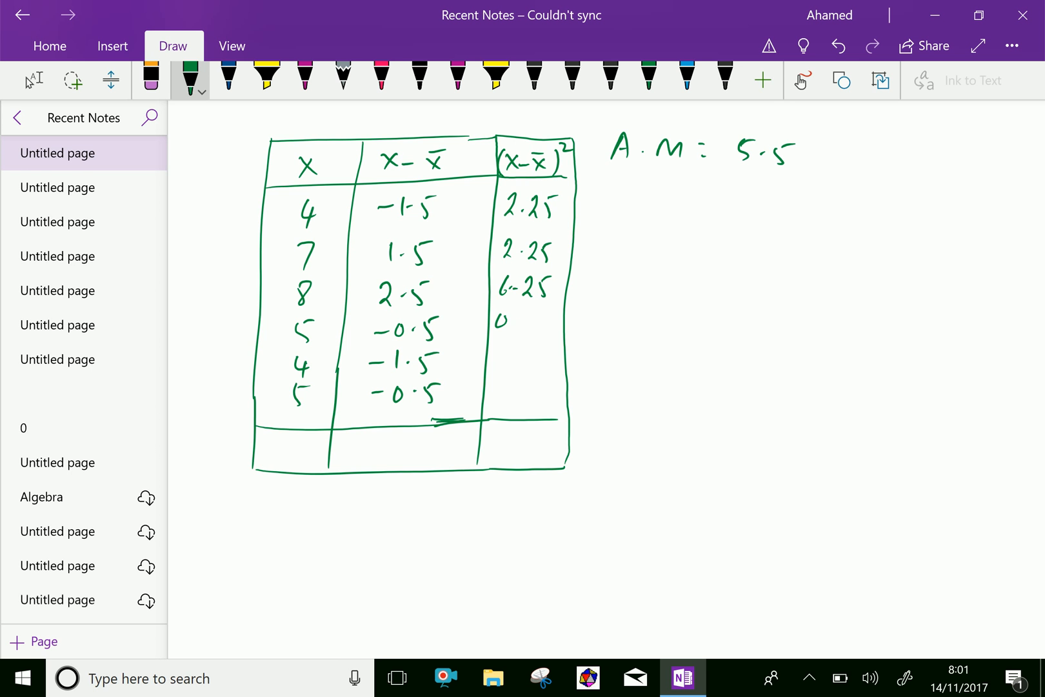
{"action": "left_click_drag", "start_coordinate": [494, 320], "coordinate": [526, 323]}
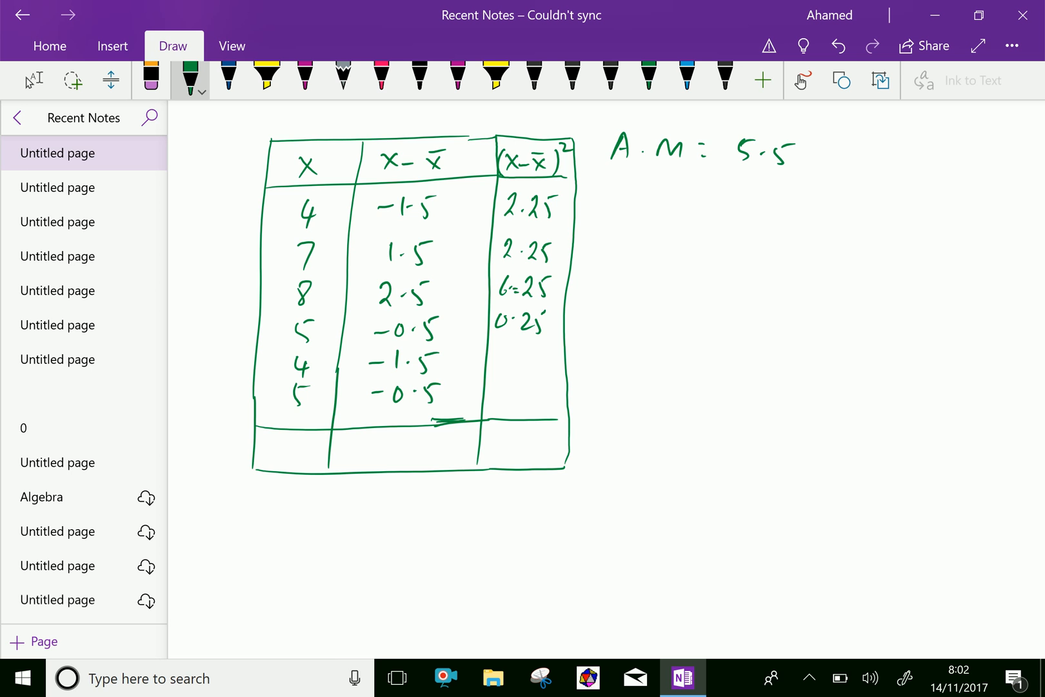
{"action": "left_click_drag", "start_coordinate": [497, 360], "coordinate": [547, 366]}
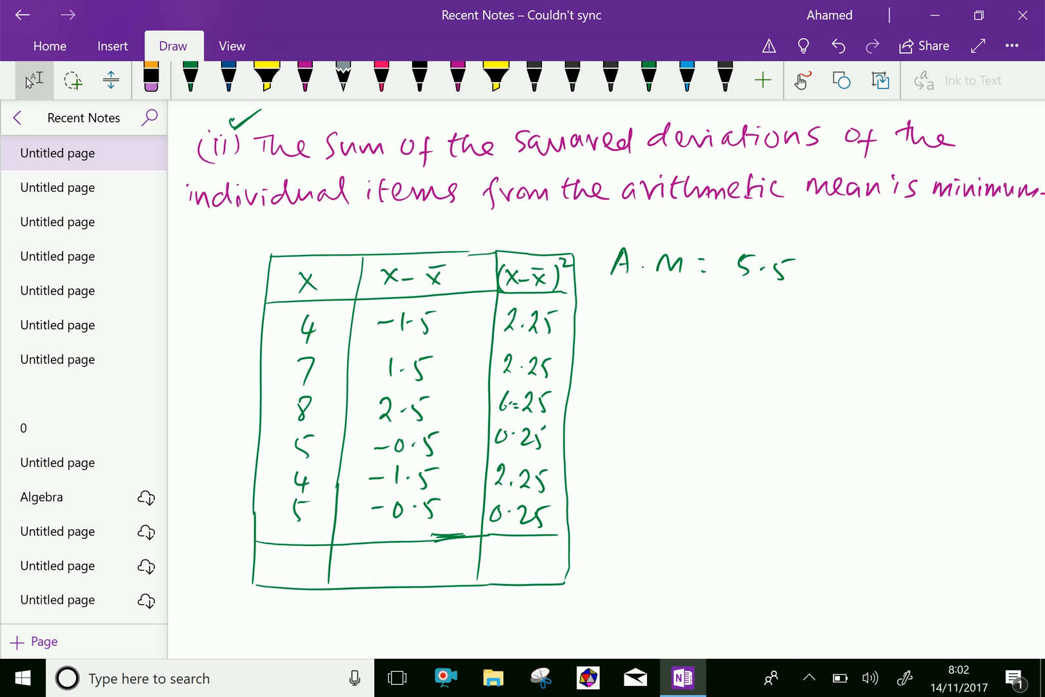
Write the squared-deviation total 13.50 in the bottom cell with the green pen
{"action": "scroll", "scroll_direction": "down", "scroll_amount": 3}
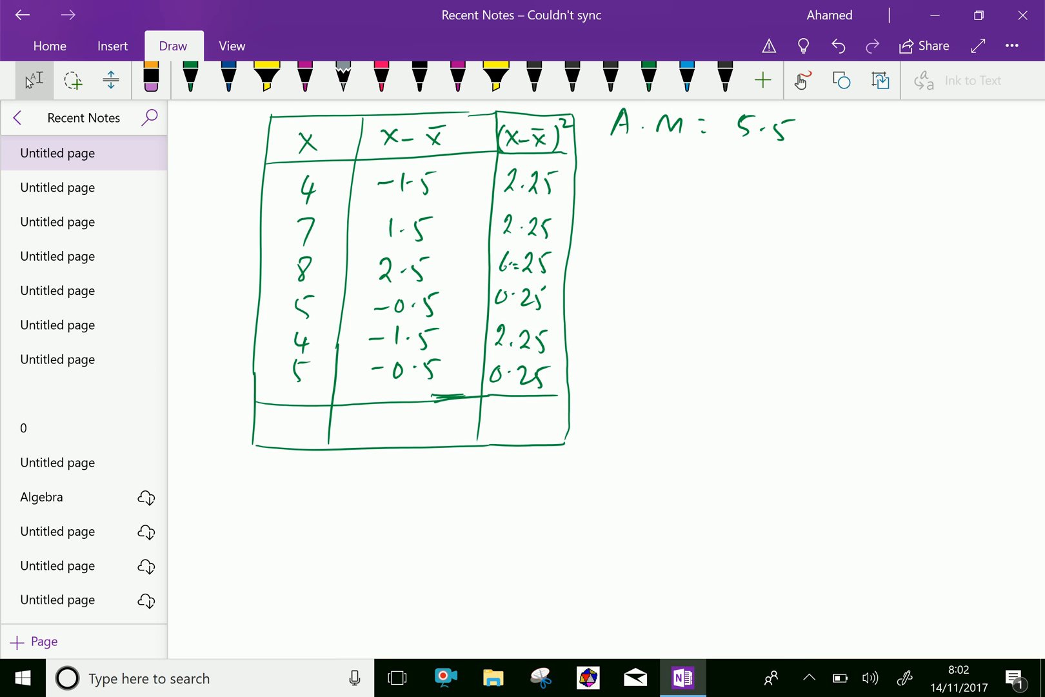
{"action": "left_click", "coordinate": [190, 76]}
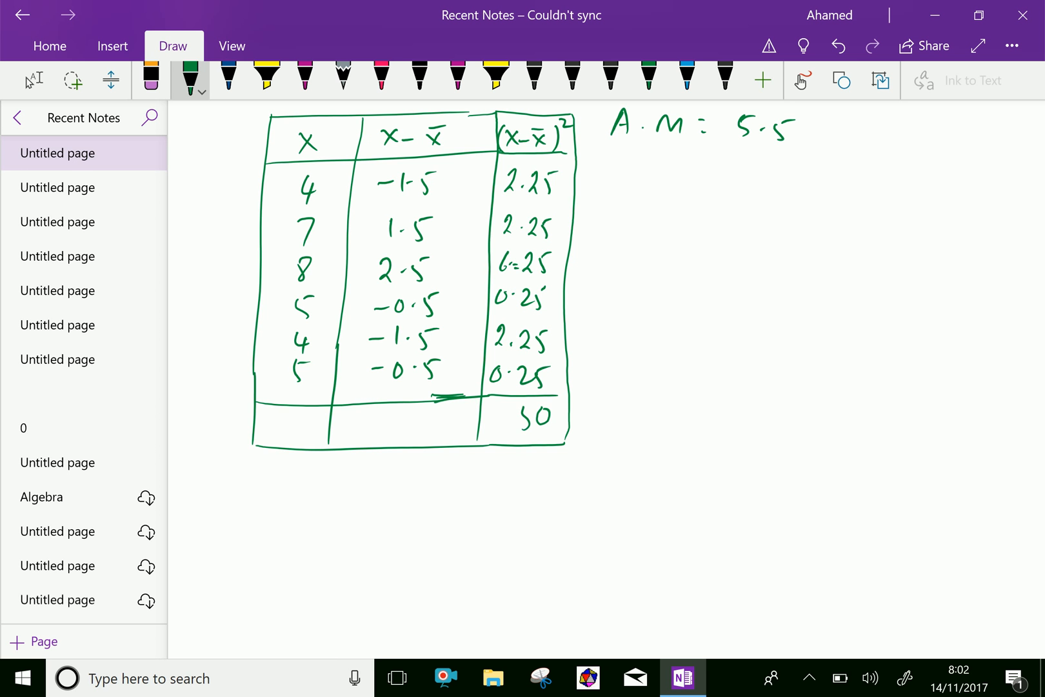
{"action": "left_click_drag", "start_coordinate": [507, 417], "coordinate": [516, 417]}
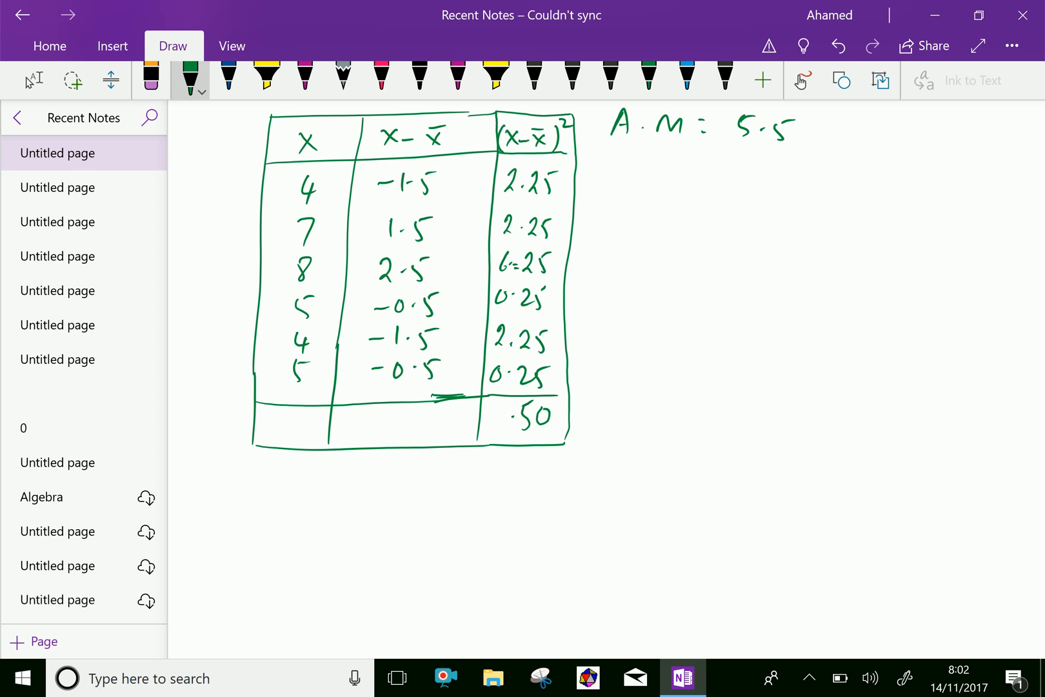
{"action": "left_click_drag", "start_coordinate": [486, 417], "coordinate": [514, 413]}
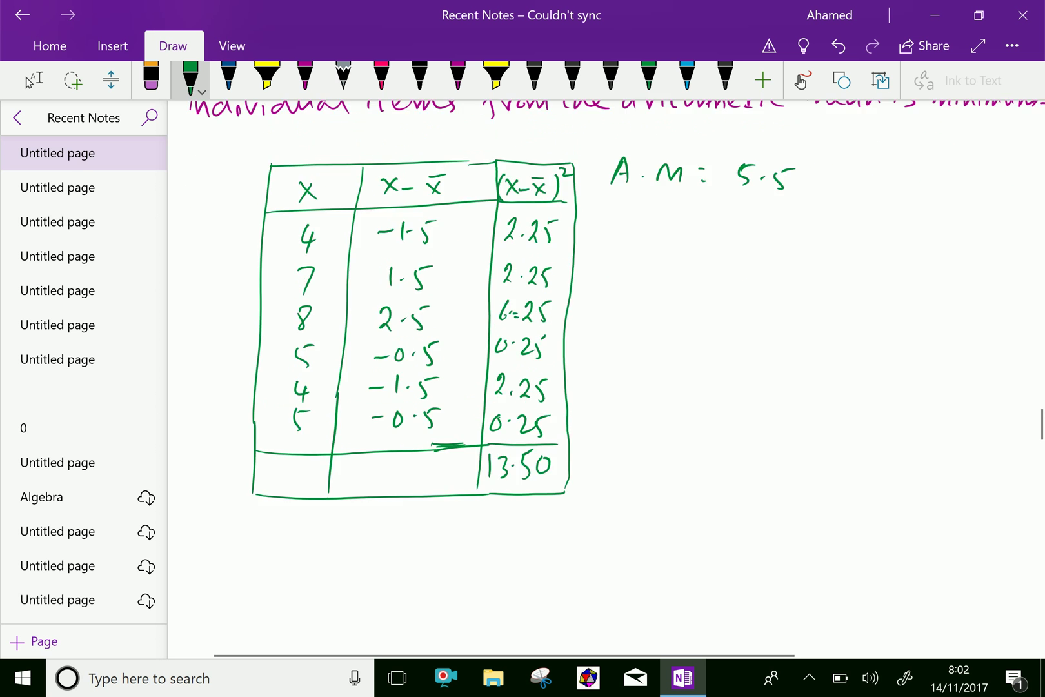
{"action": "scroll", "scroll_direction": "down", "scroll_amount": 3}
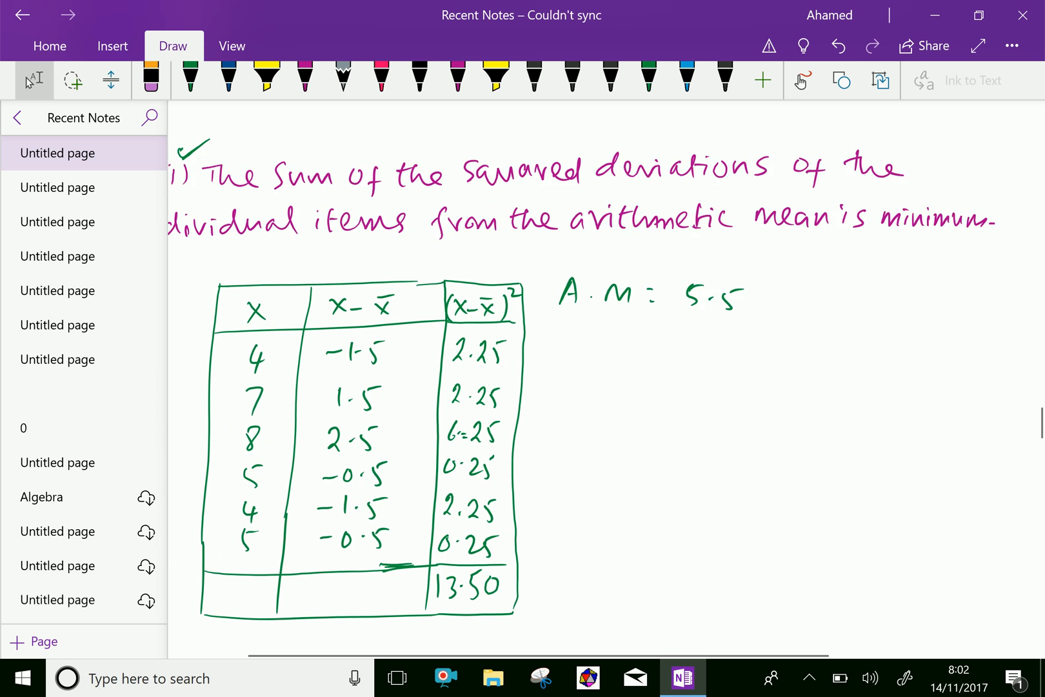
{"action": "scroll", "scroll_direction": "down", "scroll_amount": 3}
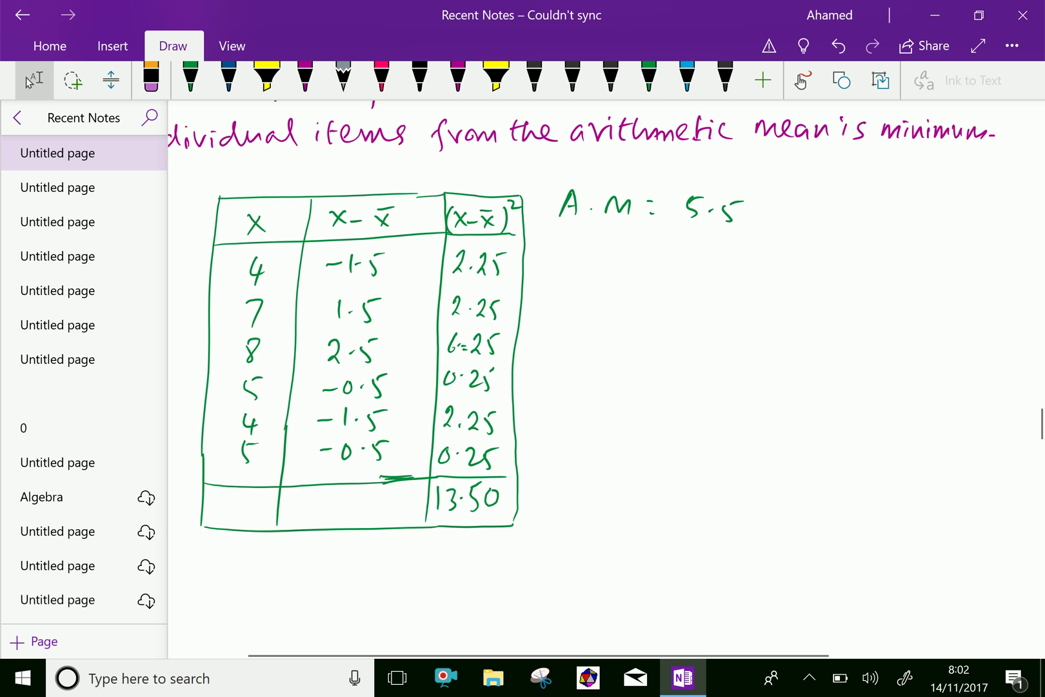
{"action": "scroll", "scroll_direction": "down", "scroll_amount": 3}
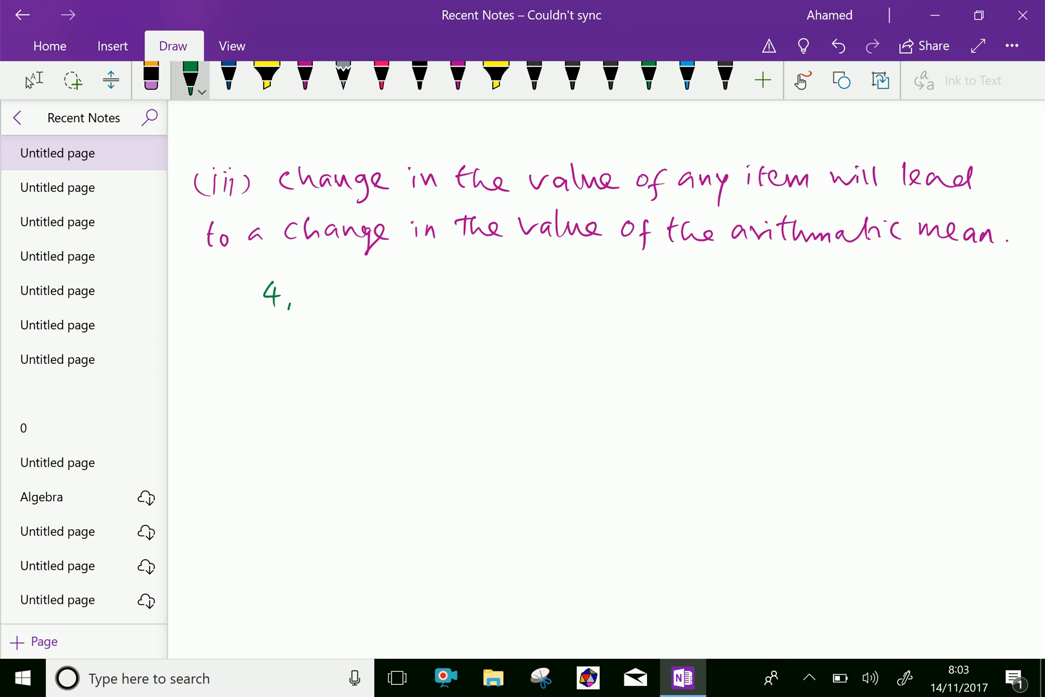
Write the data items 3, 5, 6 to complete the set 4, 3, 5, 6
{"action": "left_click_drag", "start_coordinate": [299, 296], "coordinate": [373, 297]}
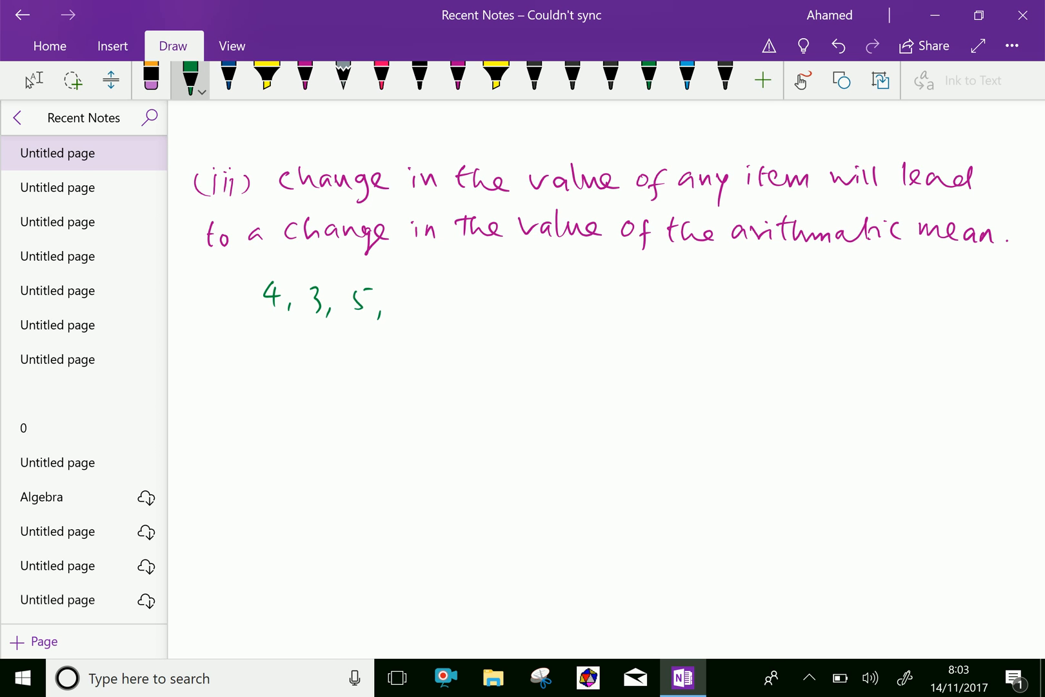
{"action": "left_click_drag", "start_coordinate": [411, 292], "coordinate": [417, 291]}
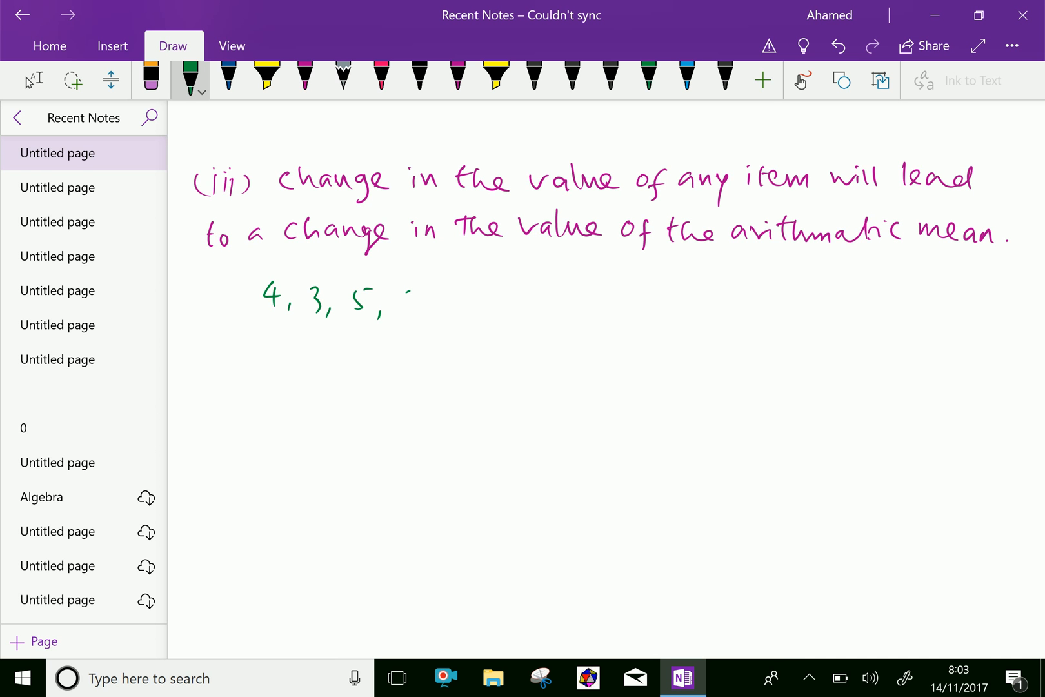
{"action": "left_click_drag", "start_coordinate": [408, 284], "coordinate": [417, 307]}
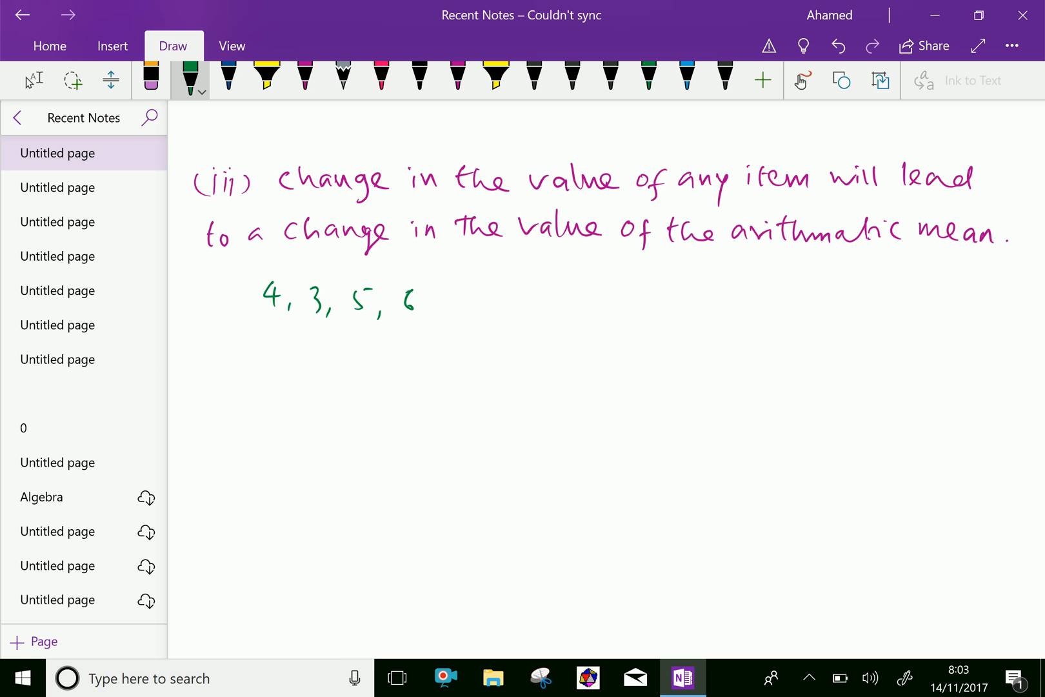
{"action": "left_click_drag", "start_coordinate": [480, 297], "coordinate": [577, 296]}
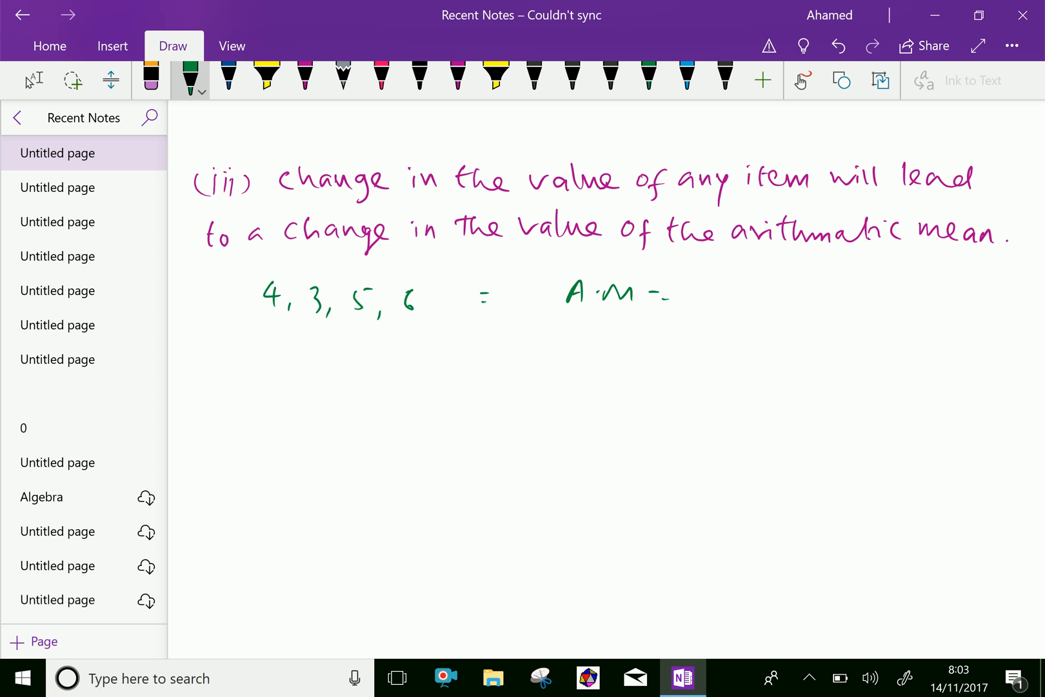
Write A.M = 18/4 = 4.5 beside the set
{"action": "left_click_drag", "start_coordinate": [686, 280], "coordinate": [733, 293]}
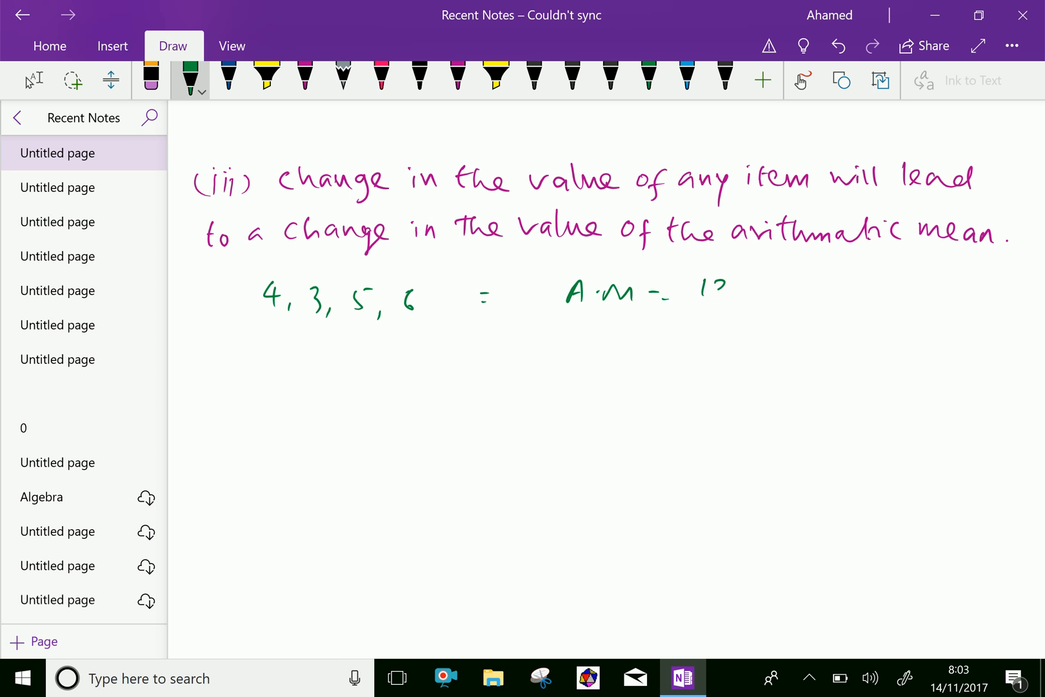
{"action": "left_click_drag", "start_coordinate": [697, 293], "coordinate": [731, 301]}
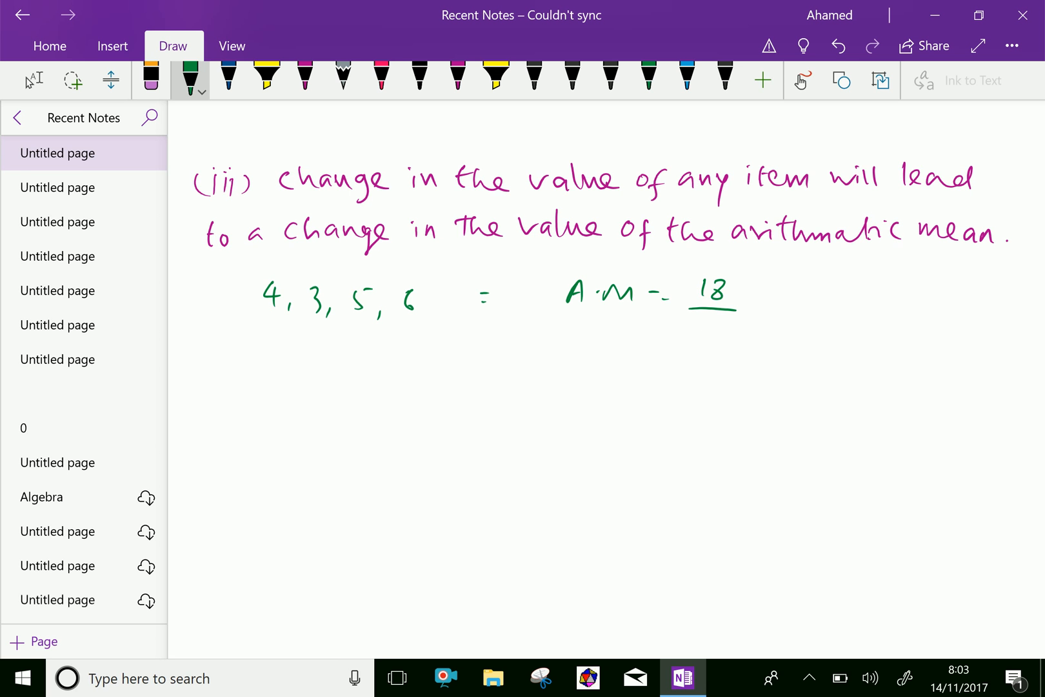
{"action": "left_click_drag", "start_coordinate": [692, 313], "coordinate": [806, 307]}
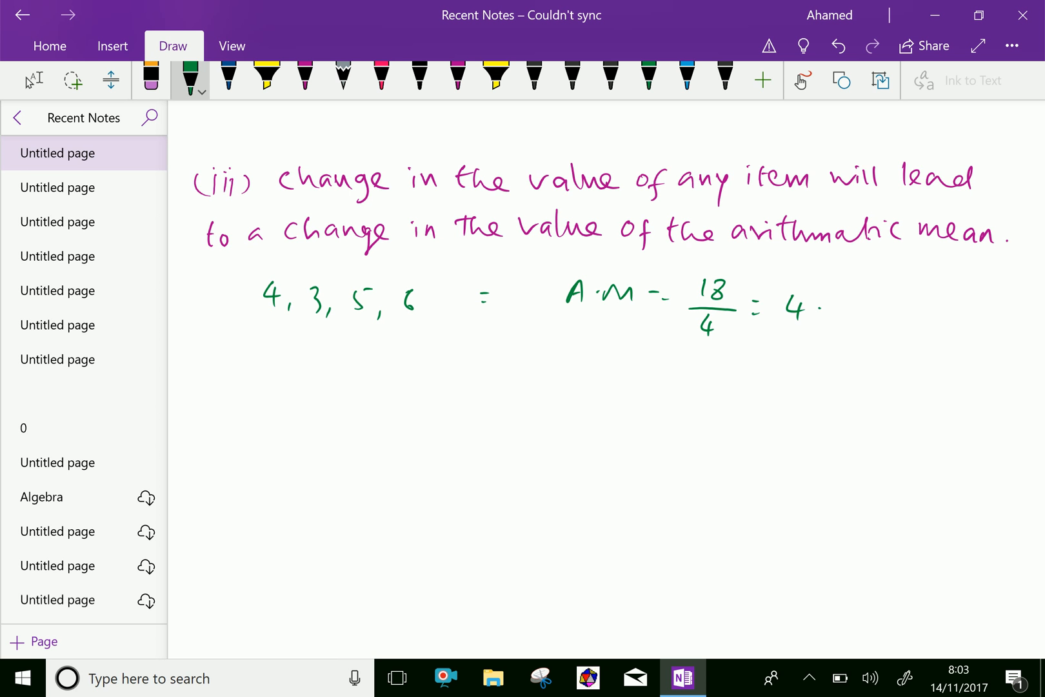
{"action": "left_click_drag", "start_coordinate": [827, 307], "coordinate": [860, 308]}
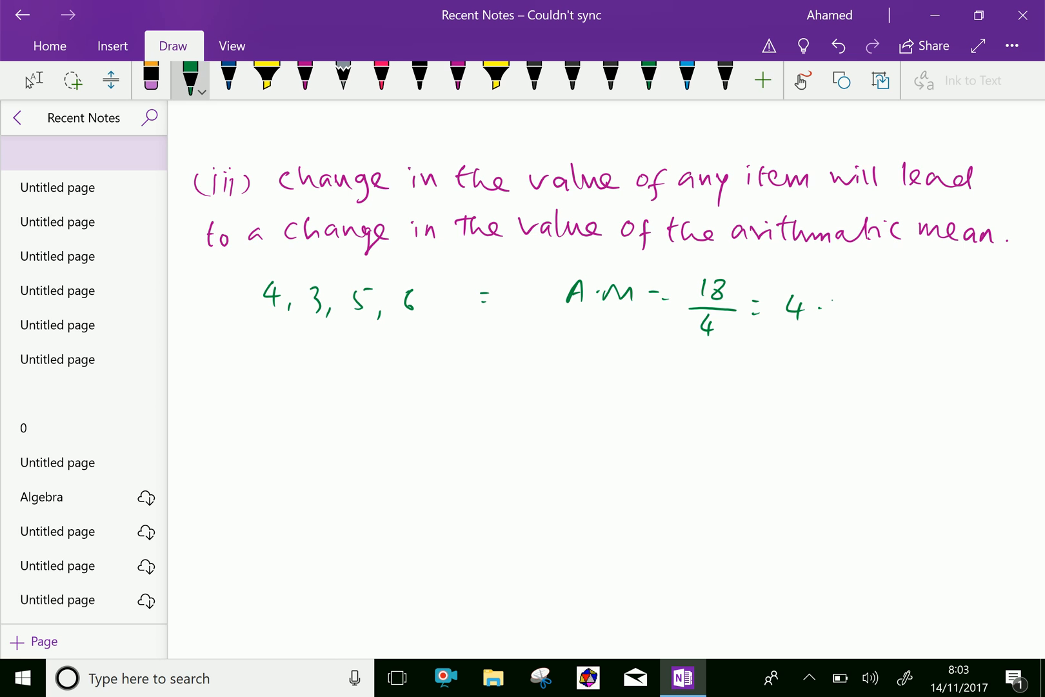
{"action": "left_click", "coordinate": [57, 153]}
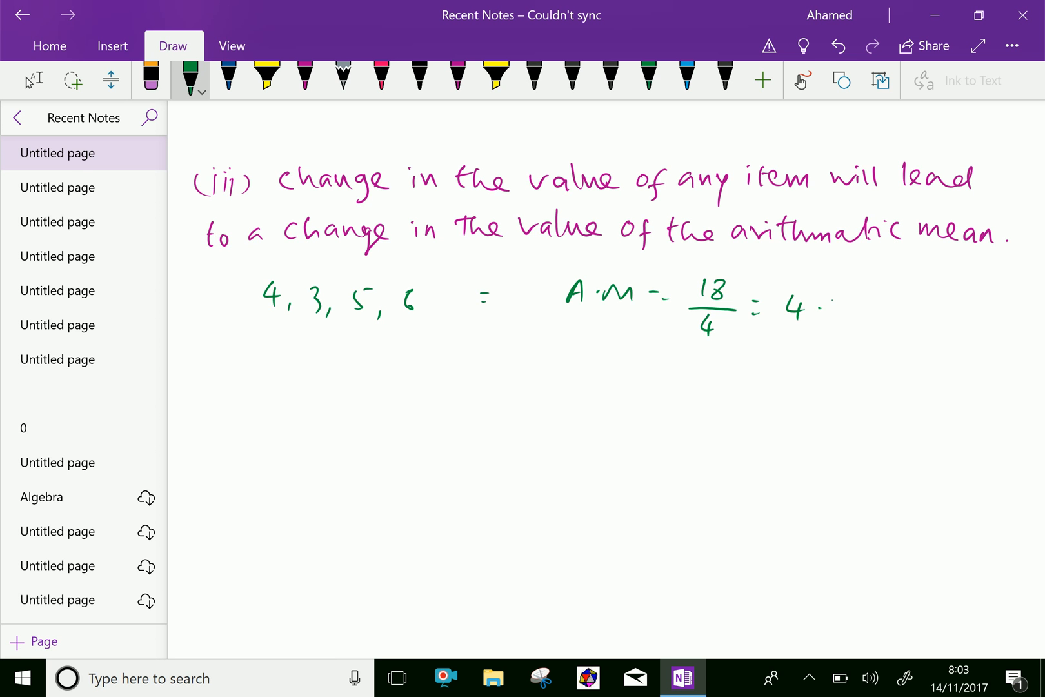
{"action": "left_click_drag", "start_coordinate": [819, 300], "coordinate": [839, 314]}
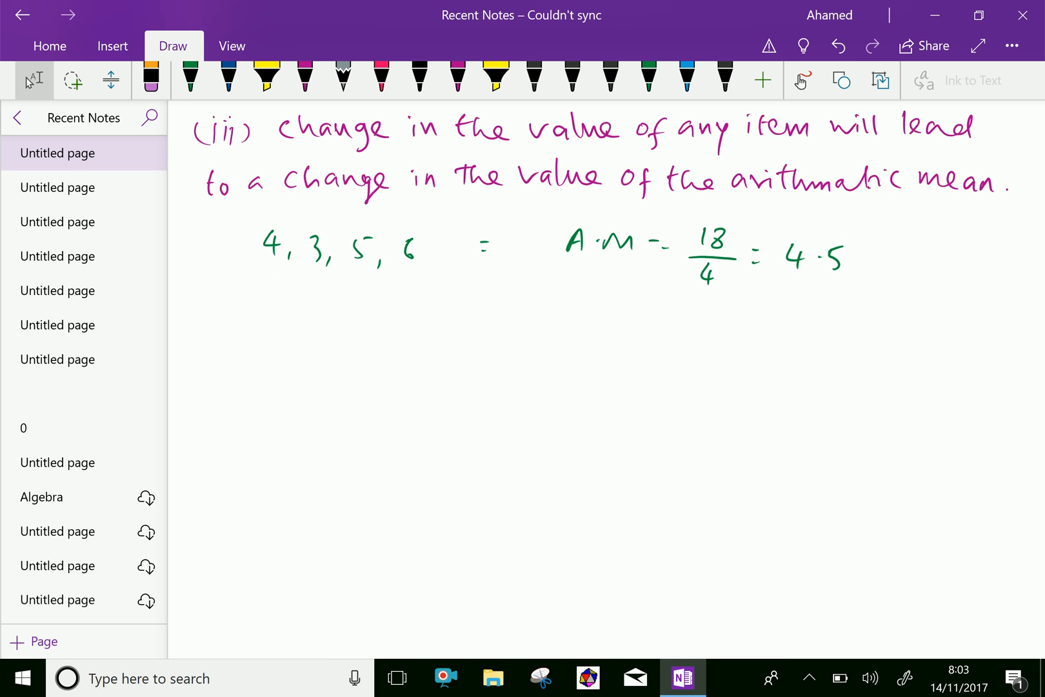
Write the changed set 4, 3, 2, 6 in green ink followed by the implies arrow and A.M label
{"action": "left_click", "coordinate": [191, 82]}
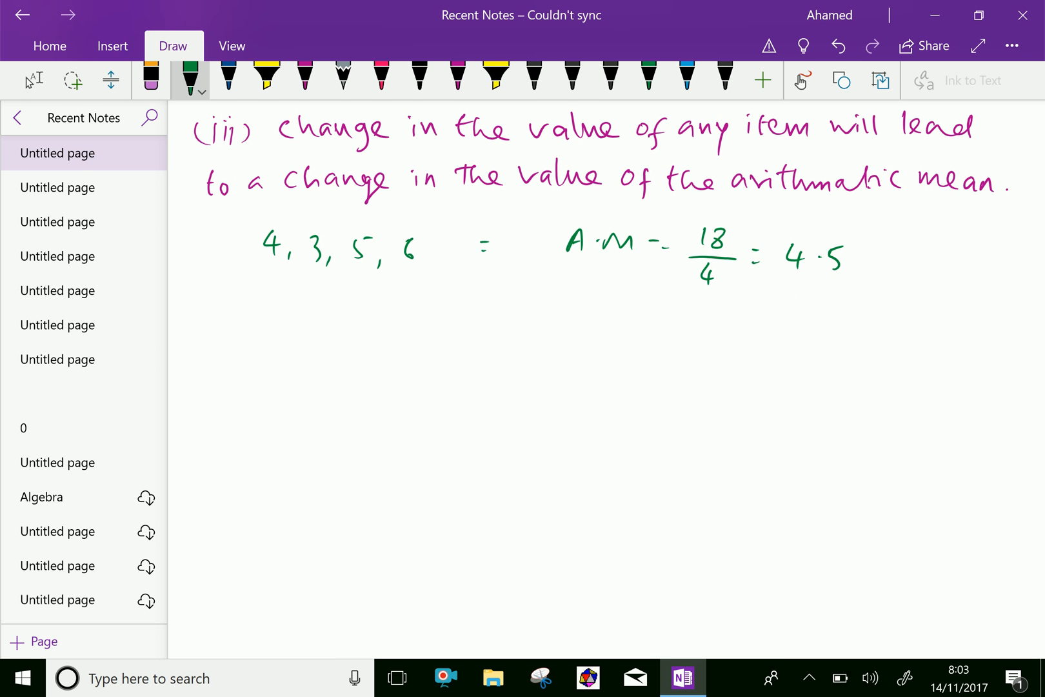
{"action": "left_click_drag", "start_coordinate": [264, 297], "coordinate": [269, 320]}
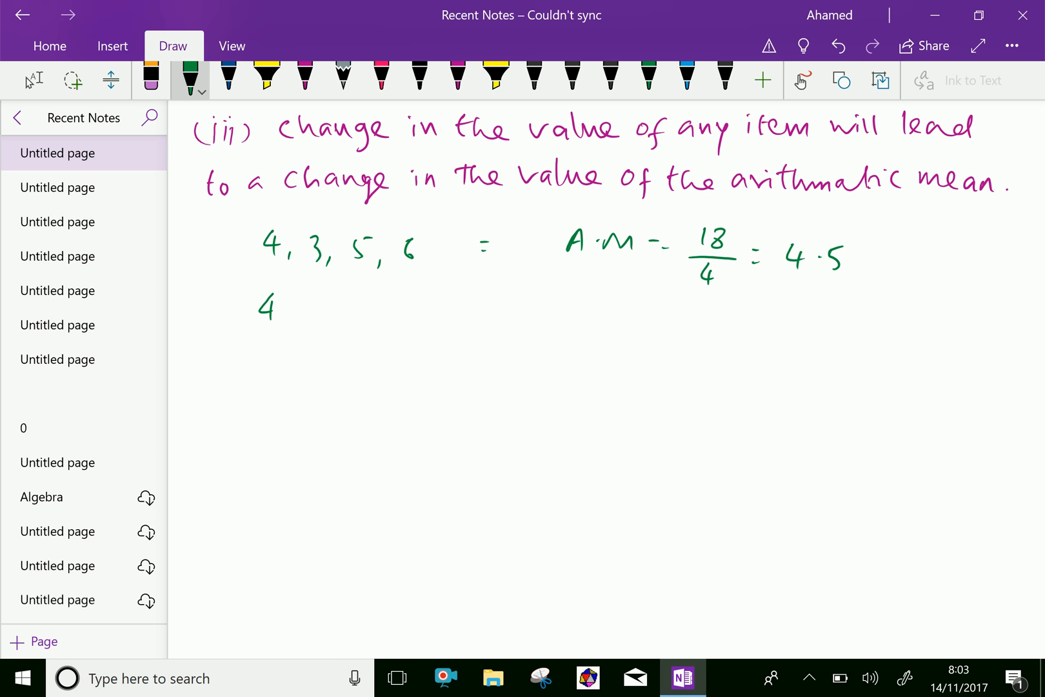
{"action": "left_click_drag", "start_coordinate": [256, 307], "coordinate": [323, 307]}
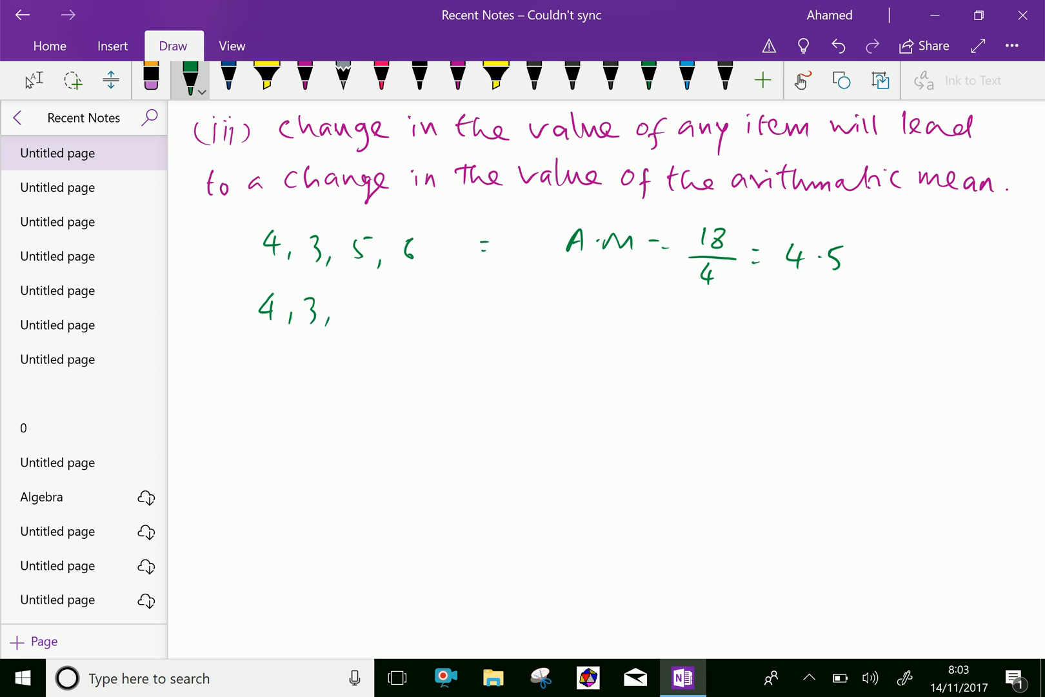
{"action": "left_click_drag", "start_coordinate": [347, 303], "coordinate": [383, 316]}
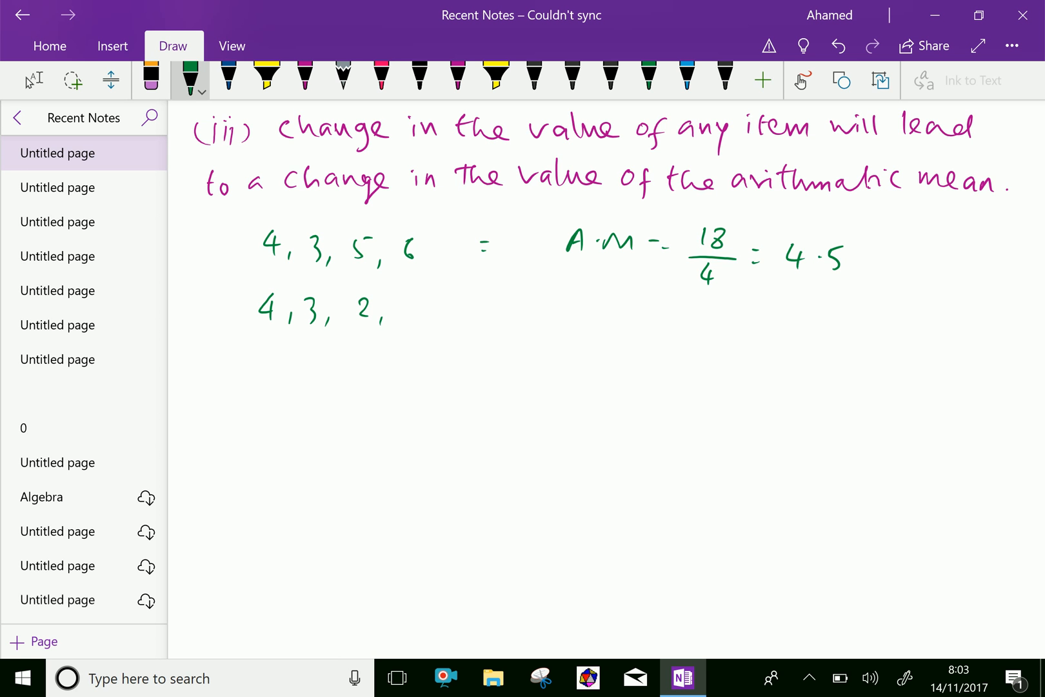
{"action": "left_click_drag", "start_coordinate": [396, 309], "coordinate": [406, 309]}
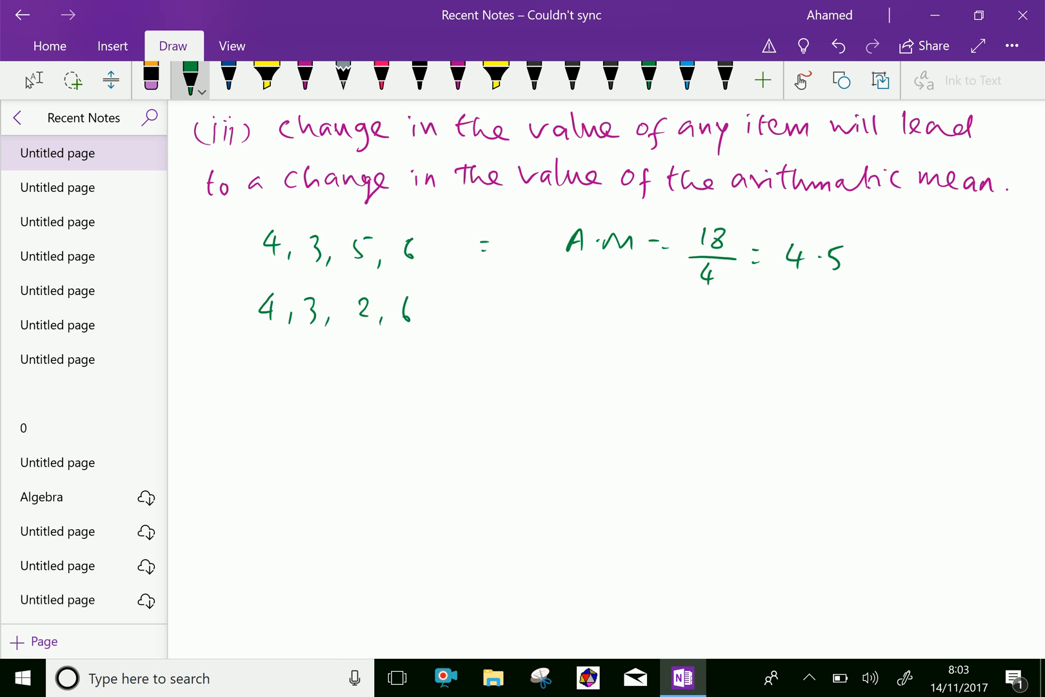
{"action": "left_click_drag", "start_coordinate": [547, 320], "coordinate": [560, 301]}
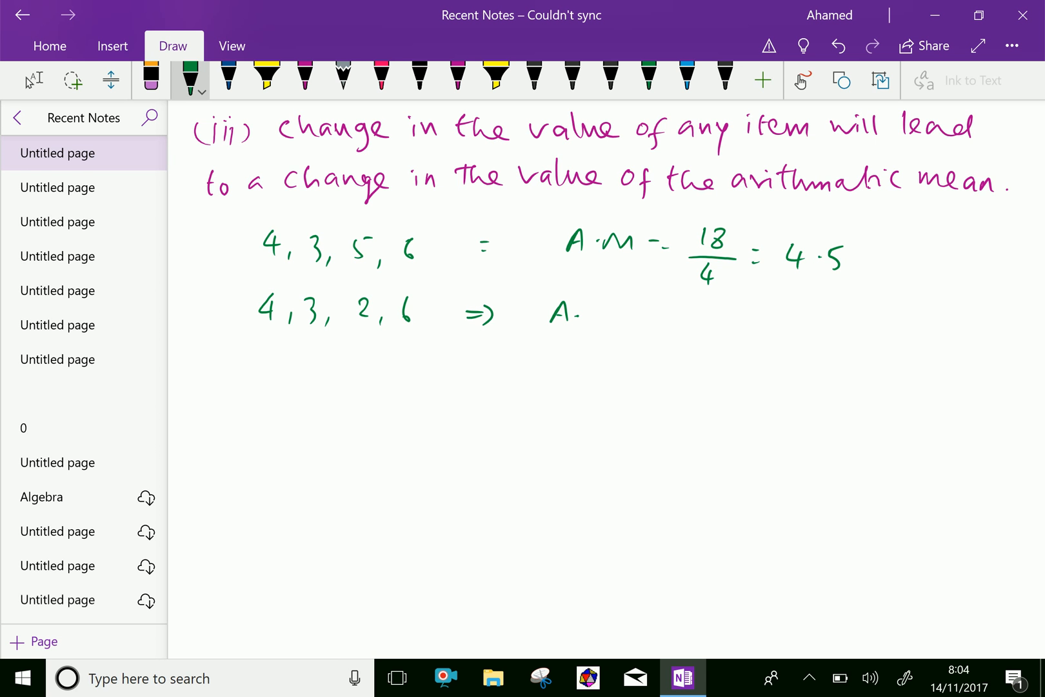
{"action": "left_click_drag", "start_coordinate": [555, 313], "coordinate": [646, 313]}
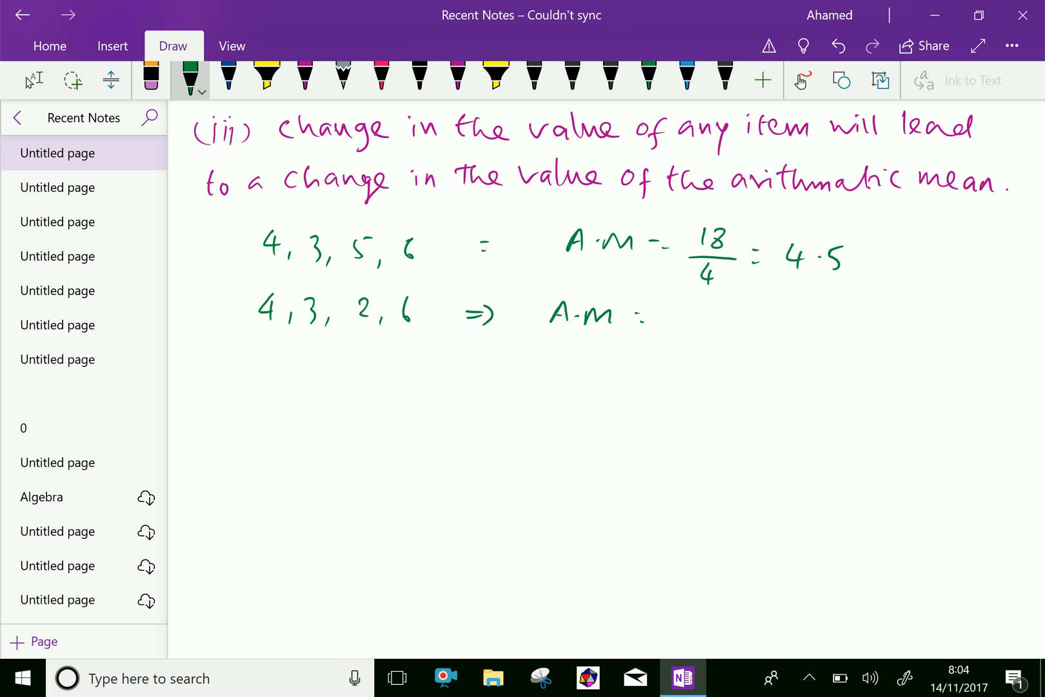
Write the new mean as 15/4 = 3.75 and tick the original mean 4.5
{"action": "left_click_drag", "start_coordinate": [686, 300], "coordinate": [699, 326]}
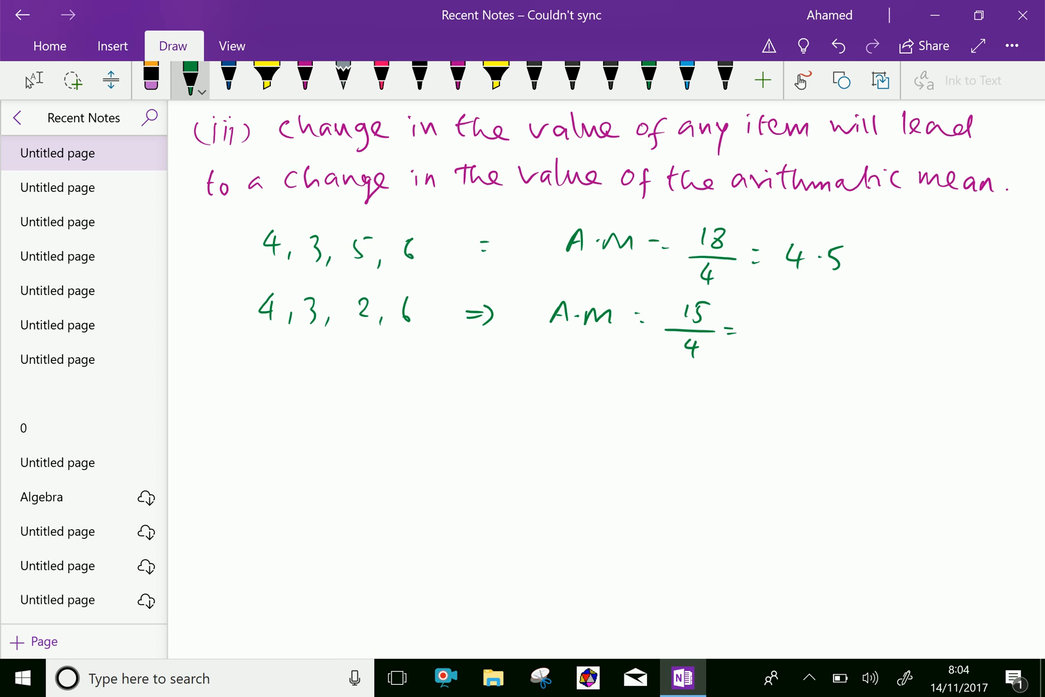
{"action": "left_click_drag", "start_coordinate": [754, 324], "coordinate": [773, 324]}
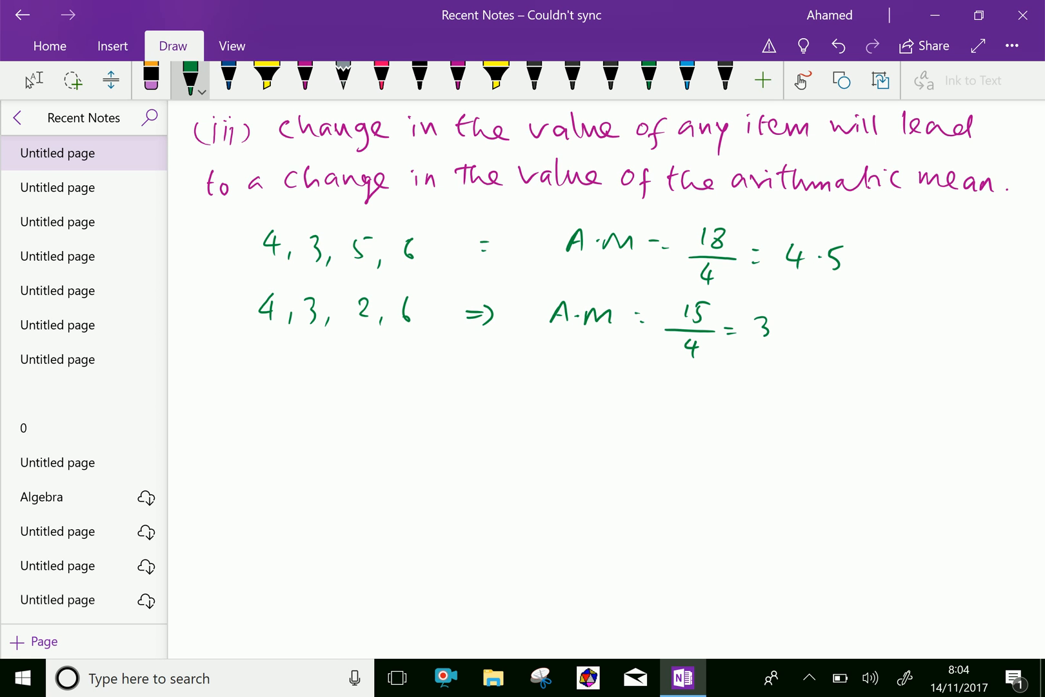
{"action": "left_click_drag", "start_coordinate": [778, 324], "coordinate": [783, 325]}
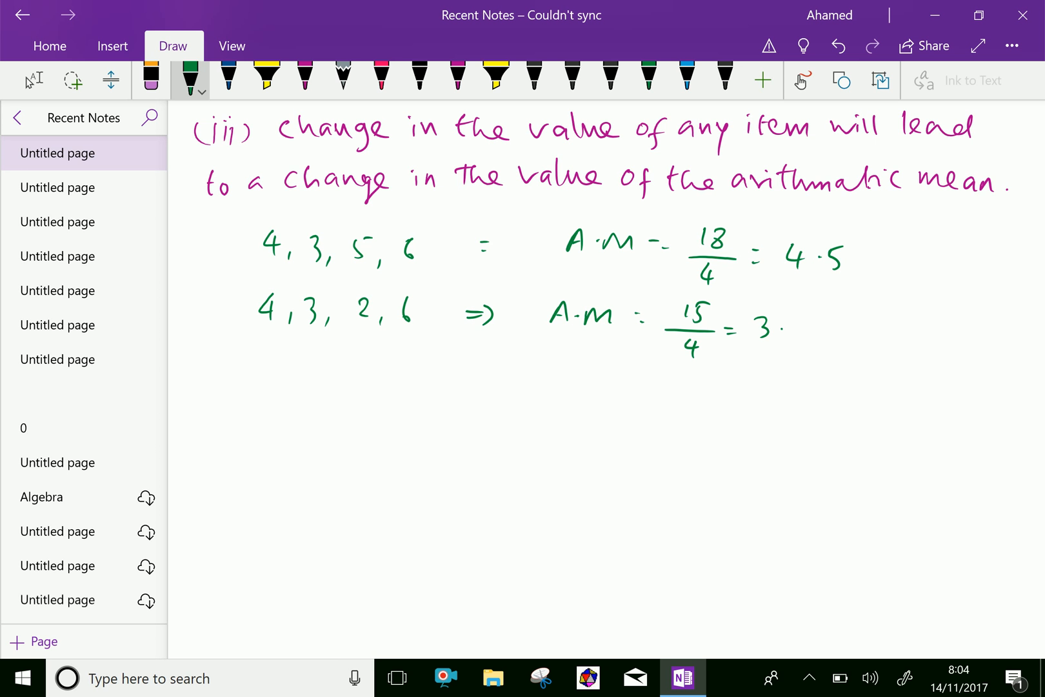
{"action": "left_click_drag", "start_coordinate": [767, 327], "coordinate": [827, 326]}
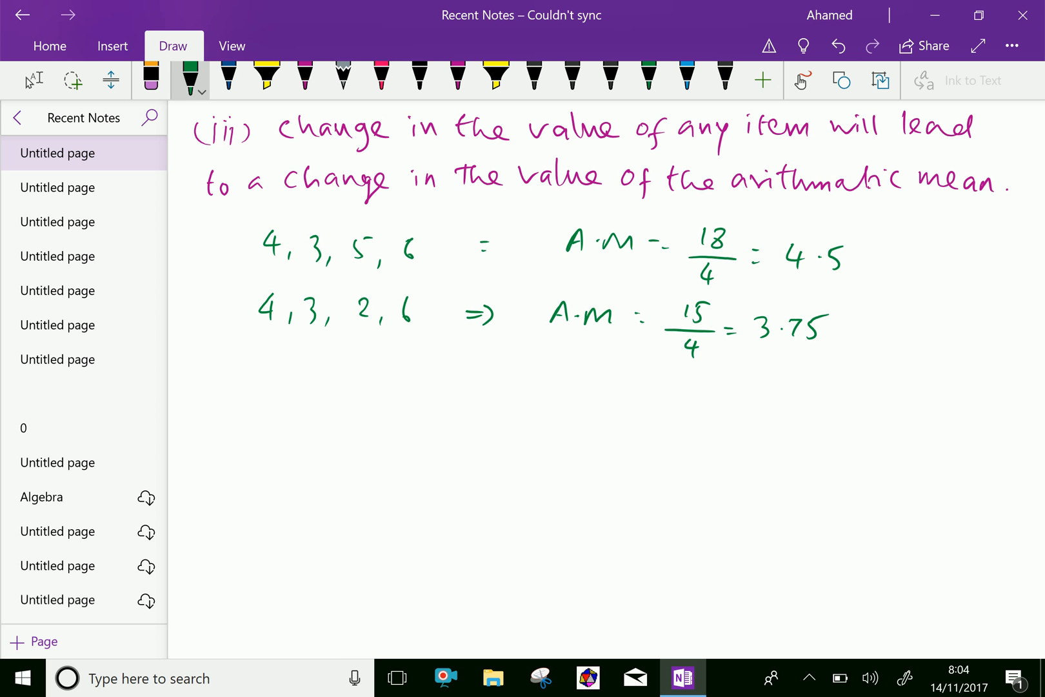
{"action": "left_click_drag", "start_coordinate": [860, 244], "coordinate": [899, 264]}
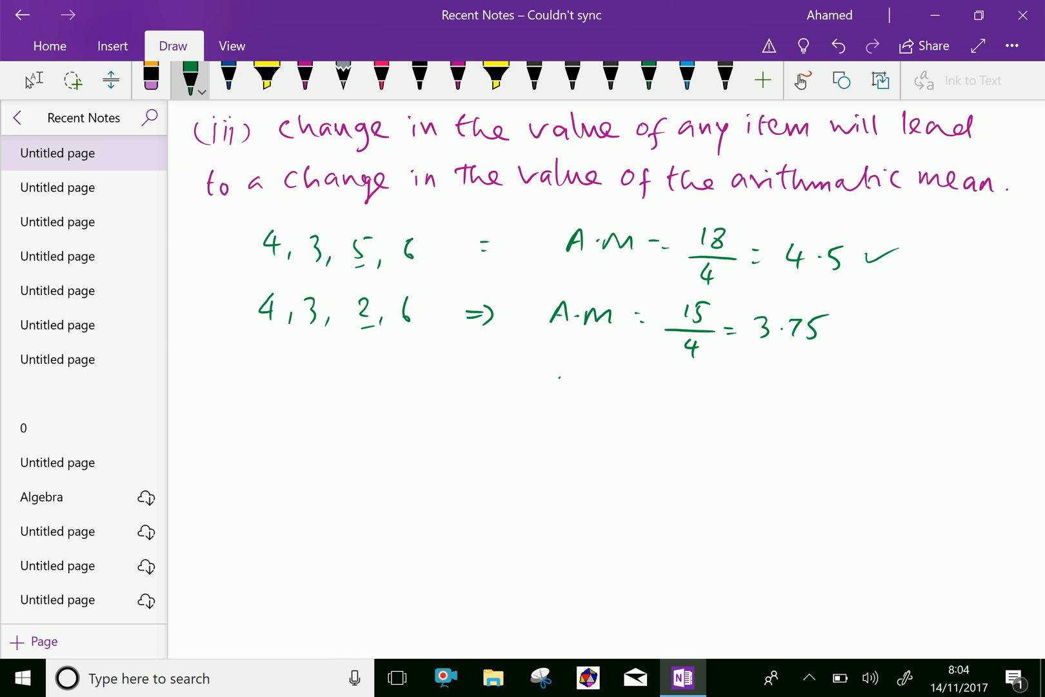
Write the skewed example 5, 3, 10, 2 with A.M = 20/4 = 5 and underline the mean 5
{"action": "scroll", "scroll_direction": "down", "scroll_amount": 3}
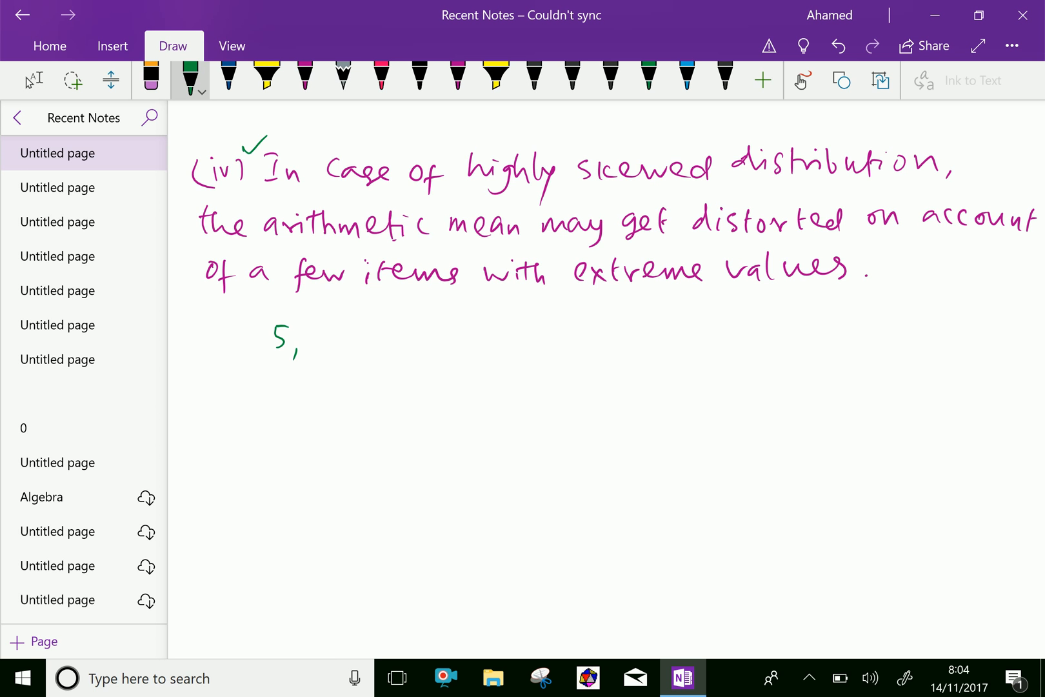
{"action": "left_click_drag", "start_coordinate": [313, 341], "coordinate": [337, 341]}
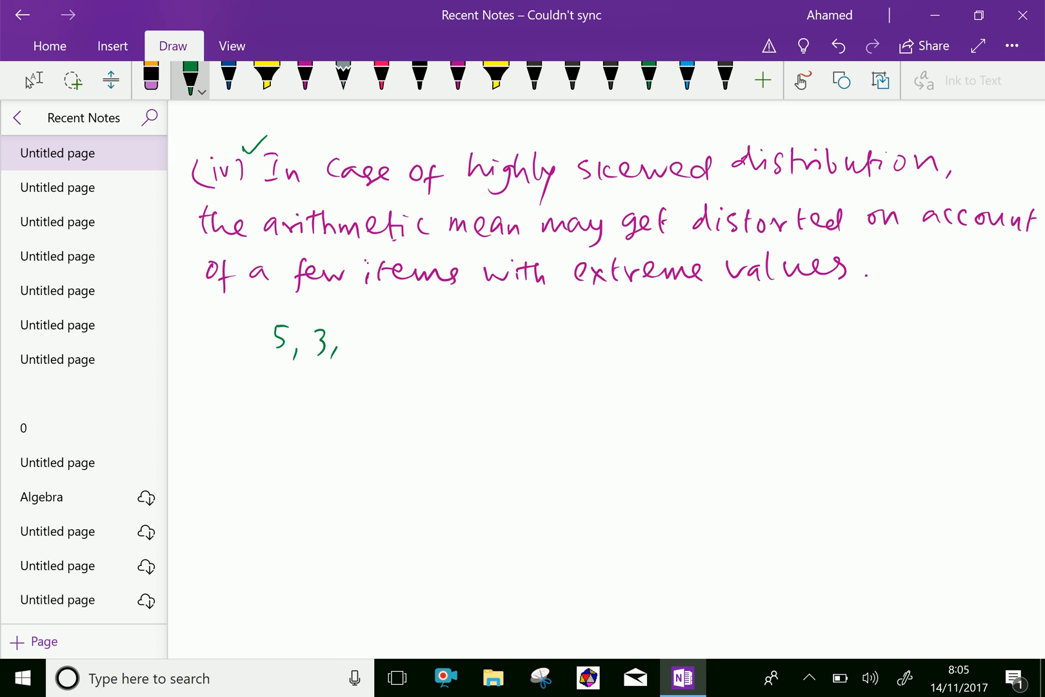
{"action": "left_click_drag", "start_coordinate": [347, 326], "coordinate": [394, 360]}
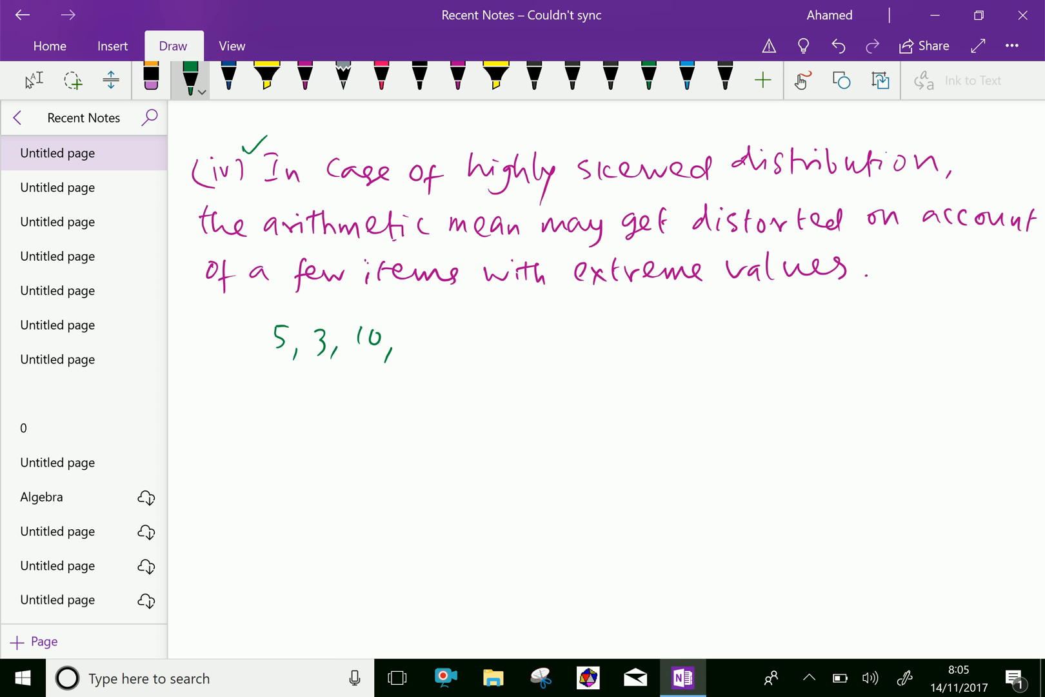
{"action": "left_click_drag", "start_coordinate": [411, 327], "coordinate": [423, 347]}
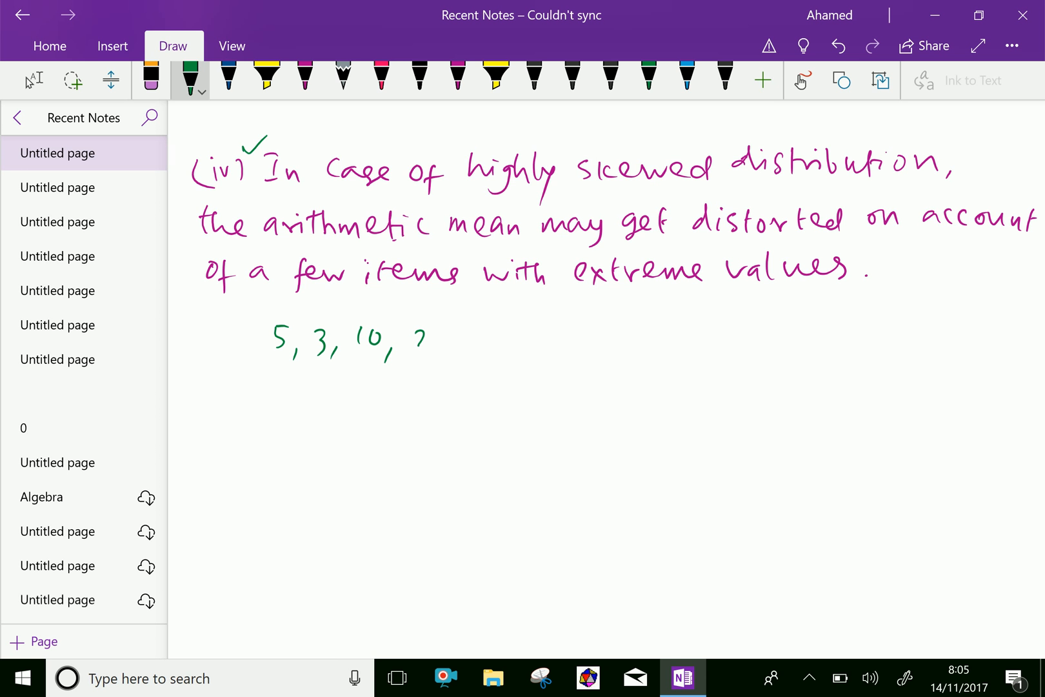
{"action": "left_click_drag", "start_coordinate": [413, 326], "coordinate": [427, 354]}
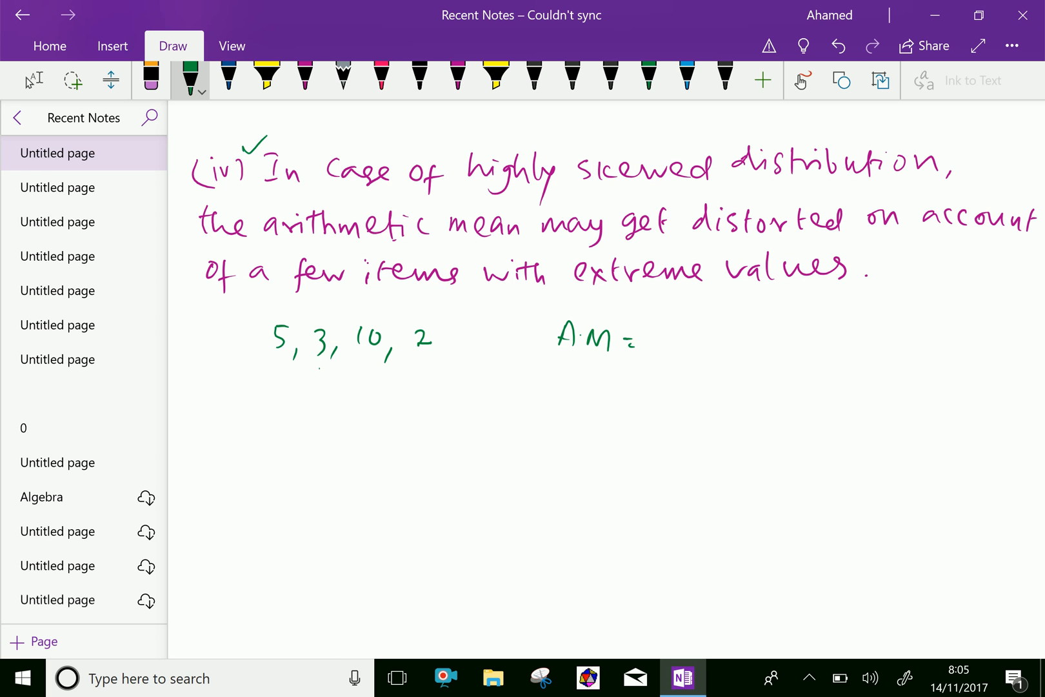
{"action": "left_click_drag", "start_coordinate": [673, 327], "coordinate": [720, 332]}
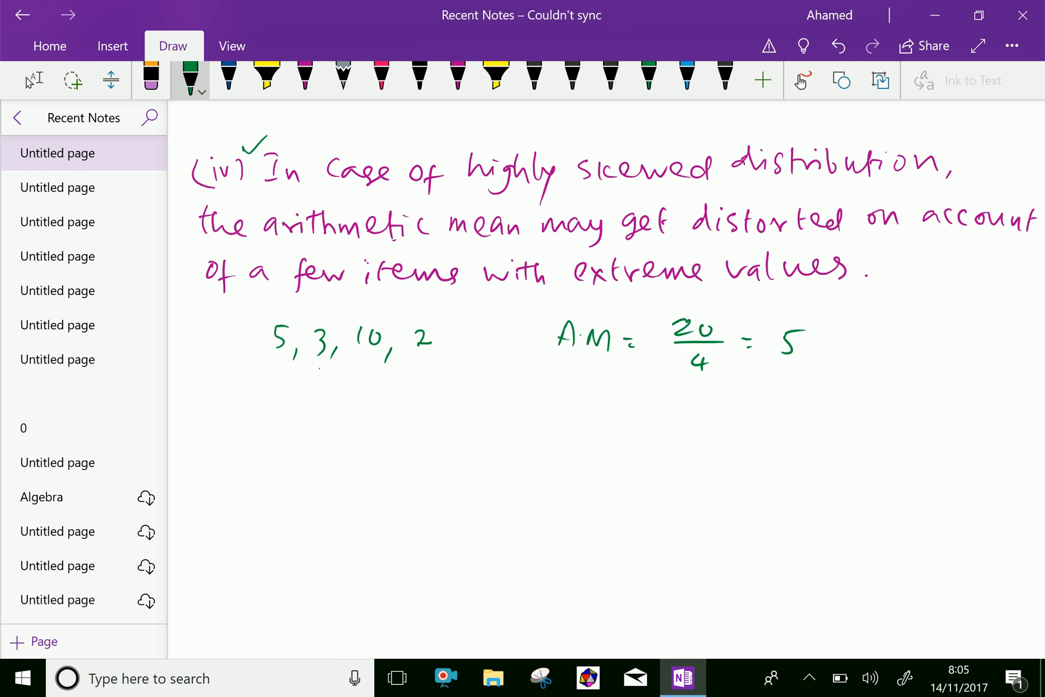
{"action": "left_click_drag", "start_coordinate": [773, 353], "coordinate": [807, 354]}
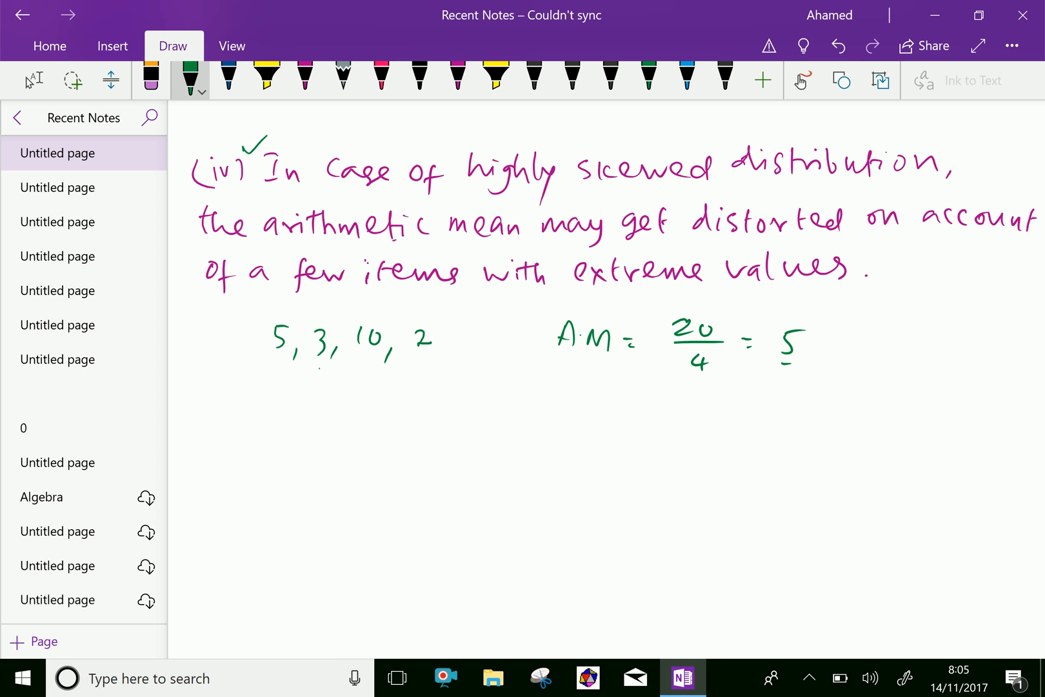